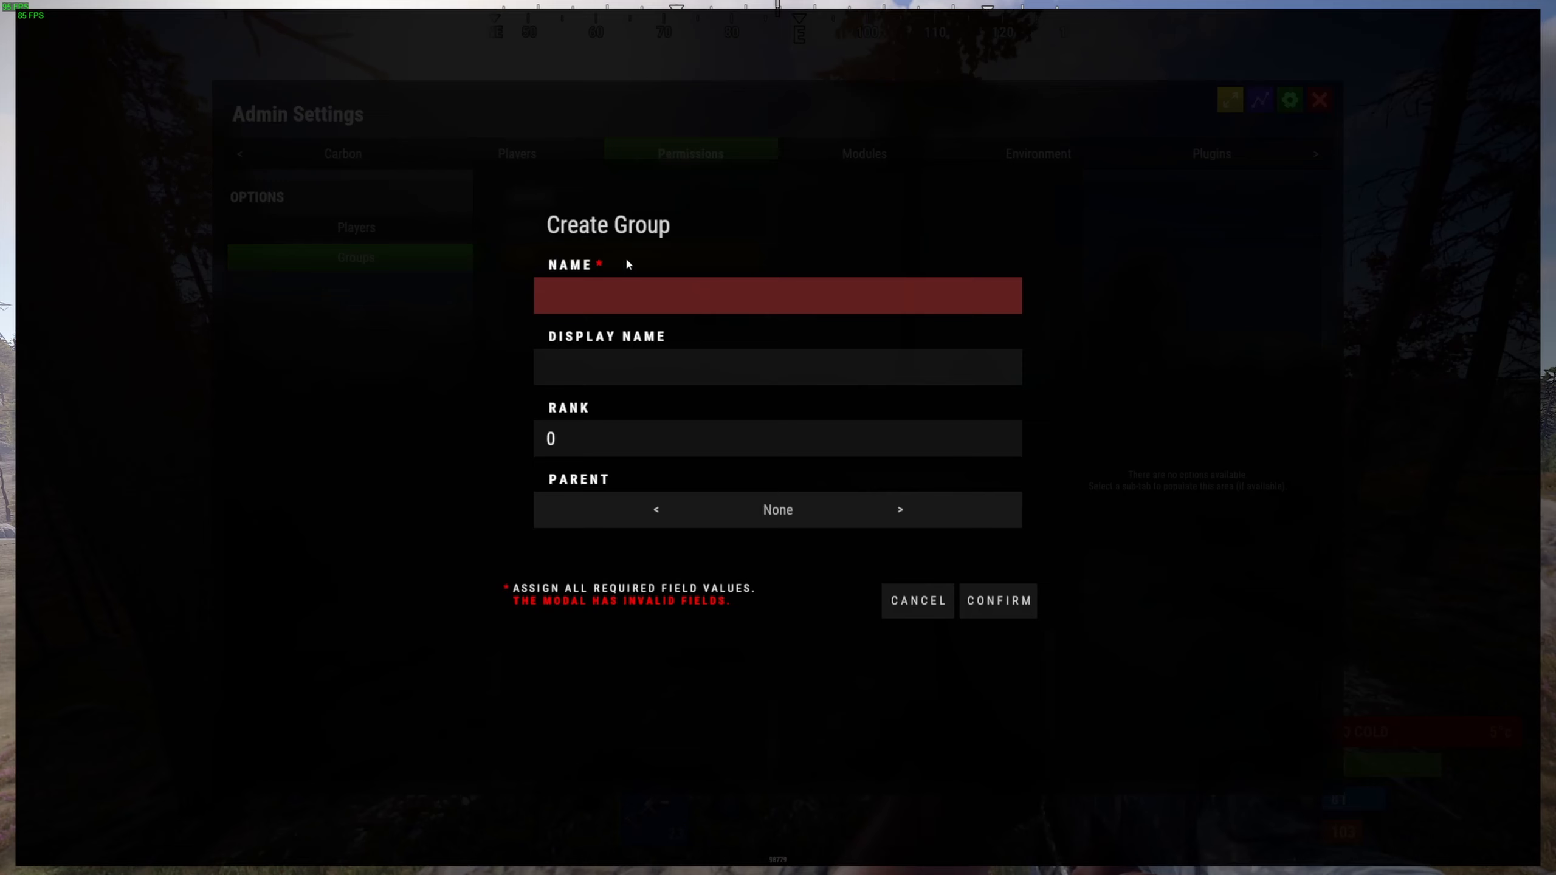
# Inspect the package's oxide.usergroup add and remove {username} vip commands, highlighting the vip group name.
pyautogui.click(916, 600)
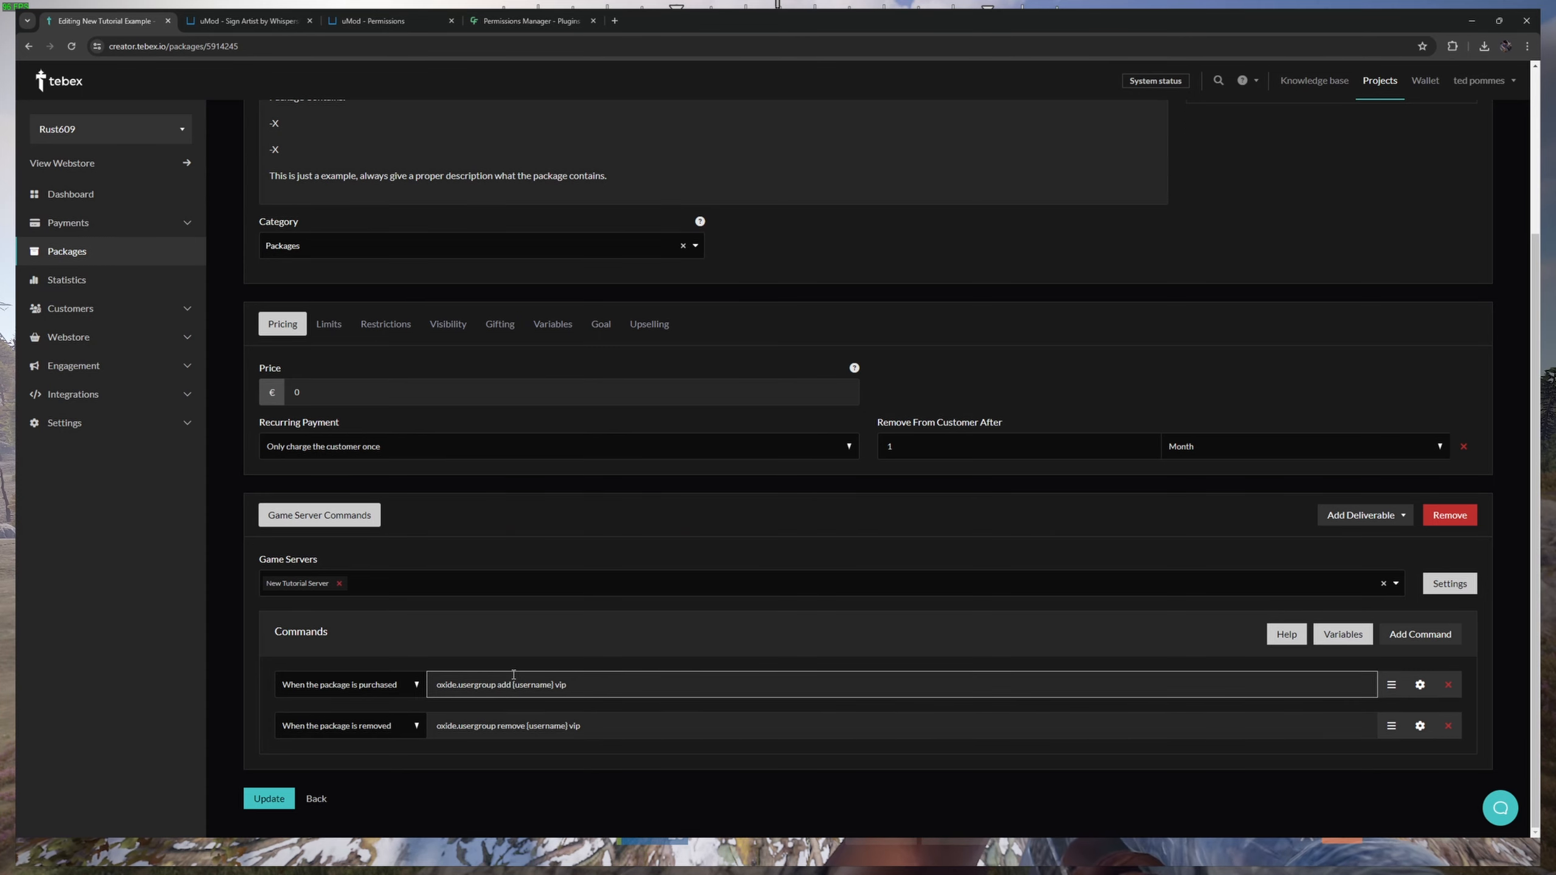
pyautogui.doubleClick(560, 685)
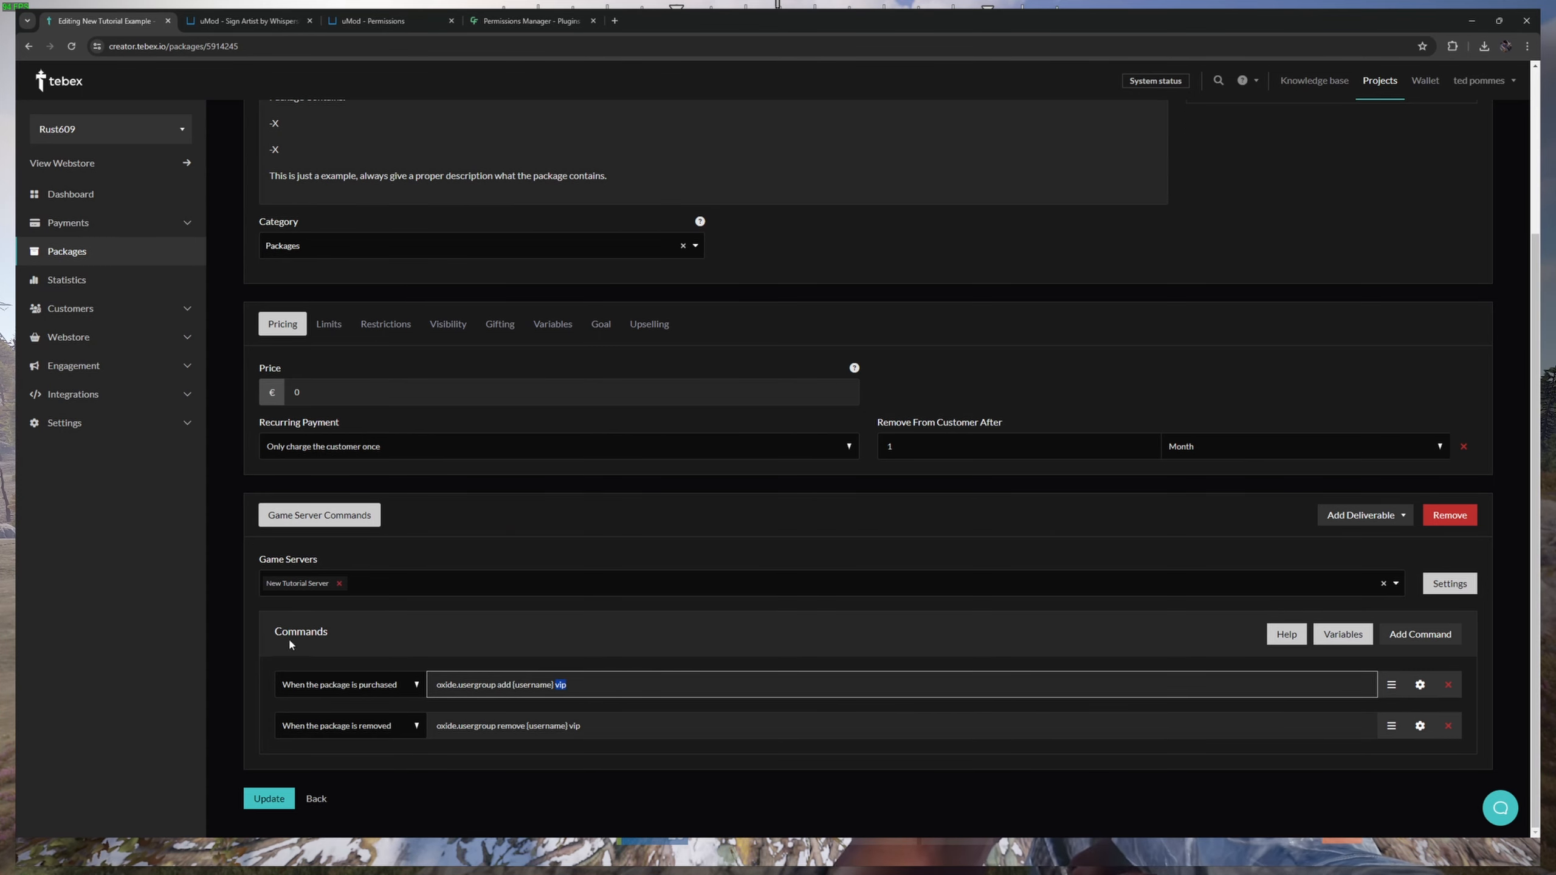
pyautogui.click(1016, 446)
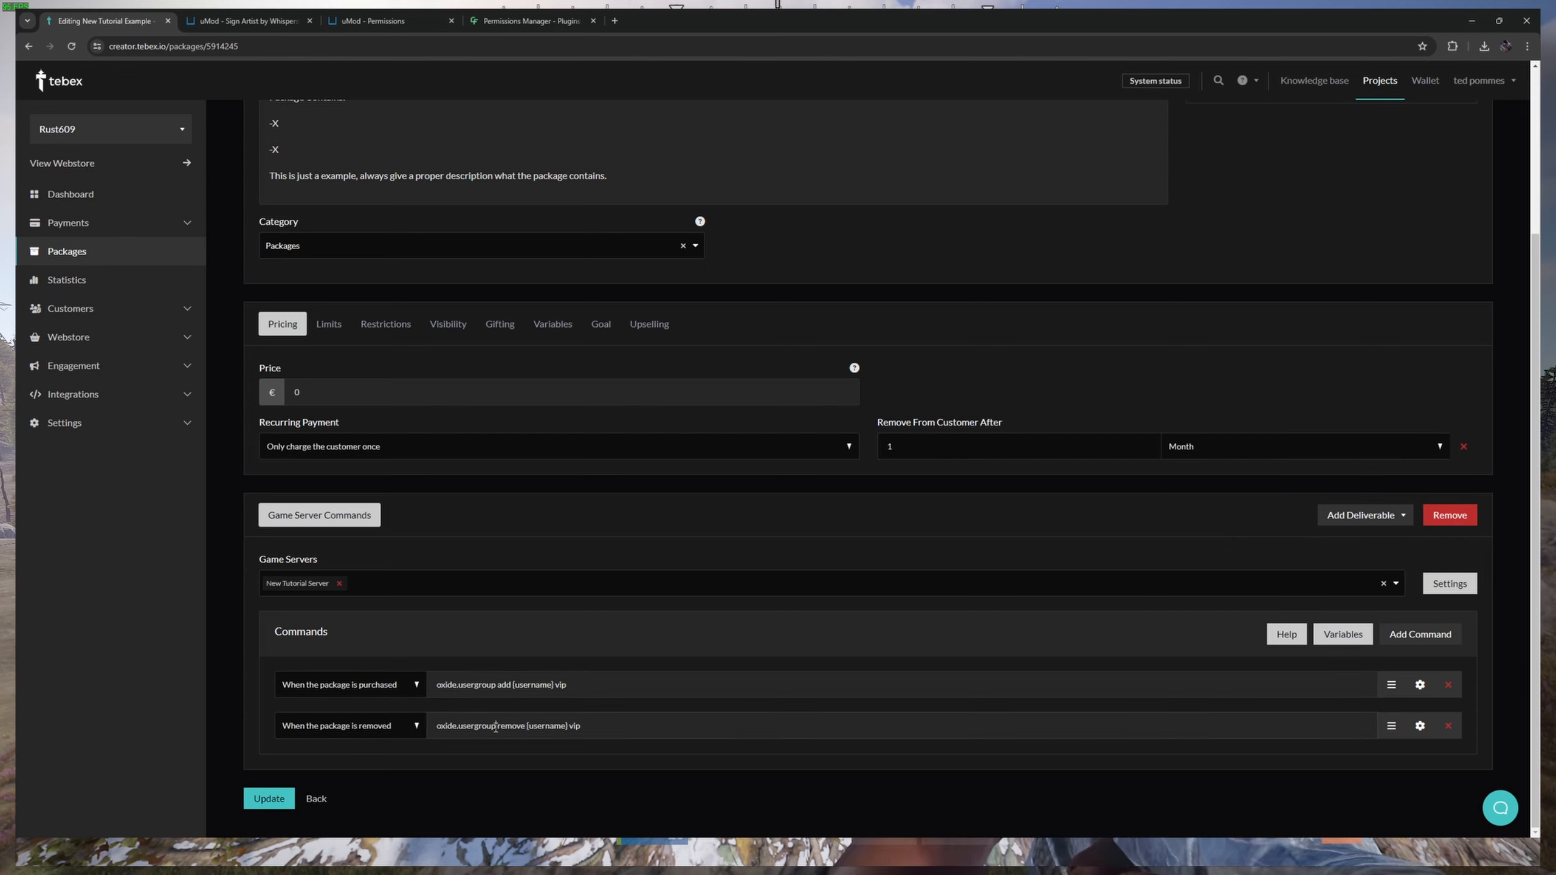
pyautogui.click(507, 725)
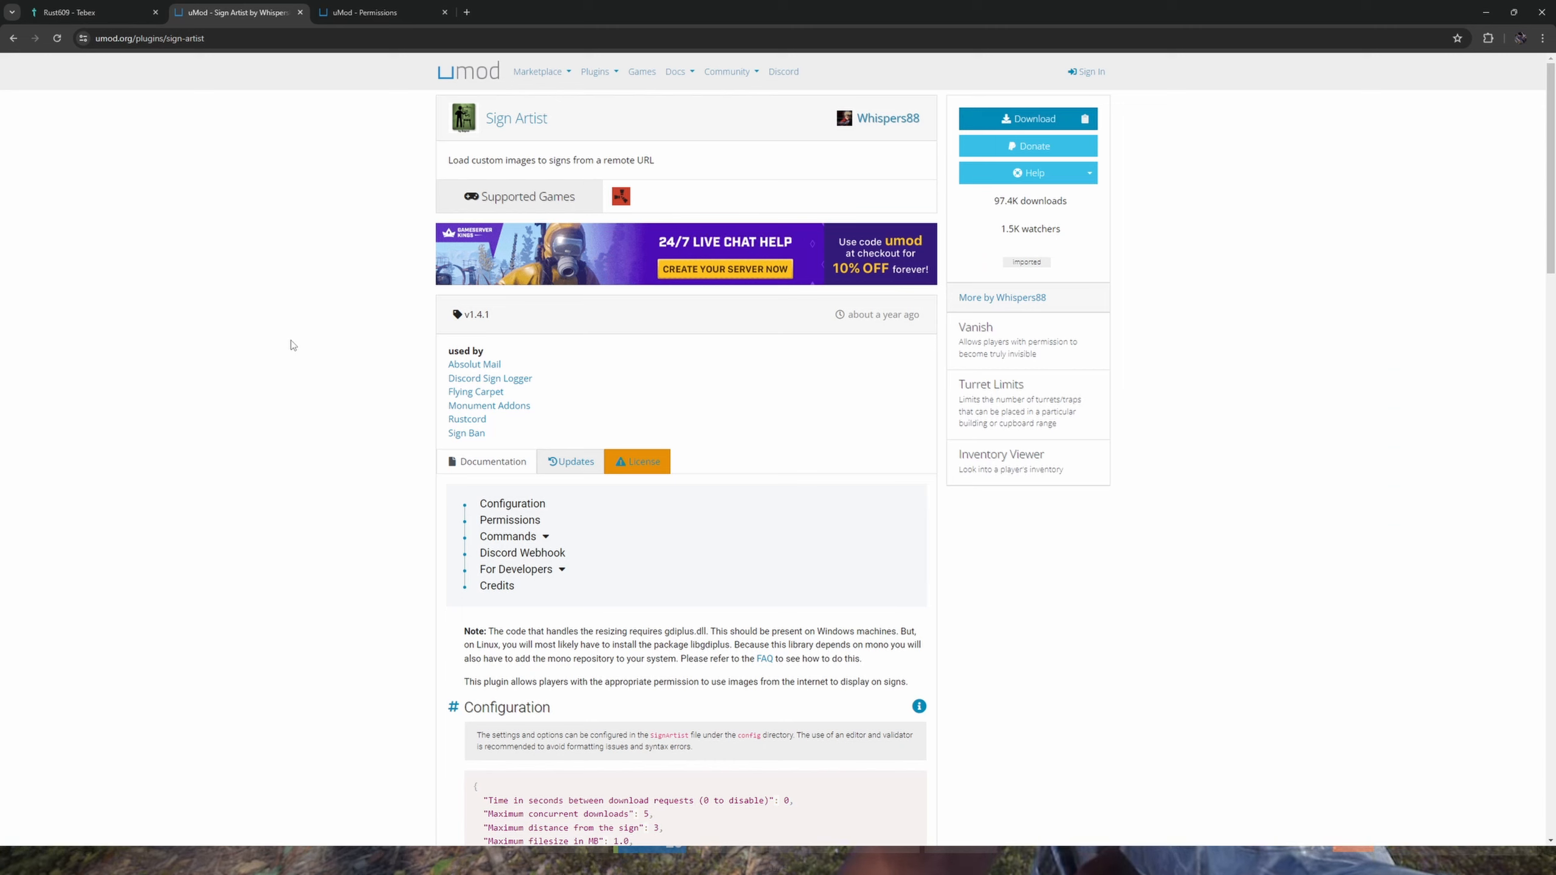
# Switch to the Tebex dashboard, open Integrations > Game Servers, and begin Connect Game Server.
pyautogui.click(90, 12)
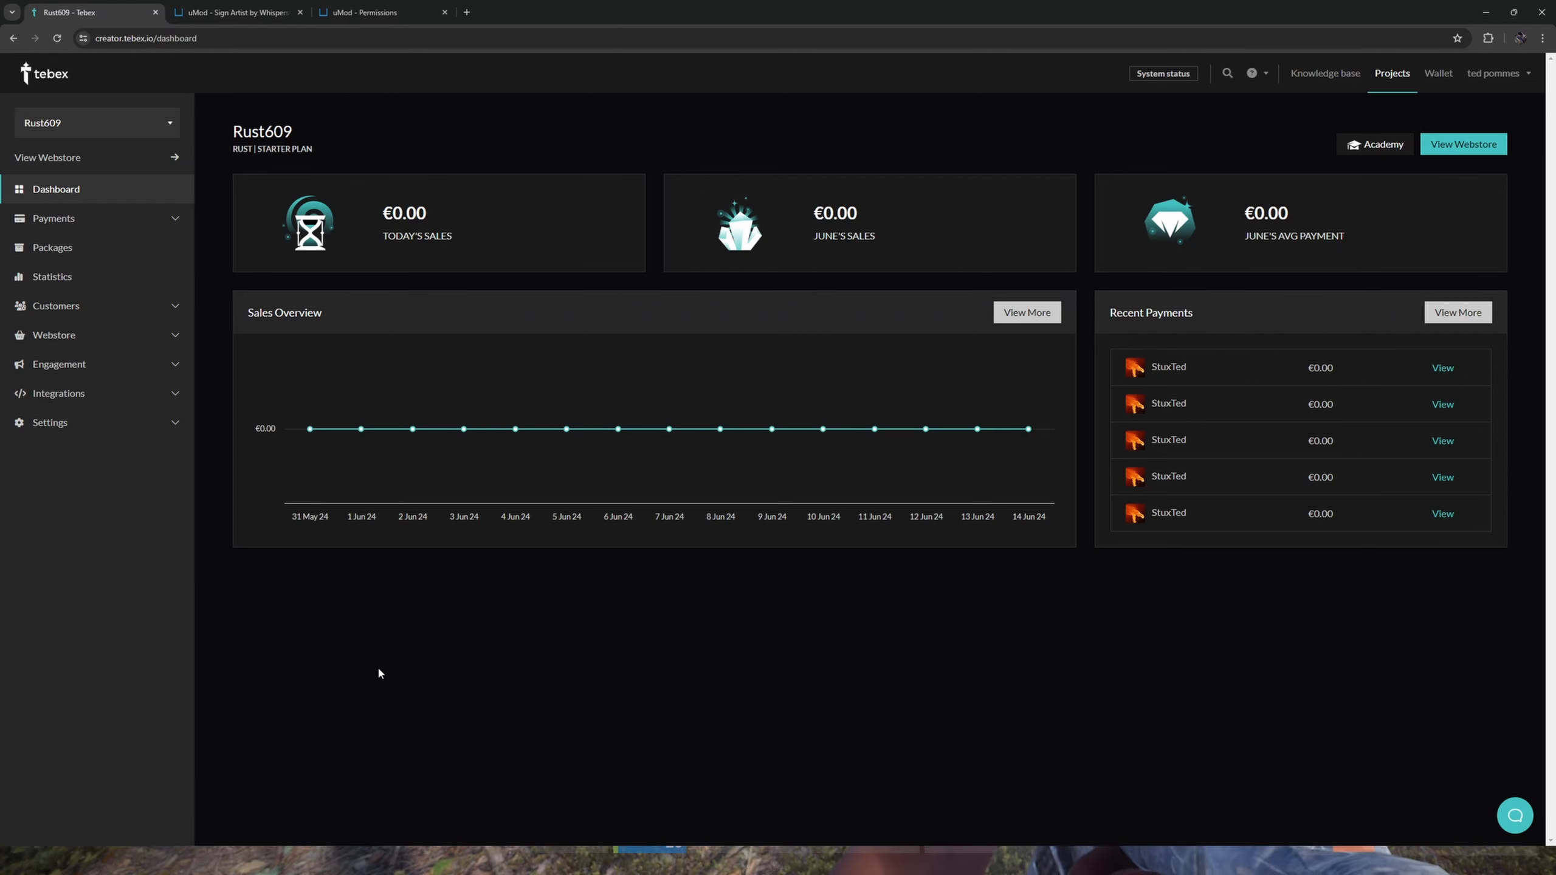
pyautogui.click(58, 394)
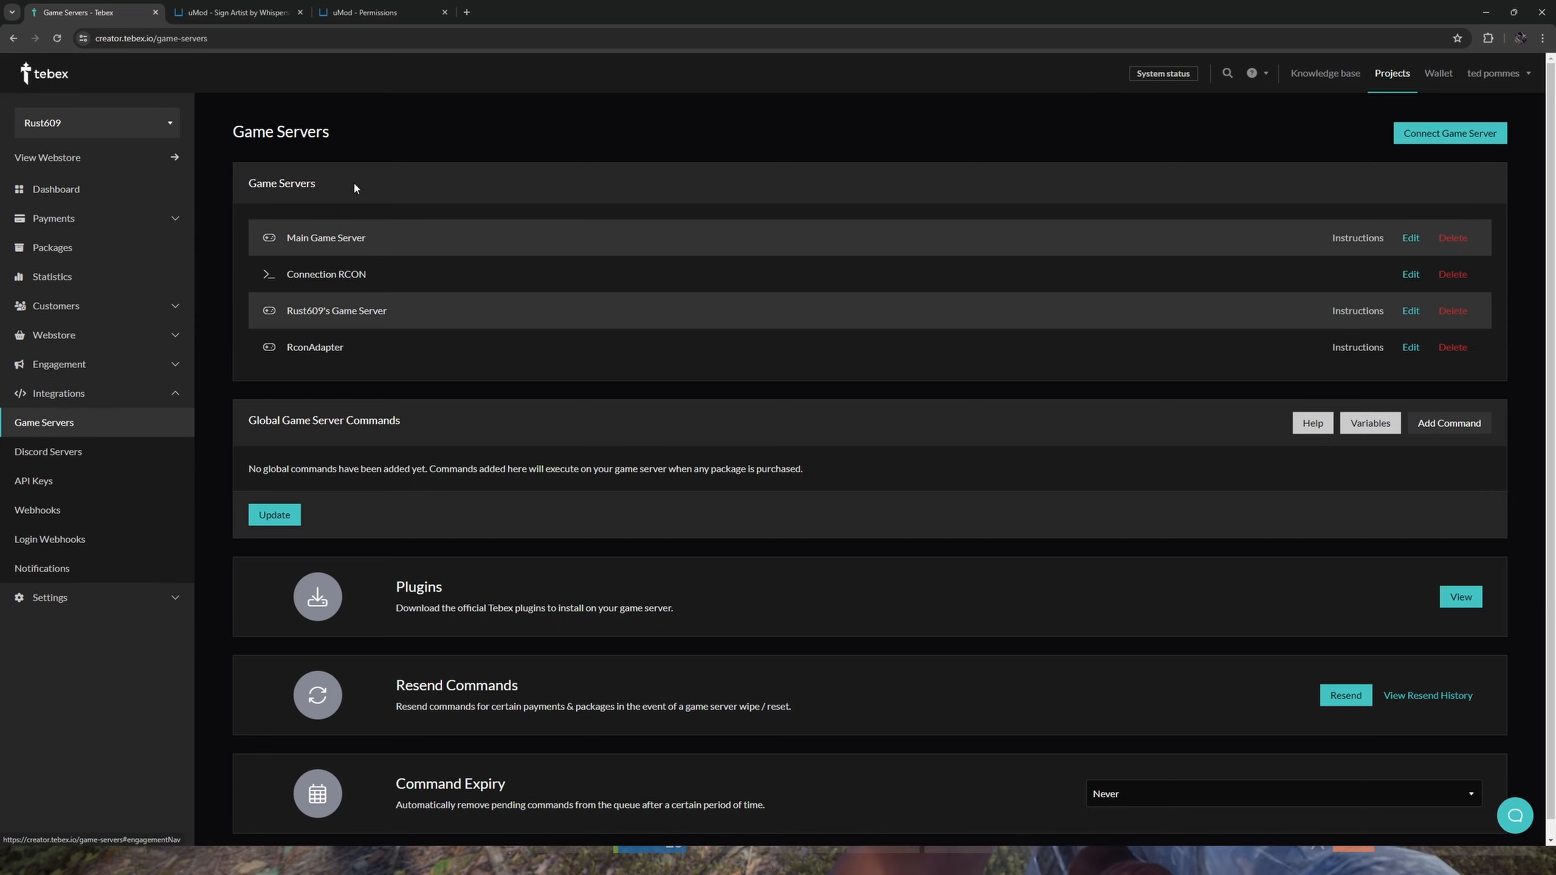
pyautogui.click(1448, 133)
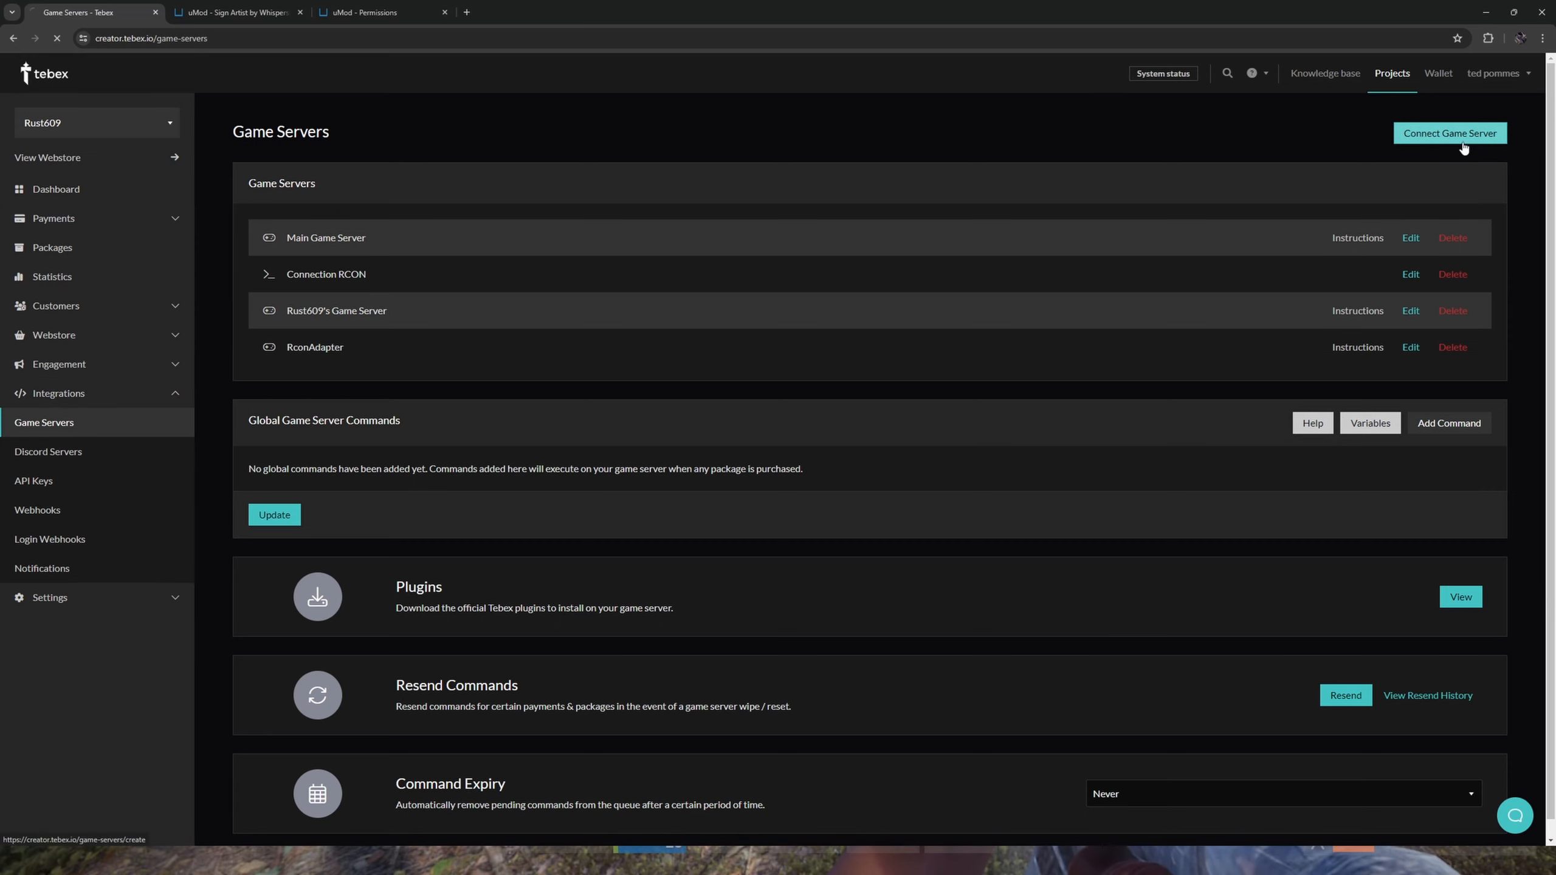
# Choose the Plugin connection type and create the server named New Tutorial Server.
pyautogui.click(1448, 133)
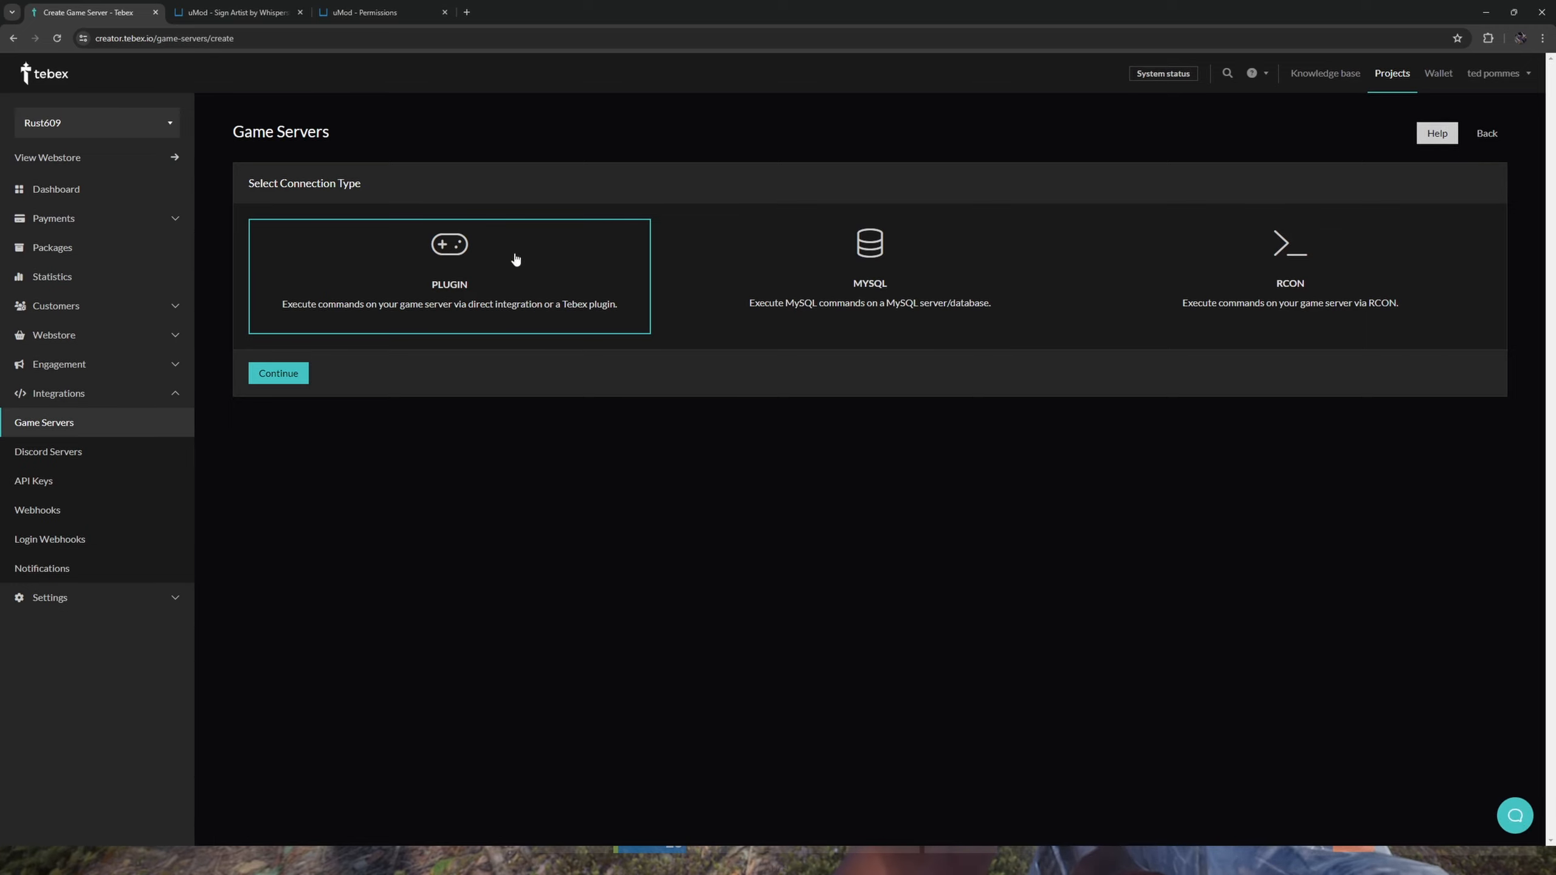
pyautogui.click(278, 372)
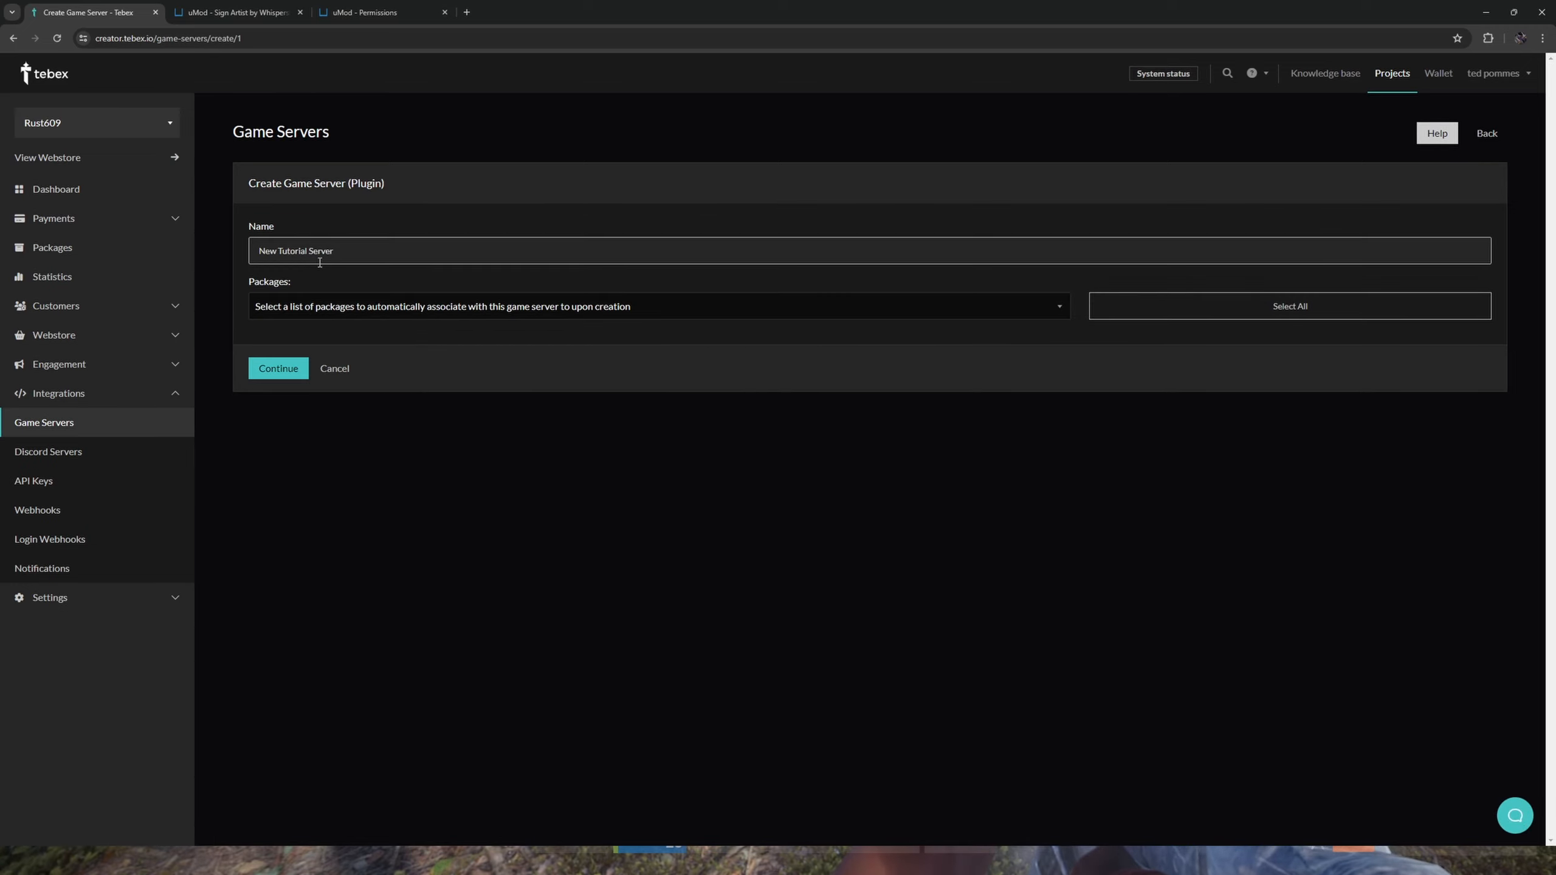
pyautogui.moveTo(1167, 275)
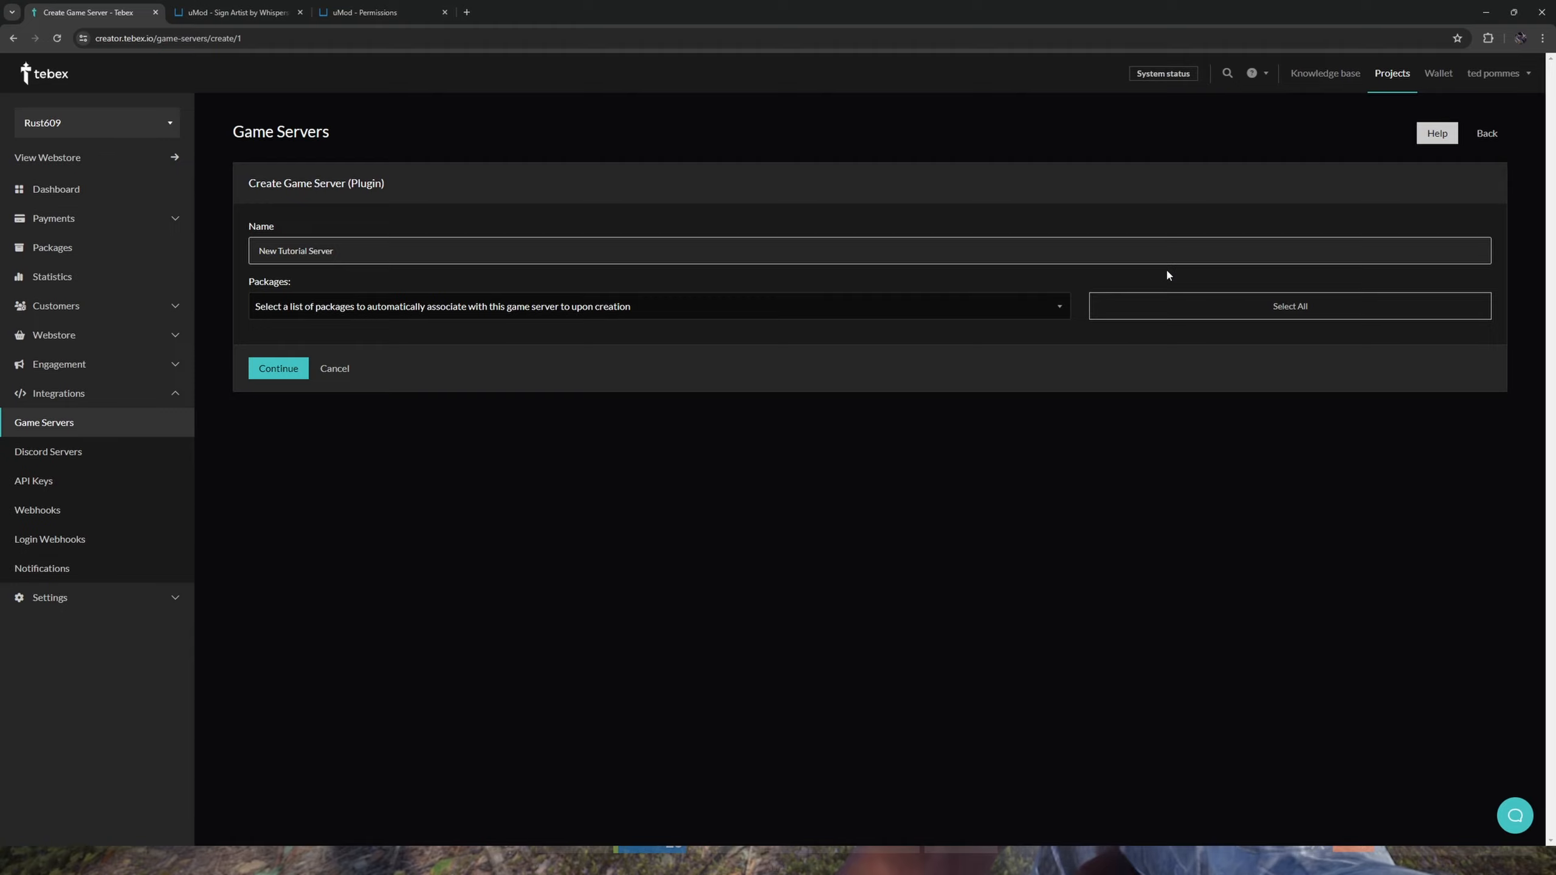
pyautogui.moveTo(1162, 274)
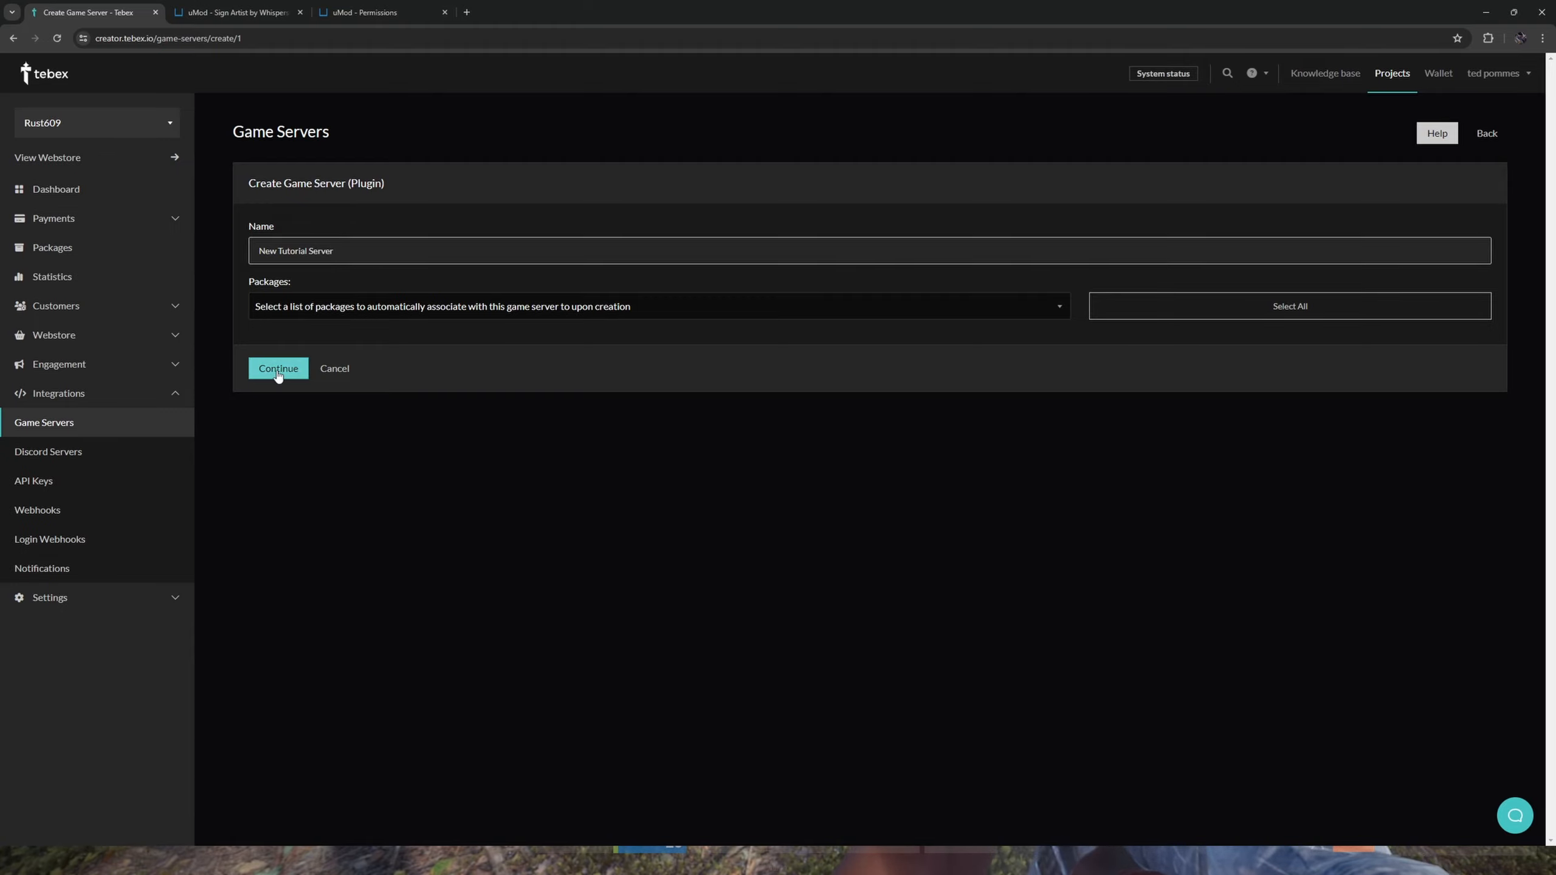
pyautogui.click(277, 368)
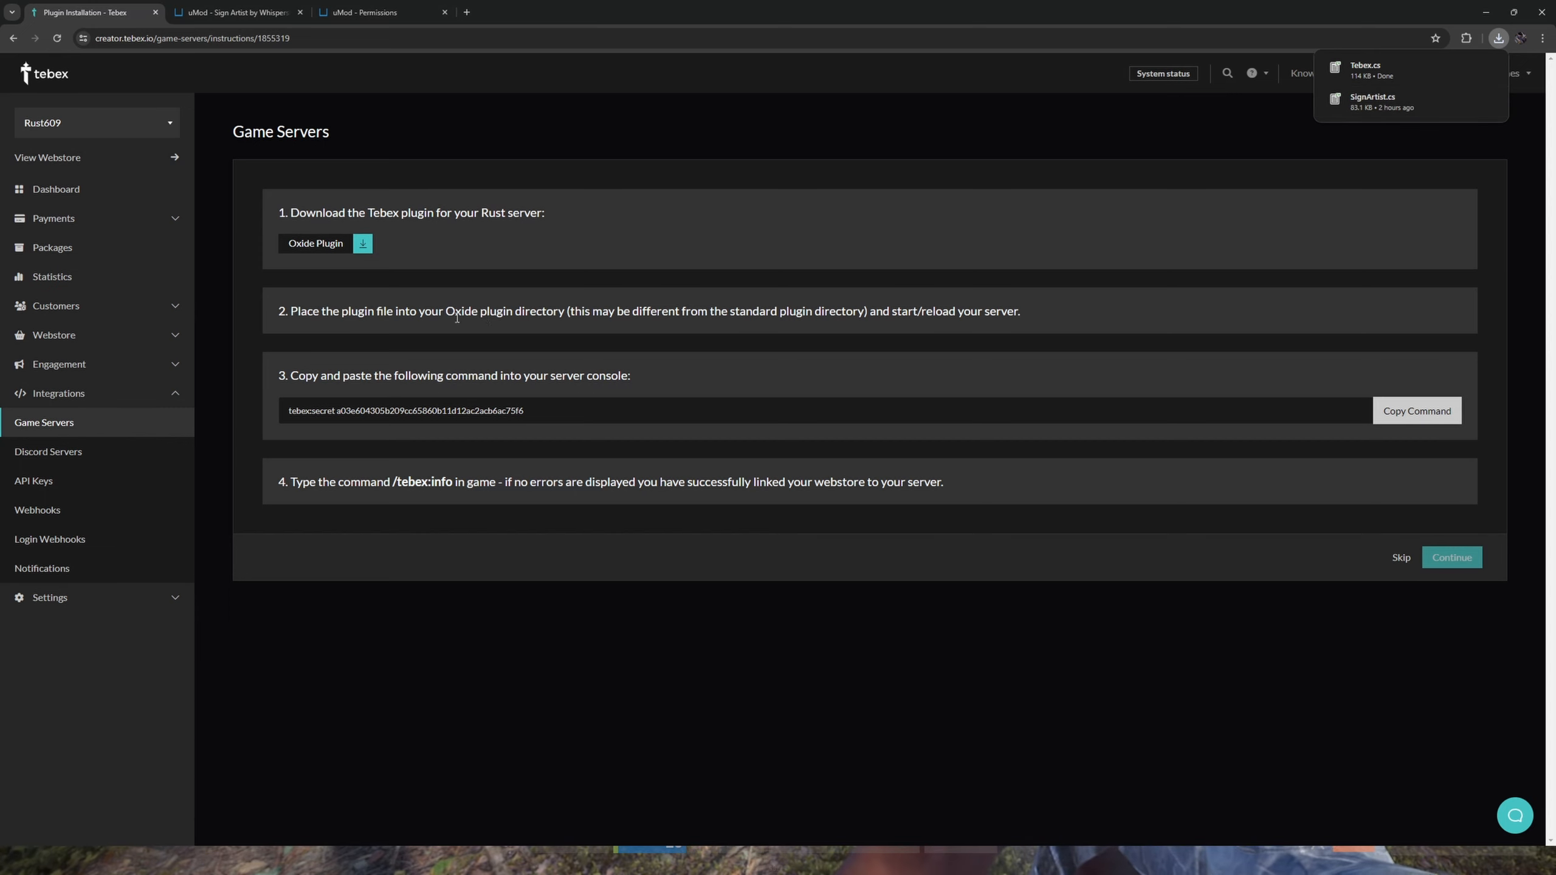
pyautogui.moveTo(566, 344)
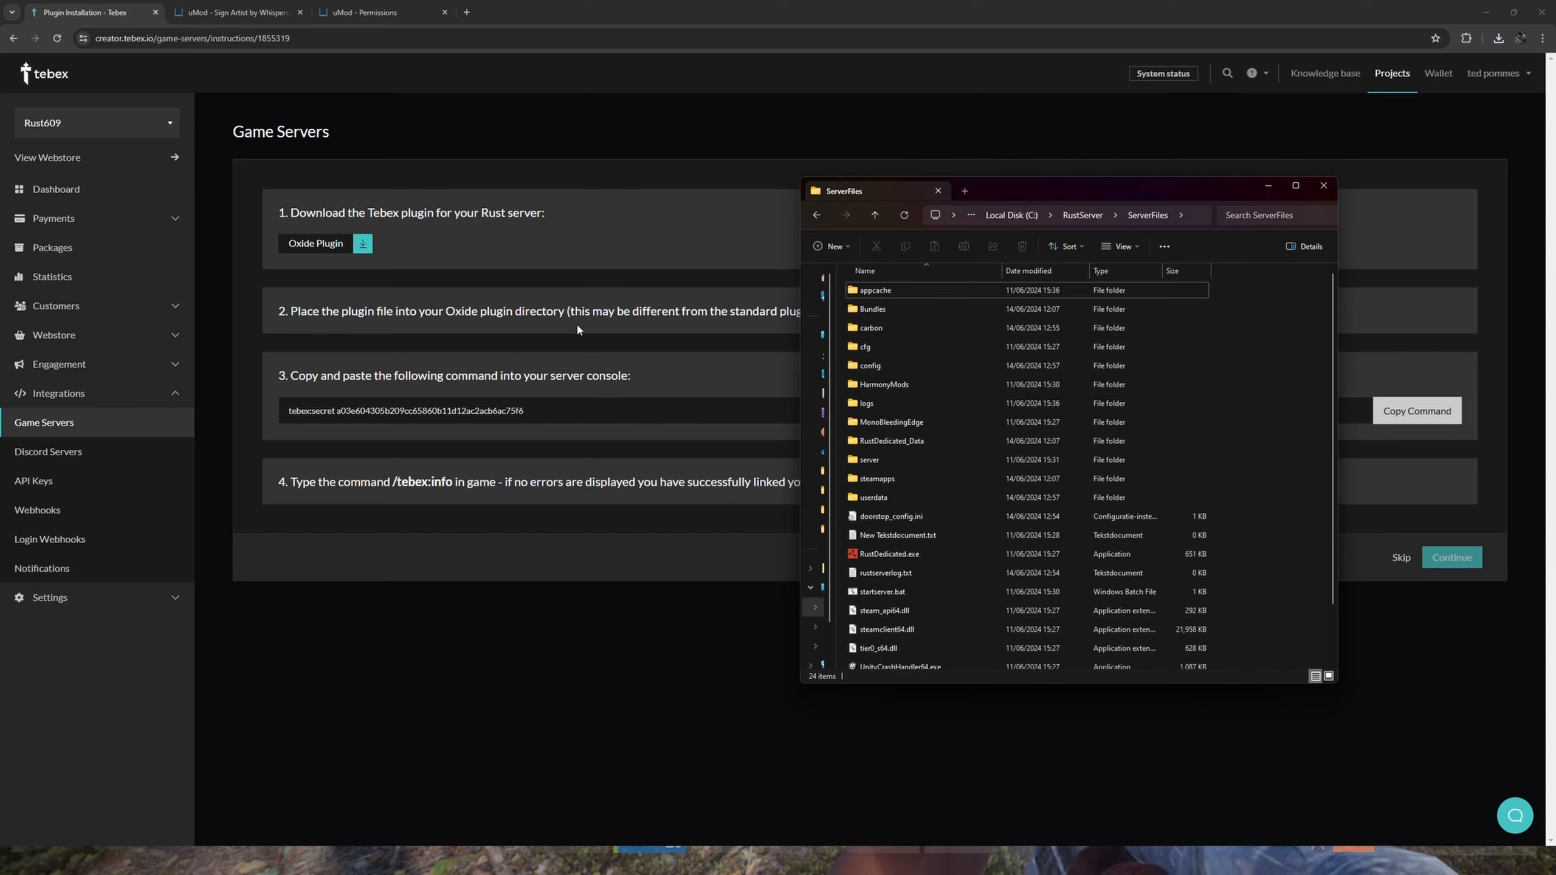
# Open the carbon > plugins folder in File Explorer to confirm Tebex.cs is present.
pyautogui.doubleClick(870, 328)
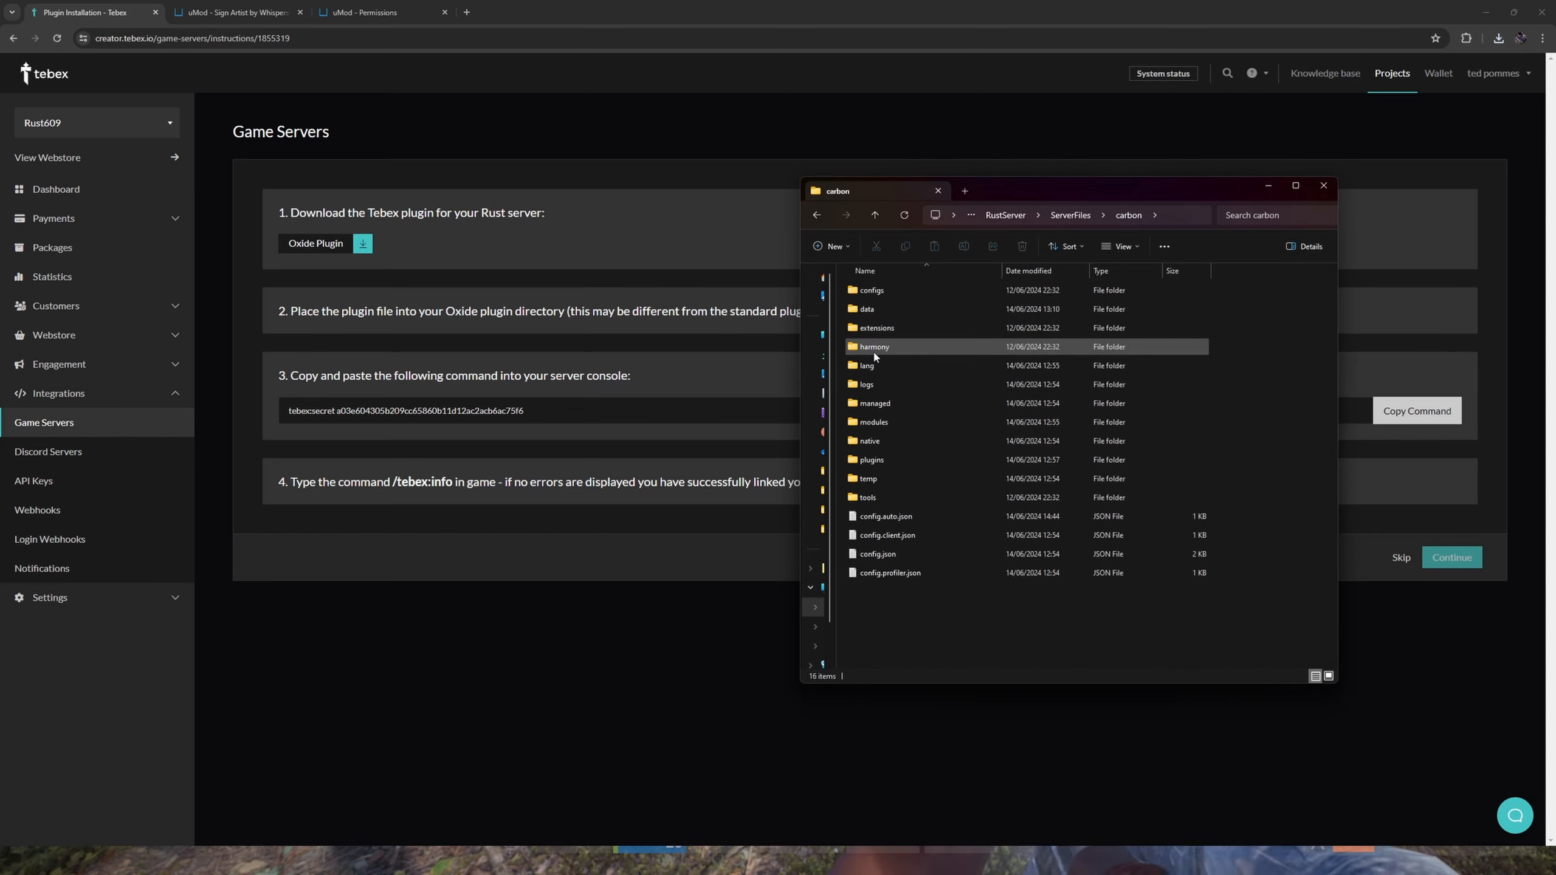
pyautogui.doubleClick(870, 459)
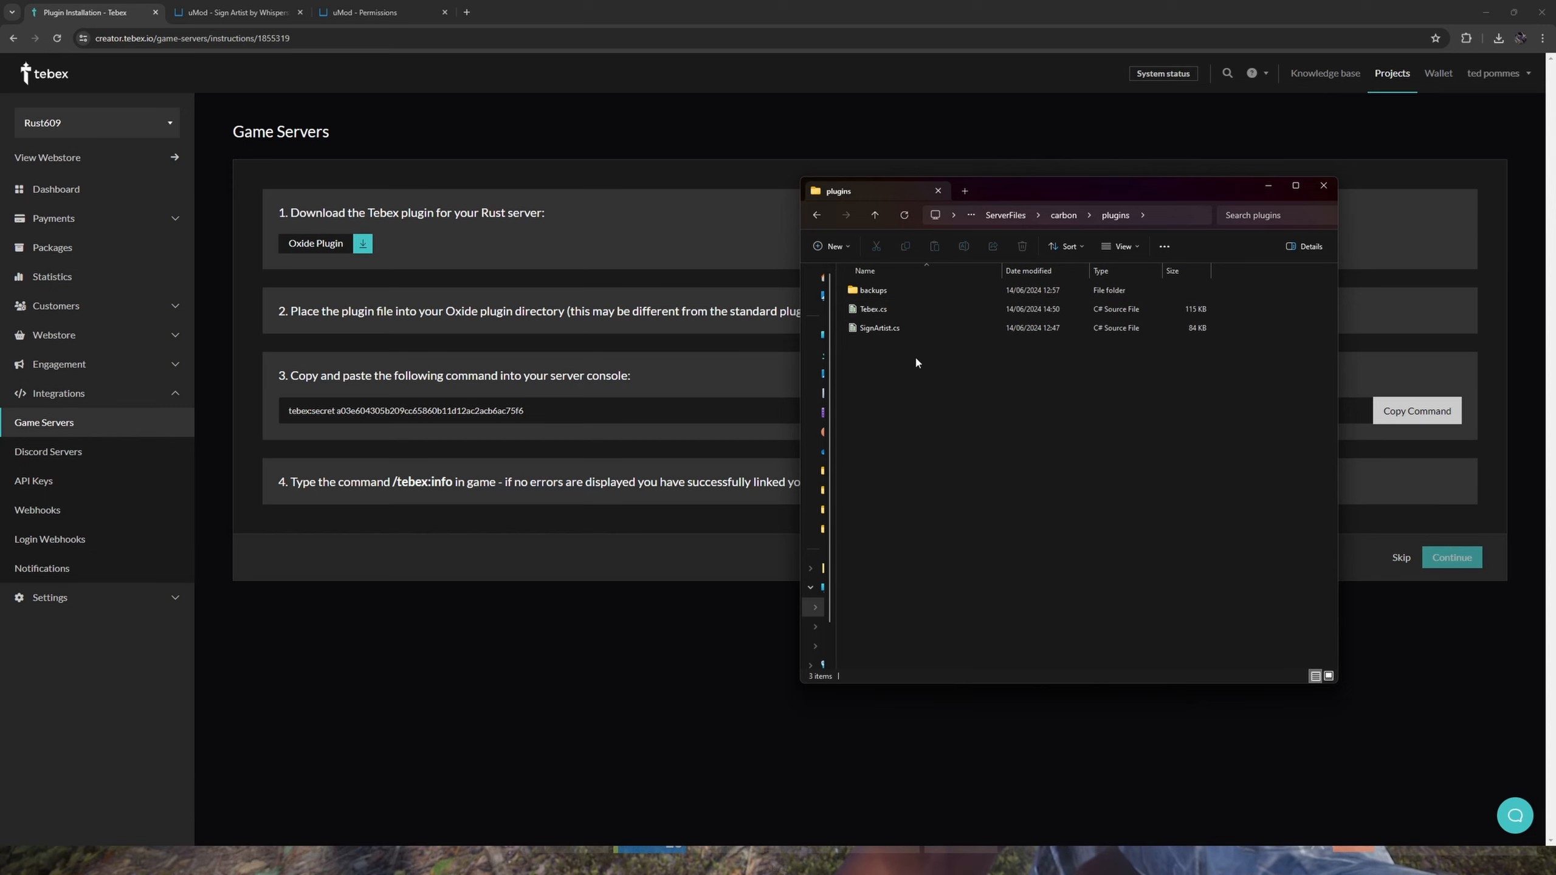
pyautogui.click(1417, 411)
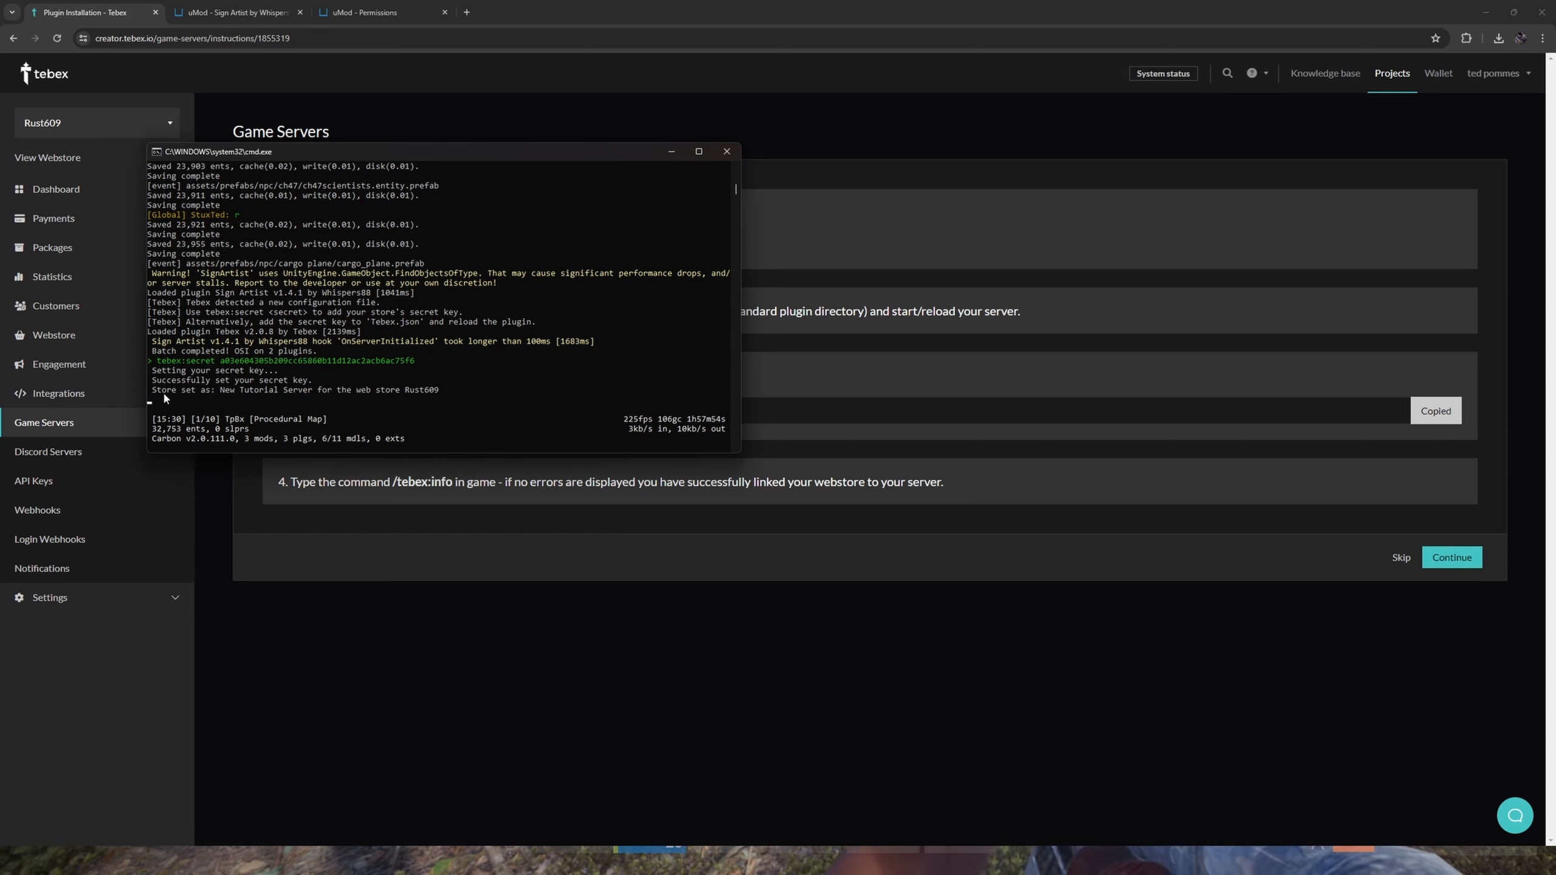
pyautogui.moveTo(320, 407)
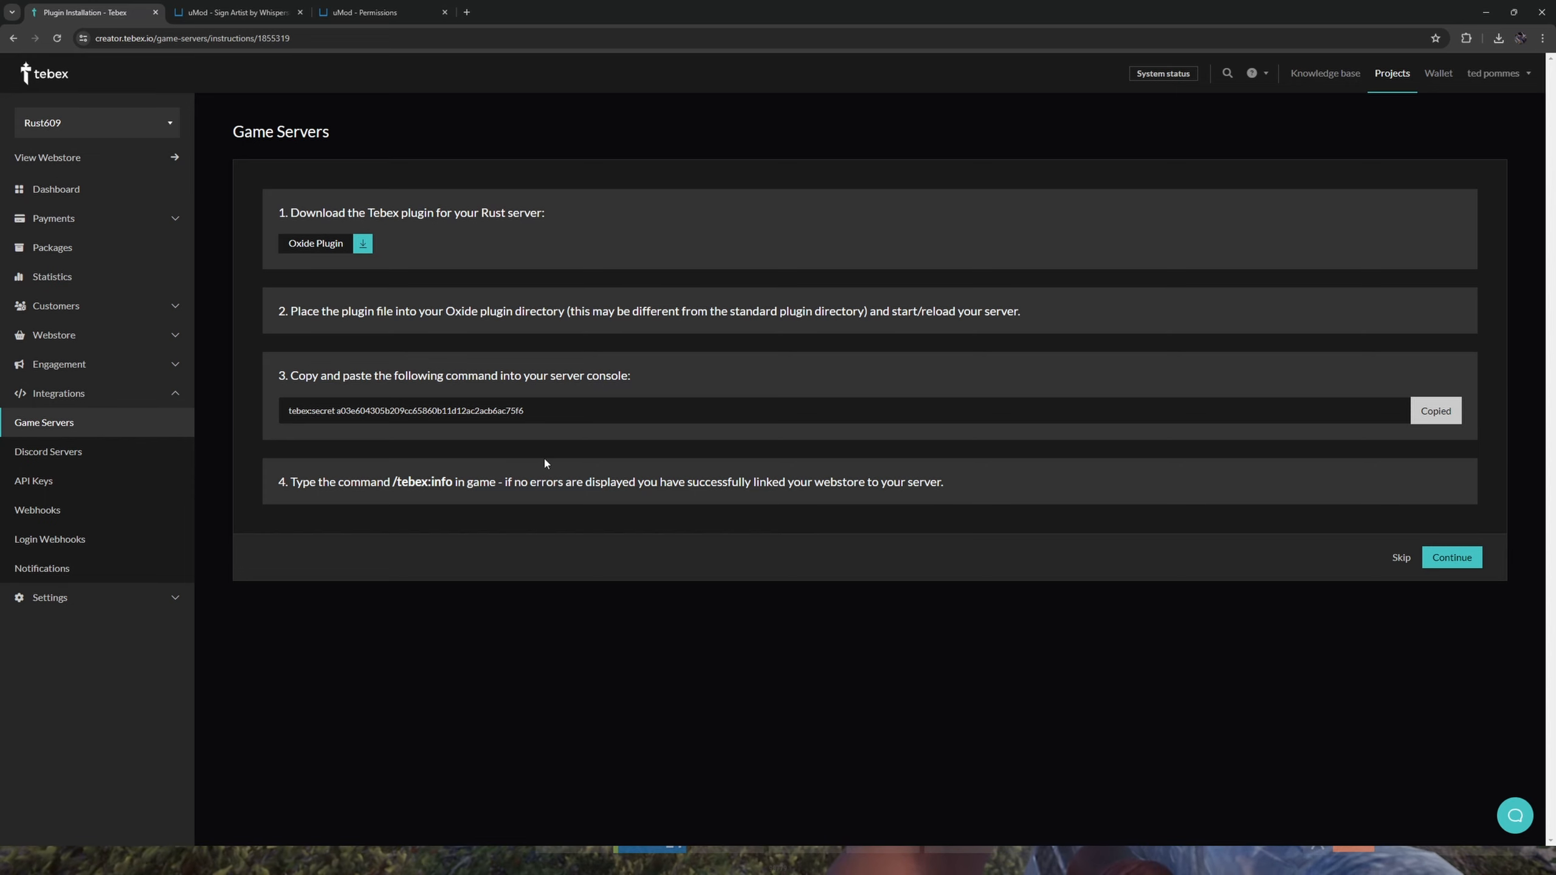
# Finish setup so New Tutorial Server is listed under Game Servers.
pyautogui.click(1451, 556)
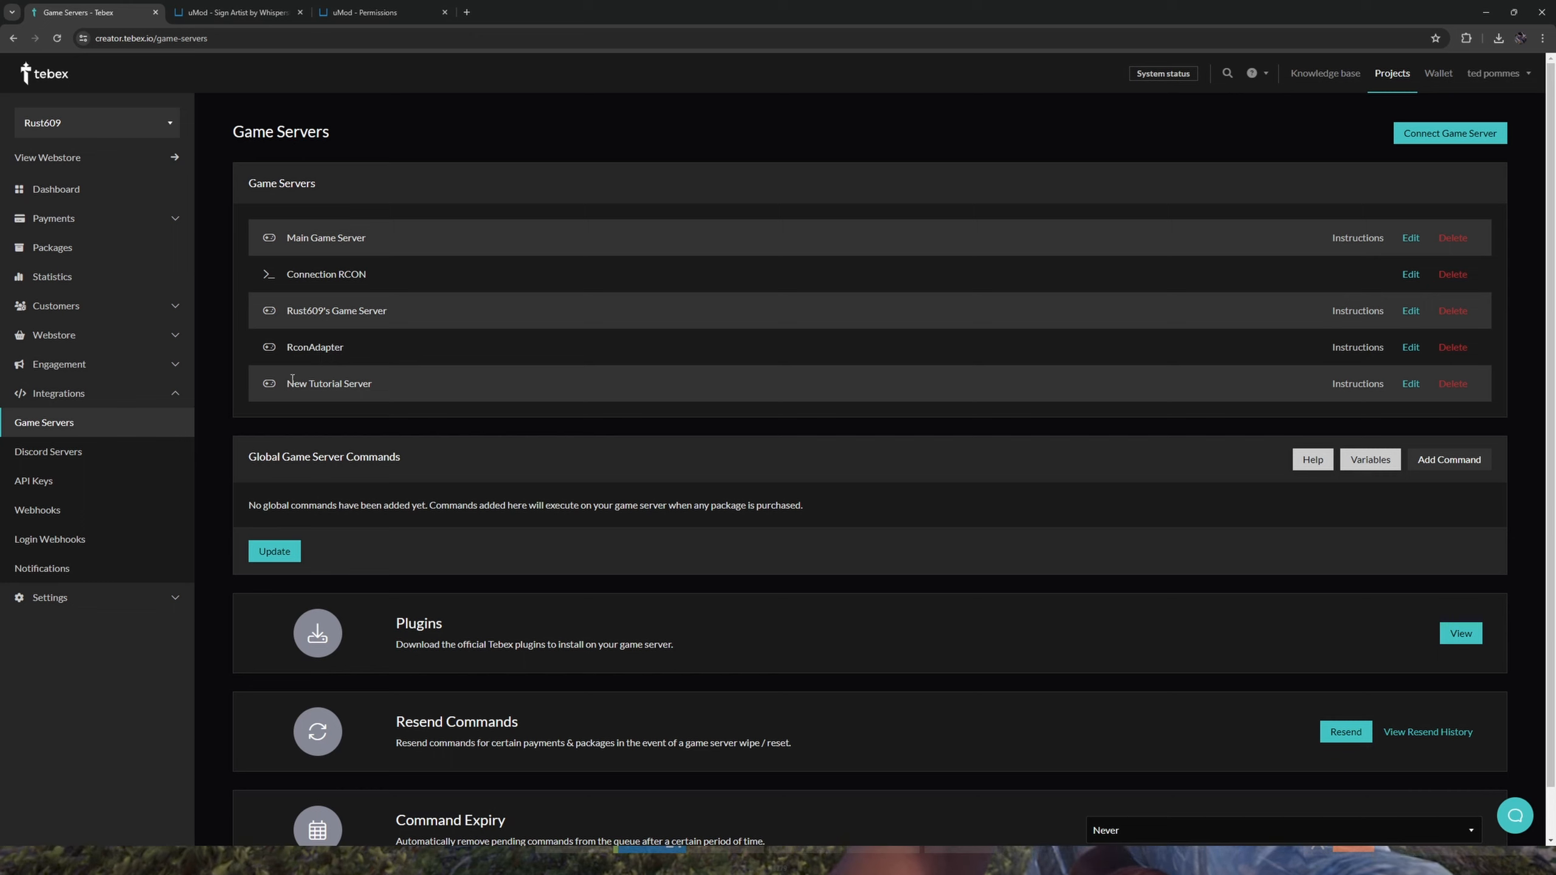
pyautogui.doubleClick(328, 384)
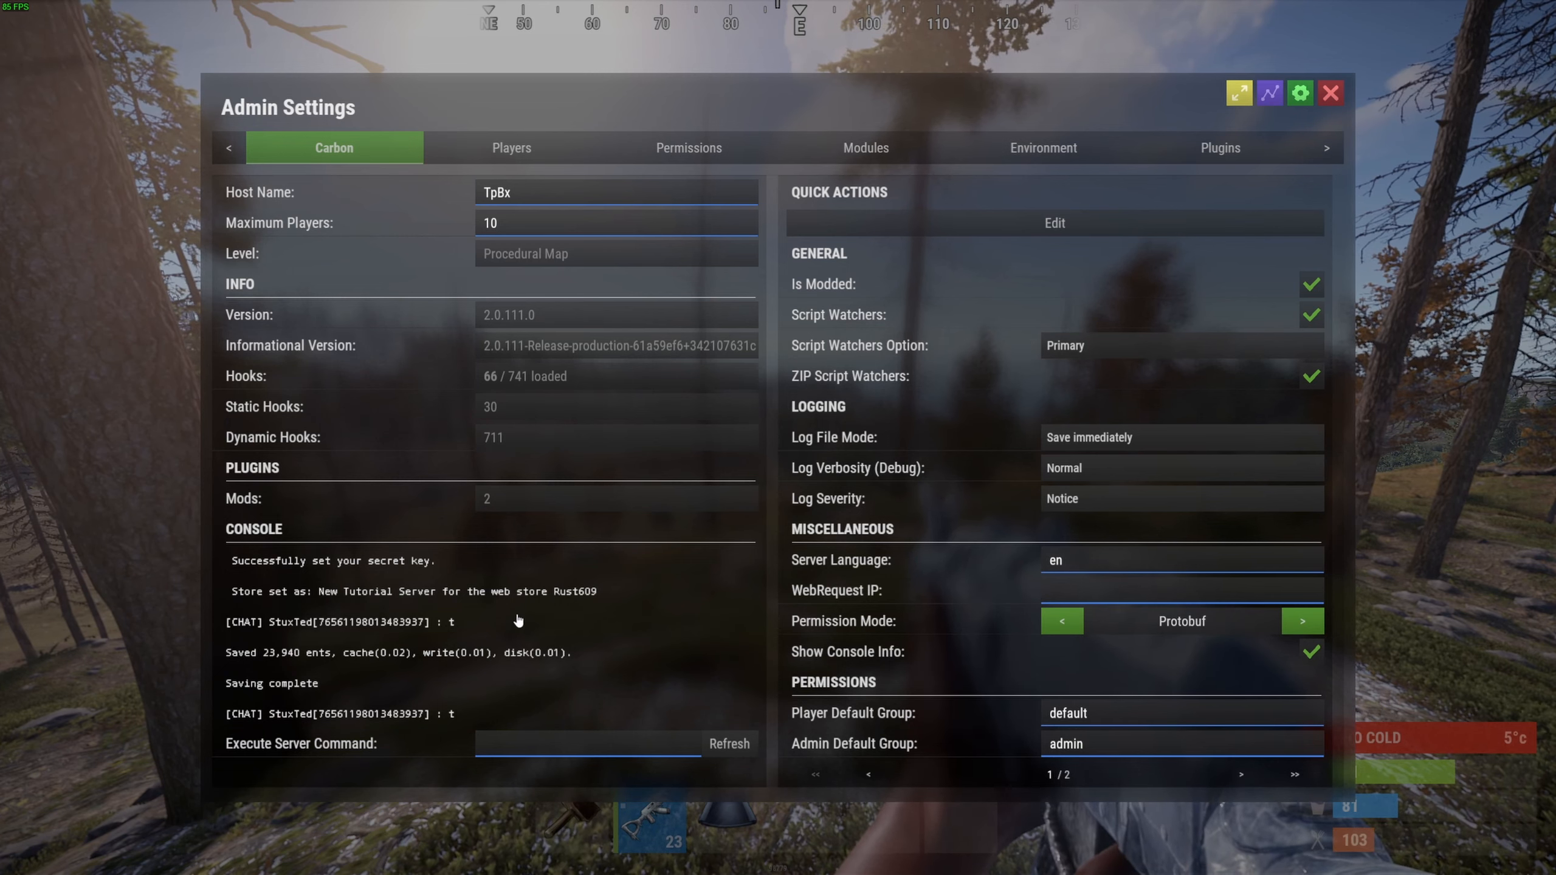
# Add a permission group named VIP with parent group None and confirm it.
pyautogui.click(687, 147)
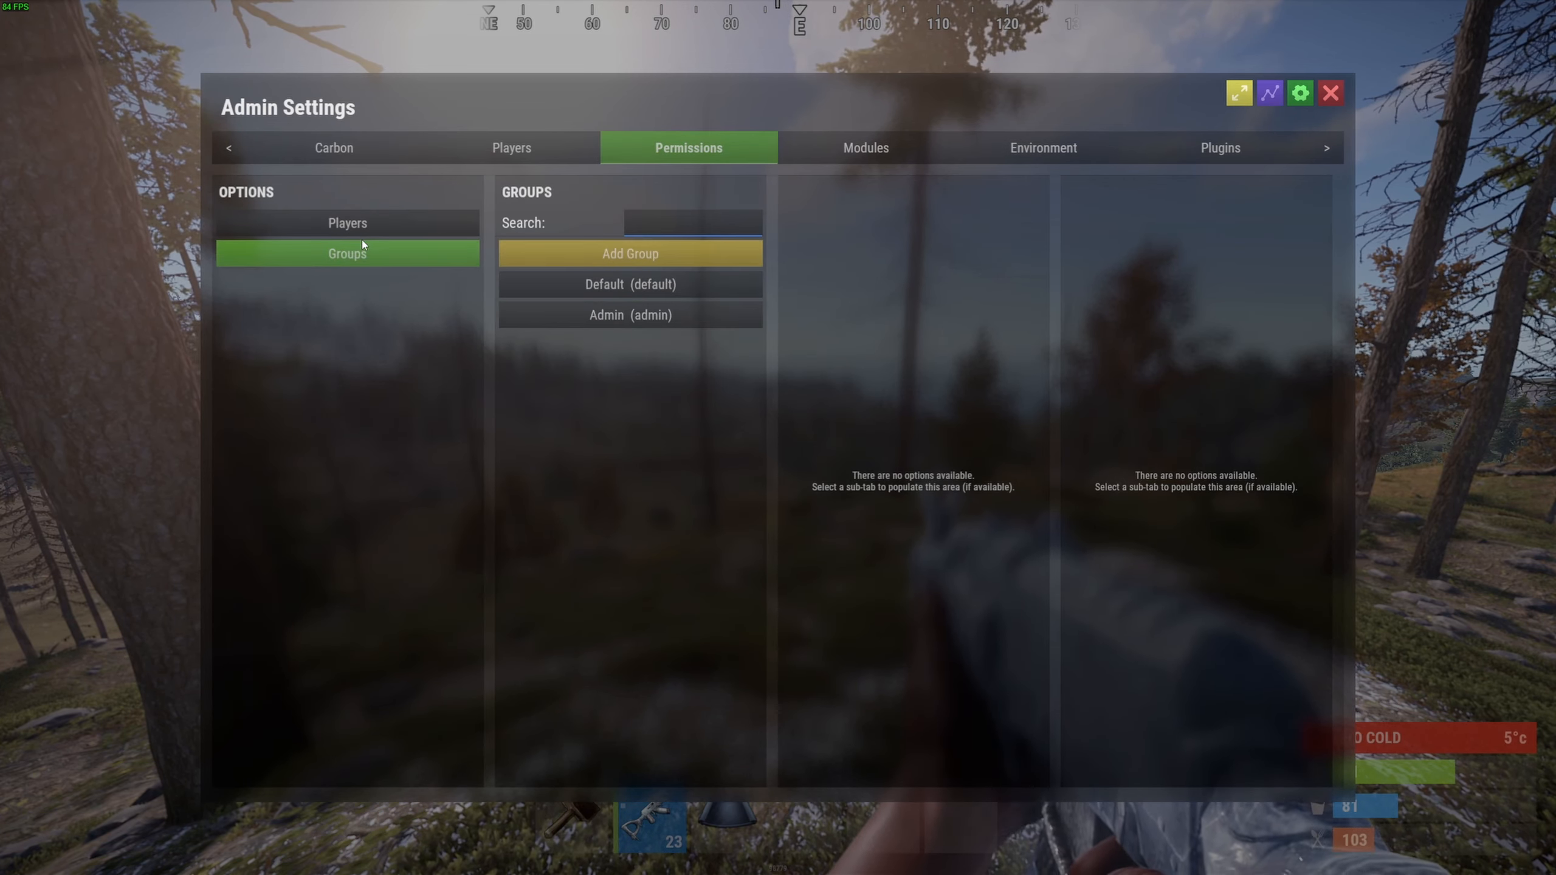
pyautogui.click(629, 253)
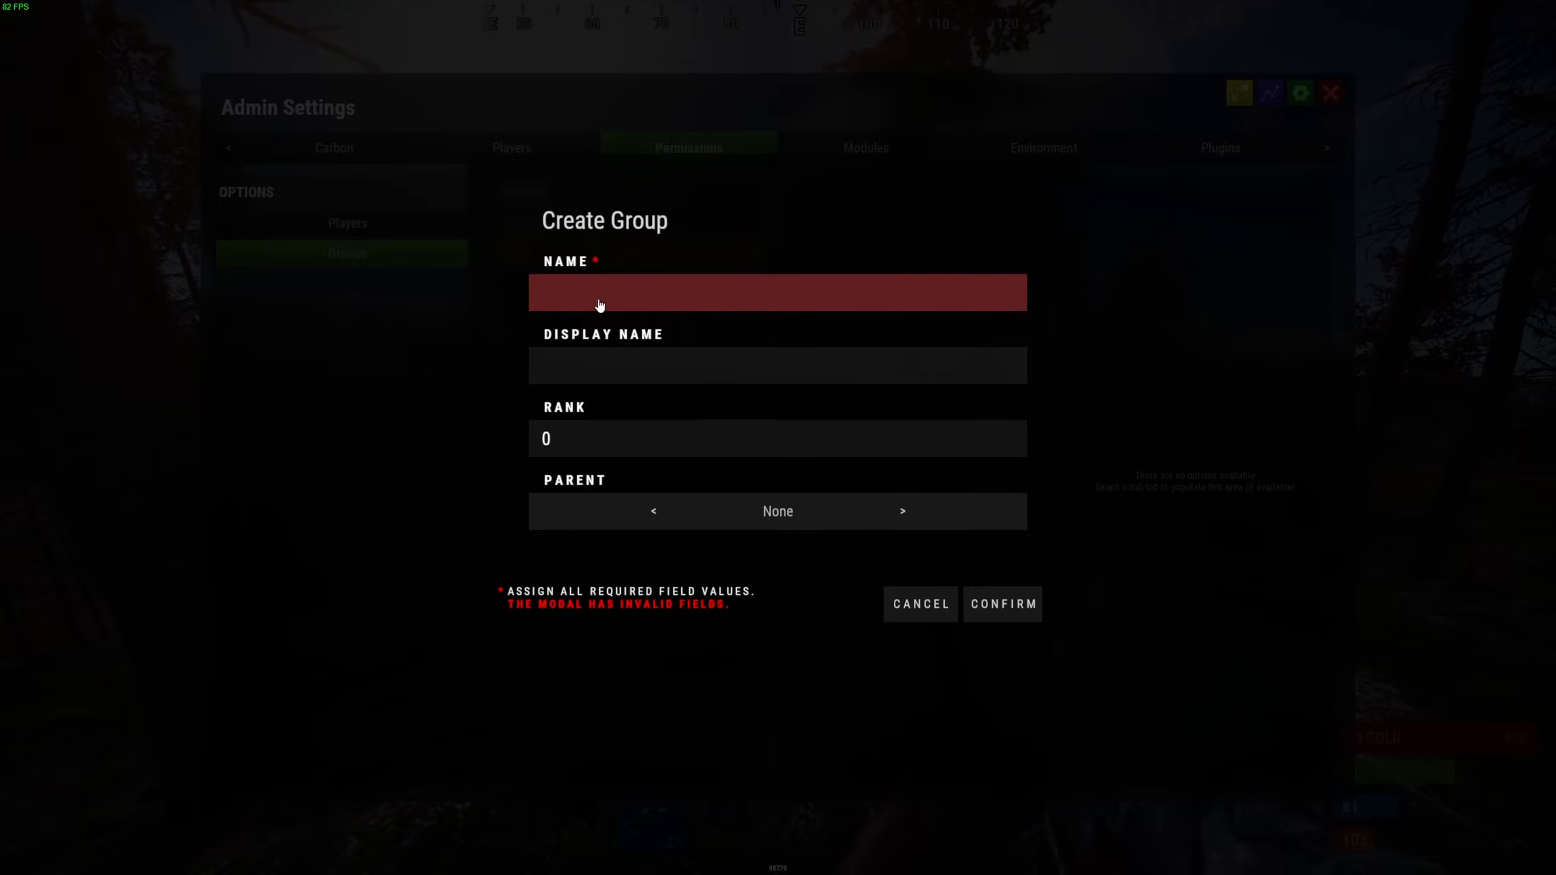
pyautogui.write('VIP')
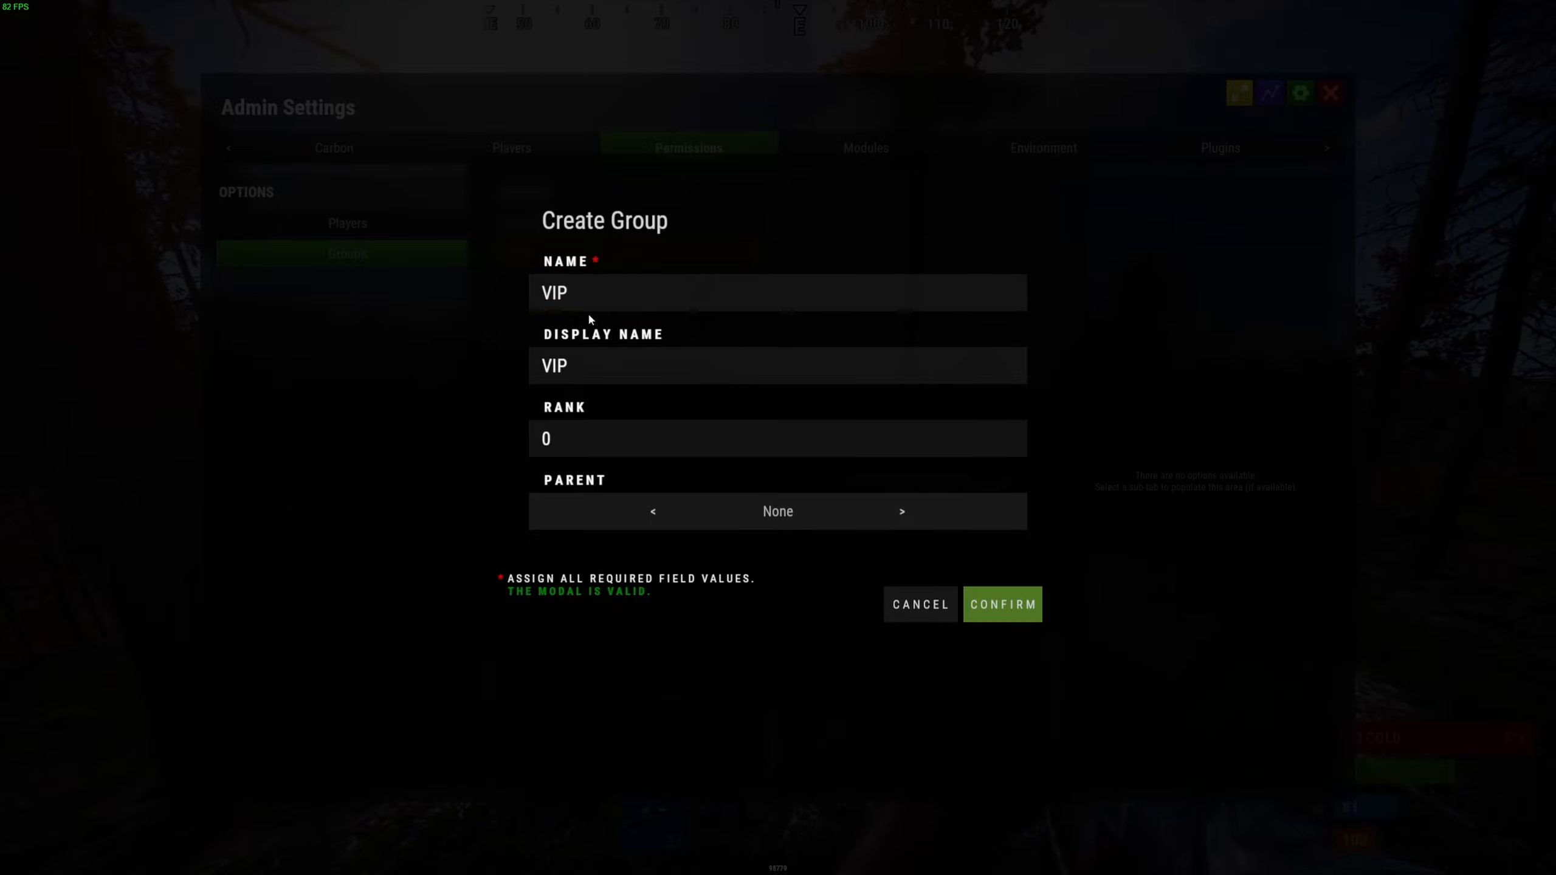
pyautogui.moveTo(549, 298)
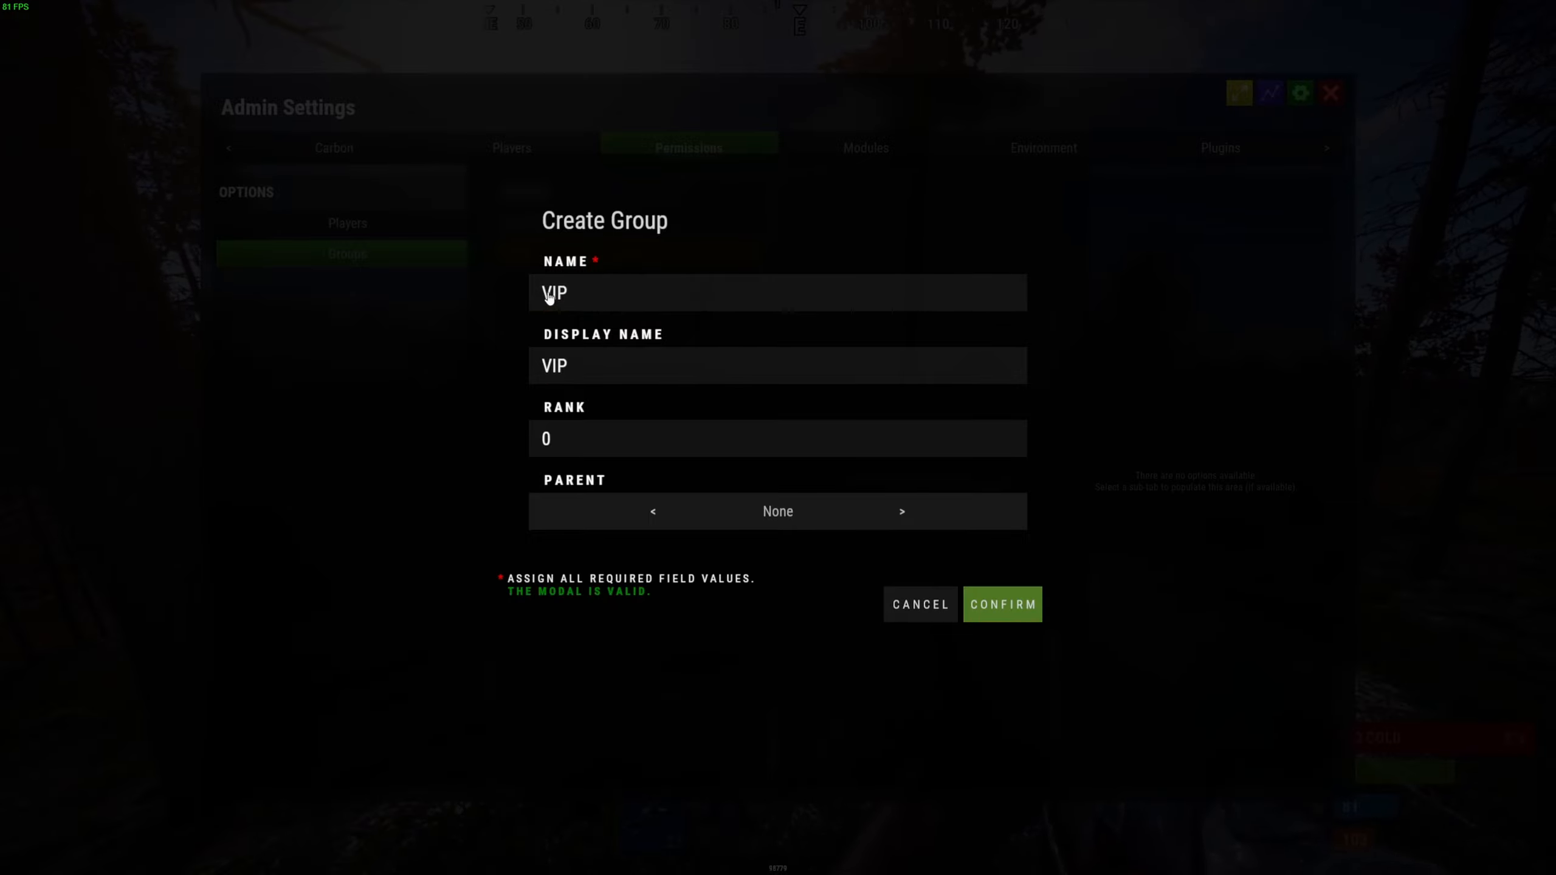
pyautogui.moveTo(571, 312)
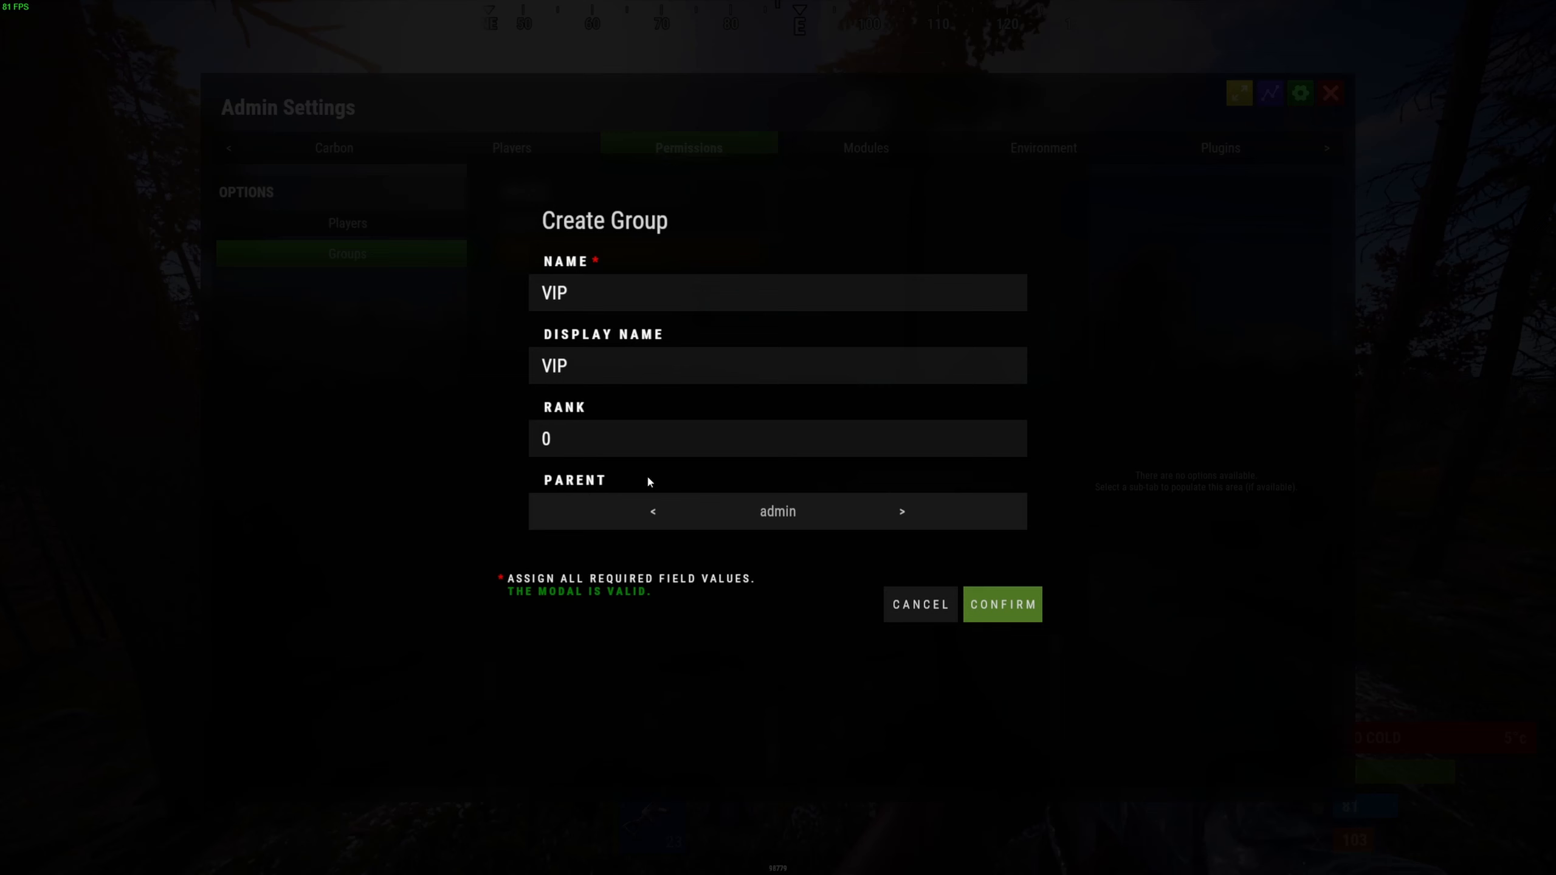
pyautogui.click(653, 511)
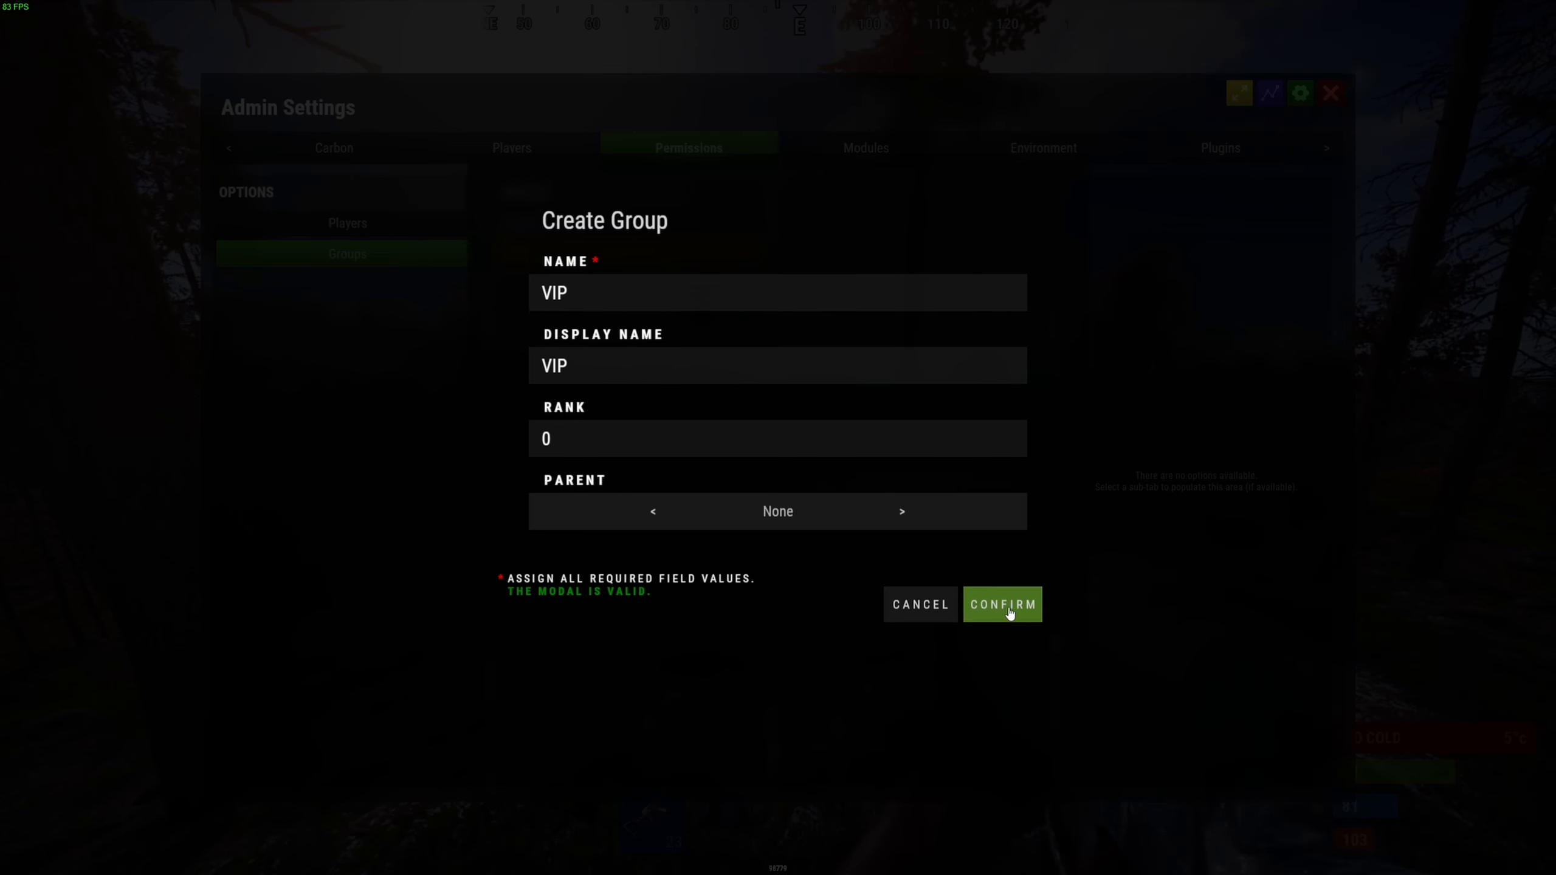
pyautogui.click(1001, 603)
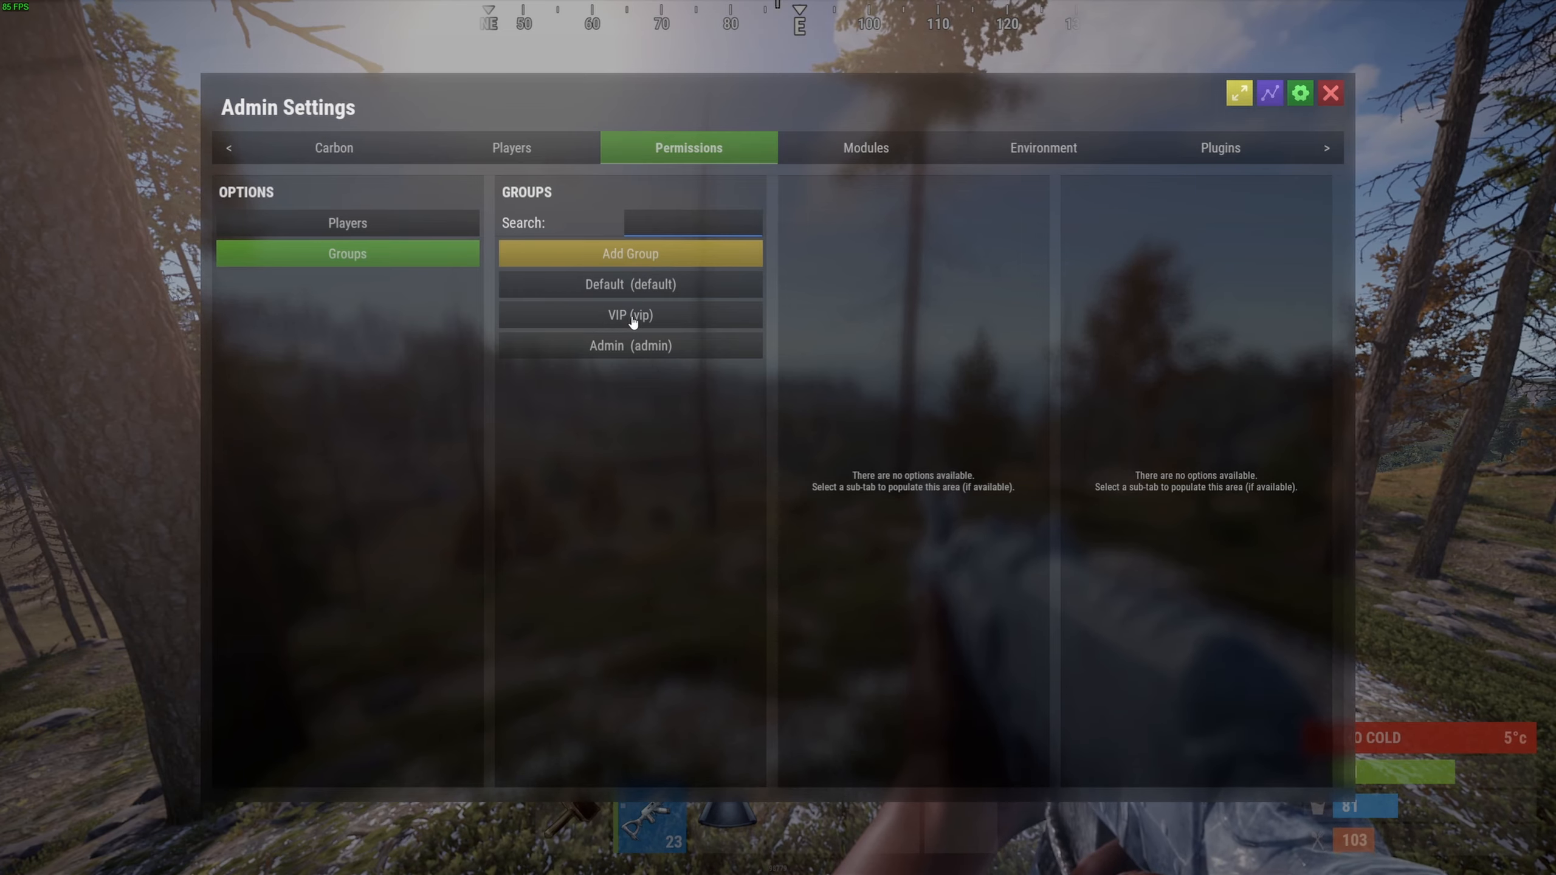
# Select the VIP group, choose SignArtist (1.4.1), and grant signartist.url.
pyautogui.click(630, 315)
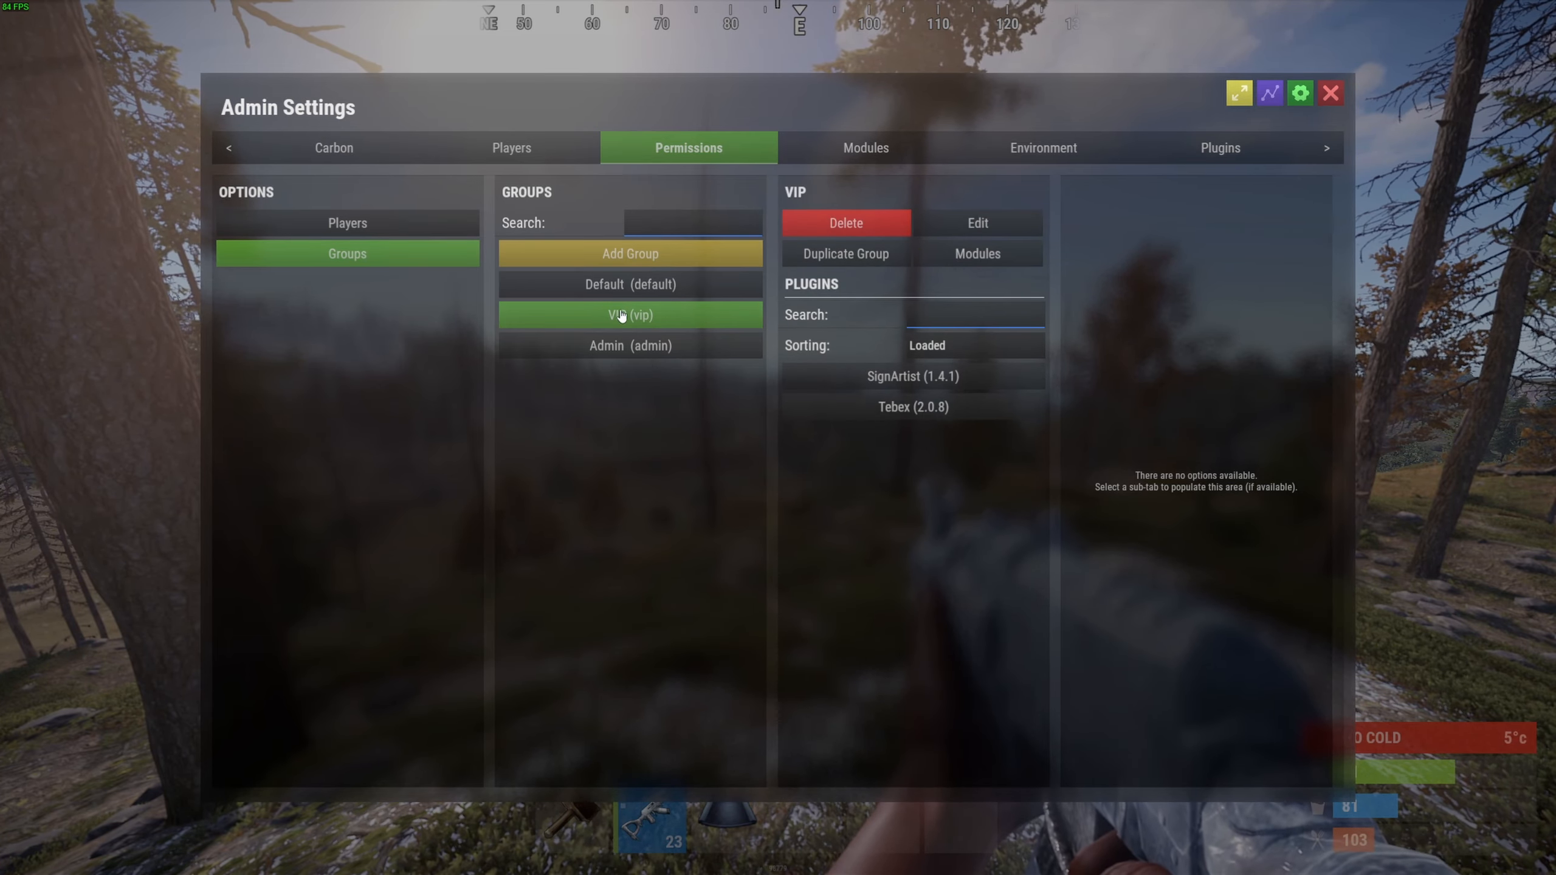
pyautogui.moveTo(896, 415)
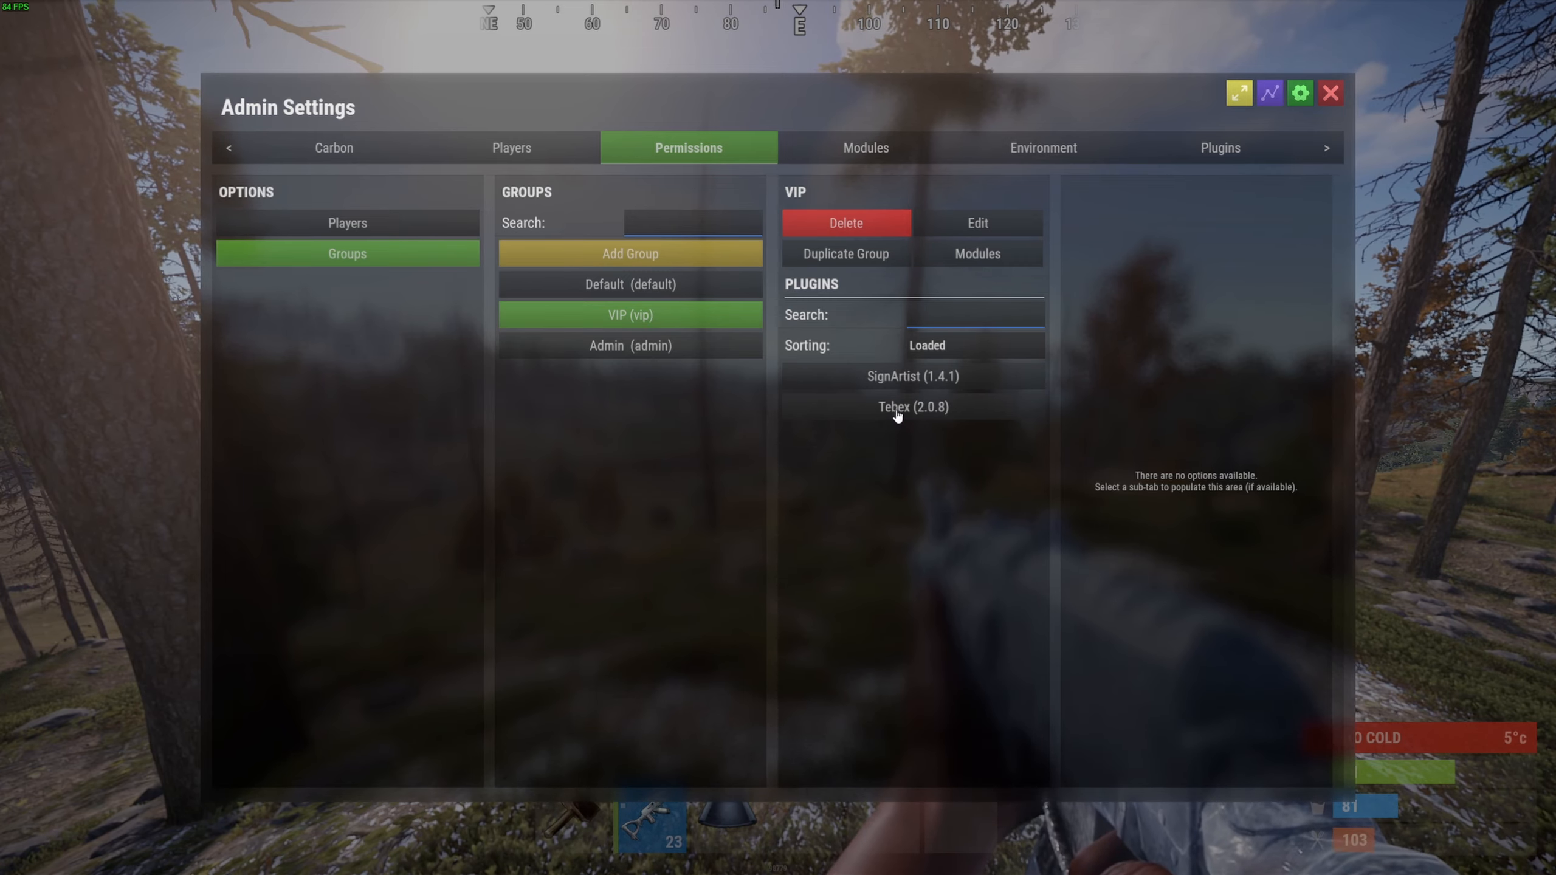
pyautogui.click(911, 376)
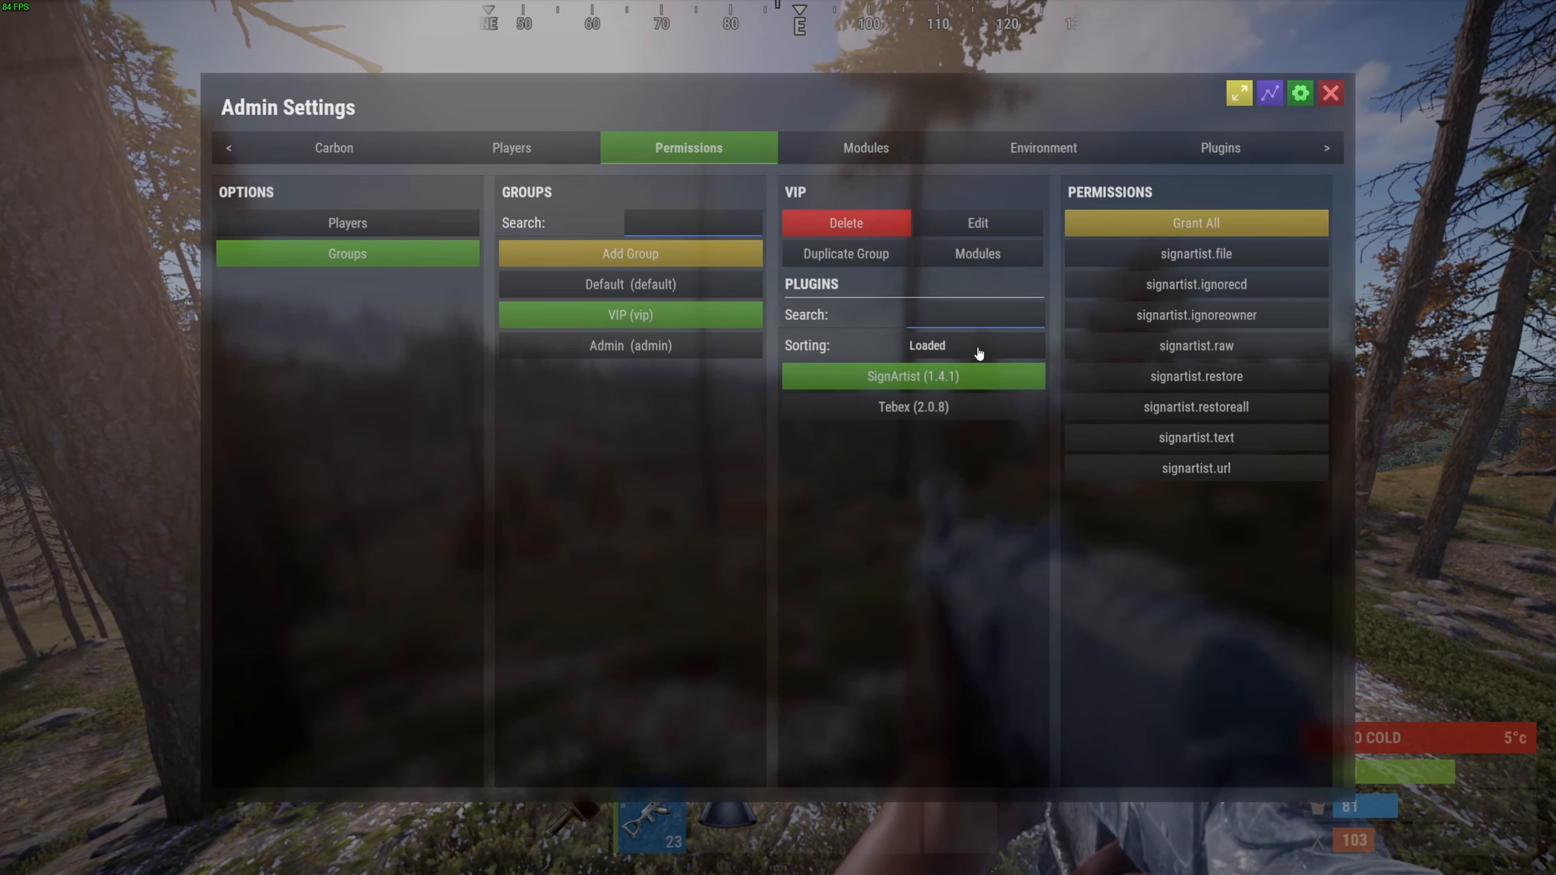
pyautogui.moveTo(1117, 429)
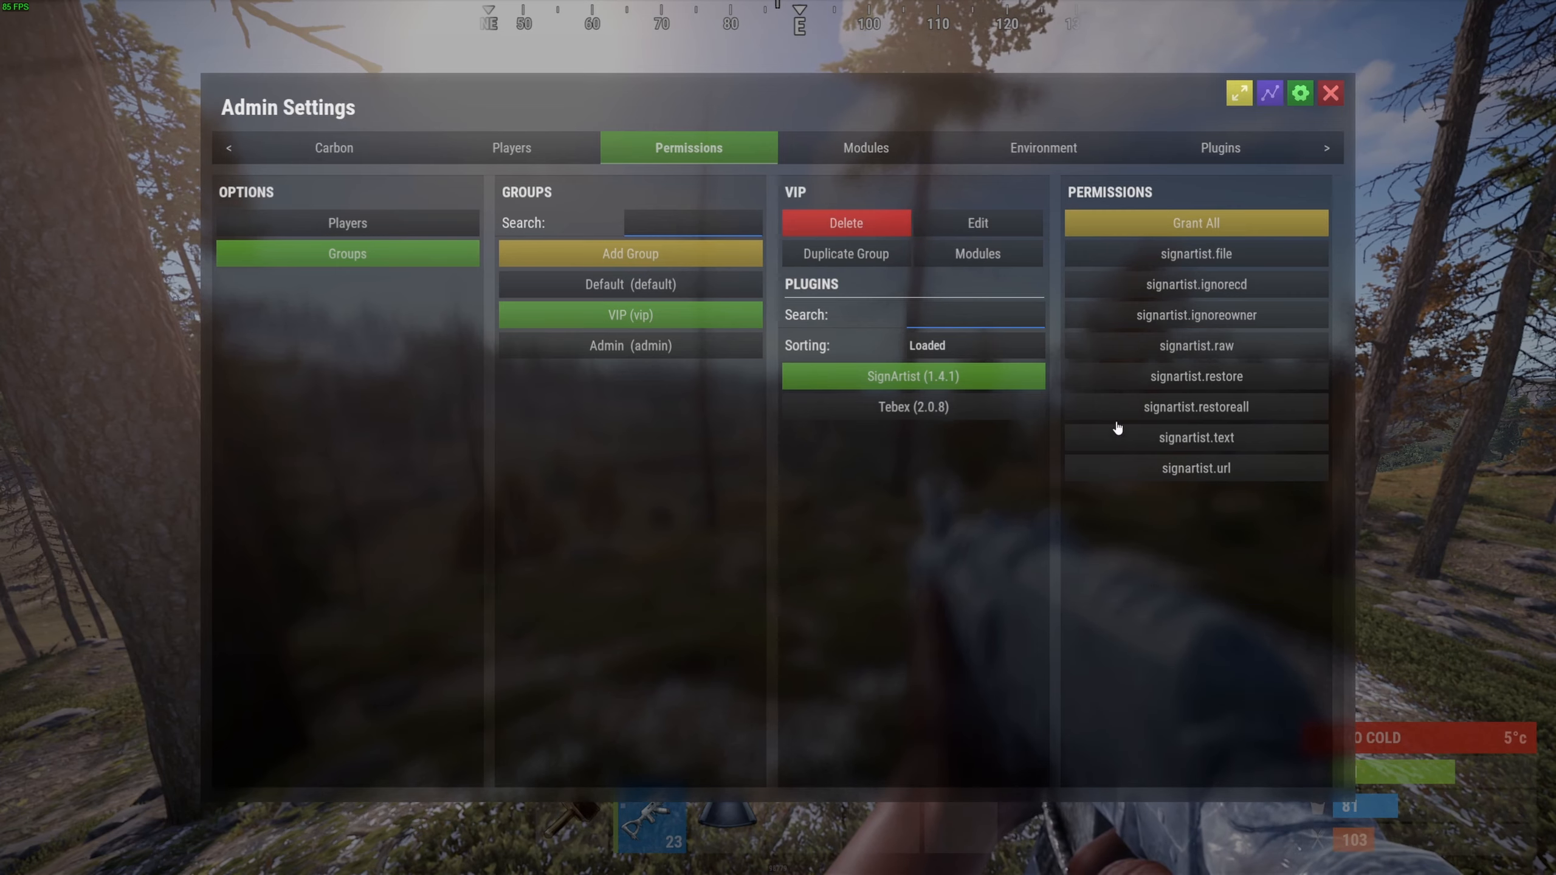
pyautogui.moveTo(630, 301)
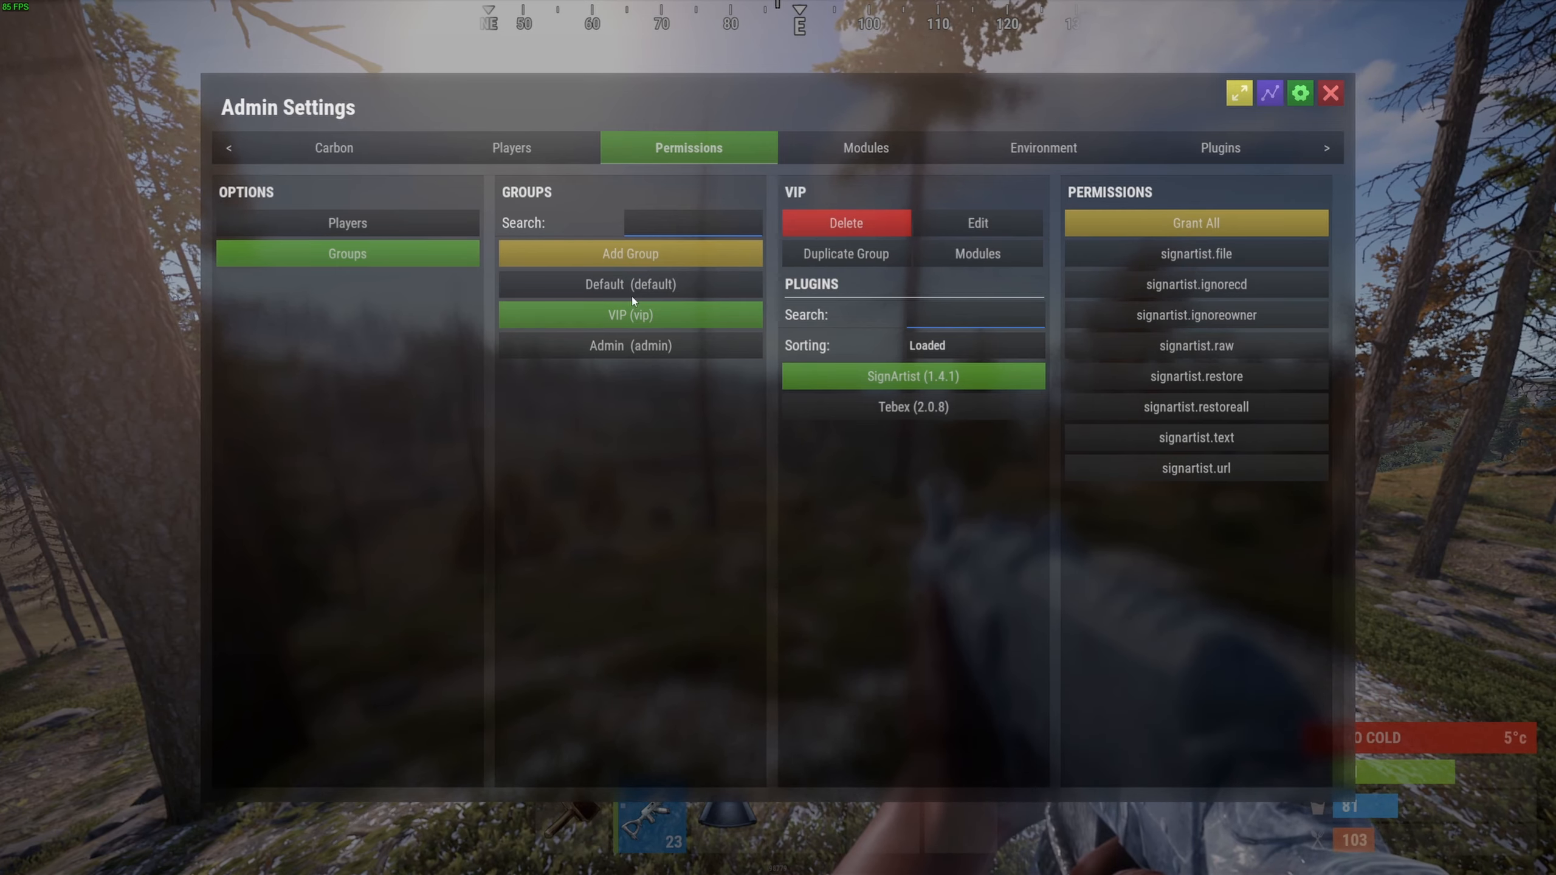
pyautogui.moveTo(1197, 472)
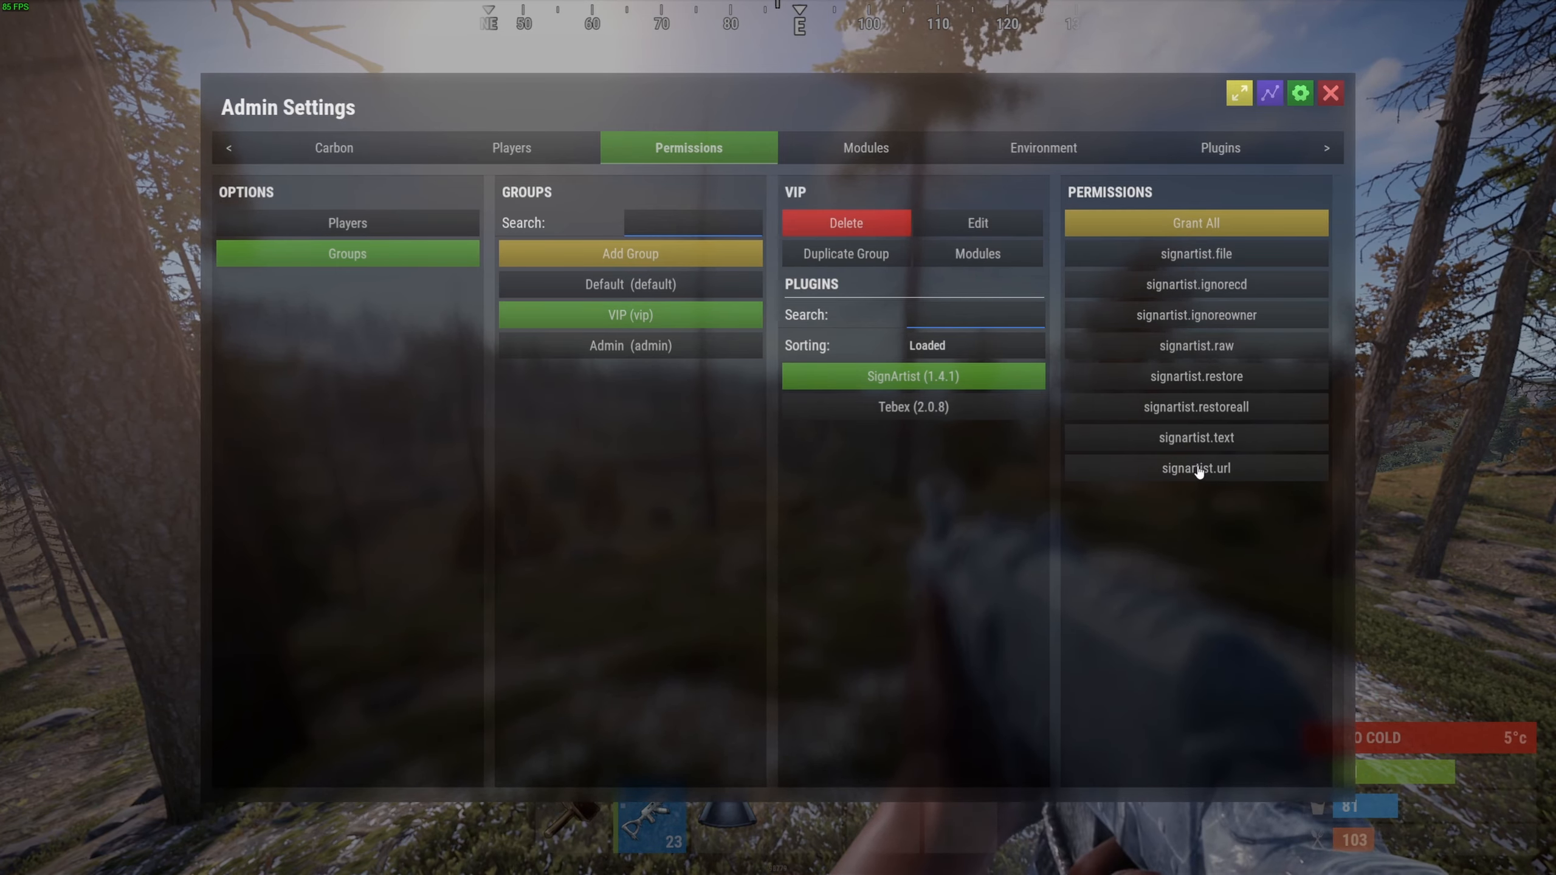
pyautogui.click(1194, 468)
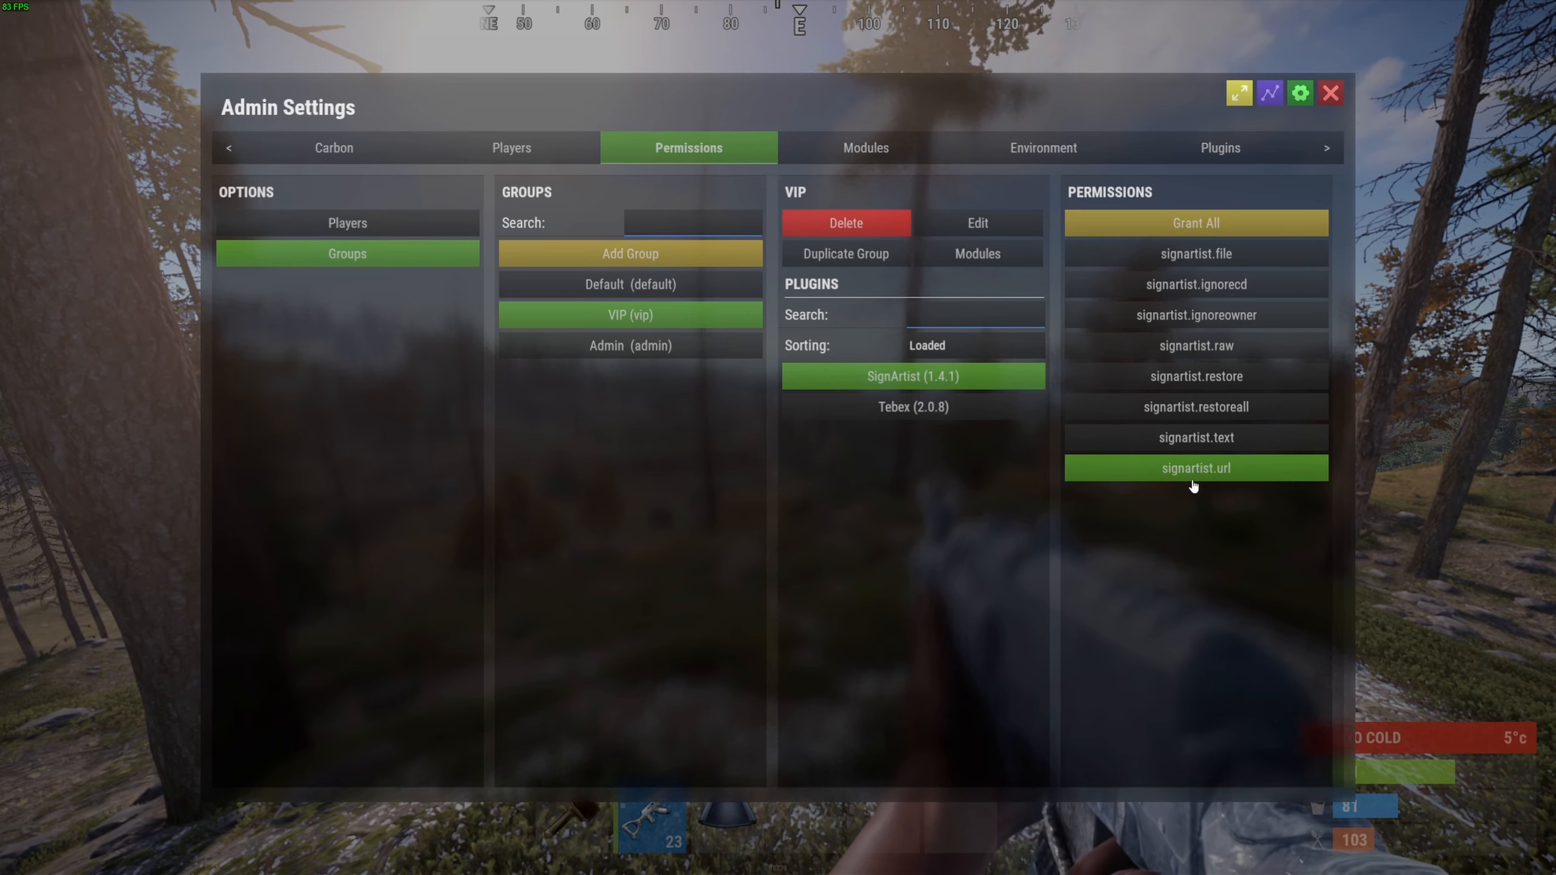
pyautogui.click(1194, 438)
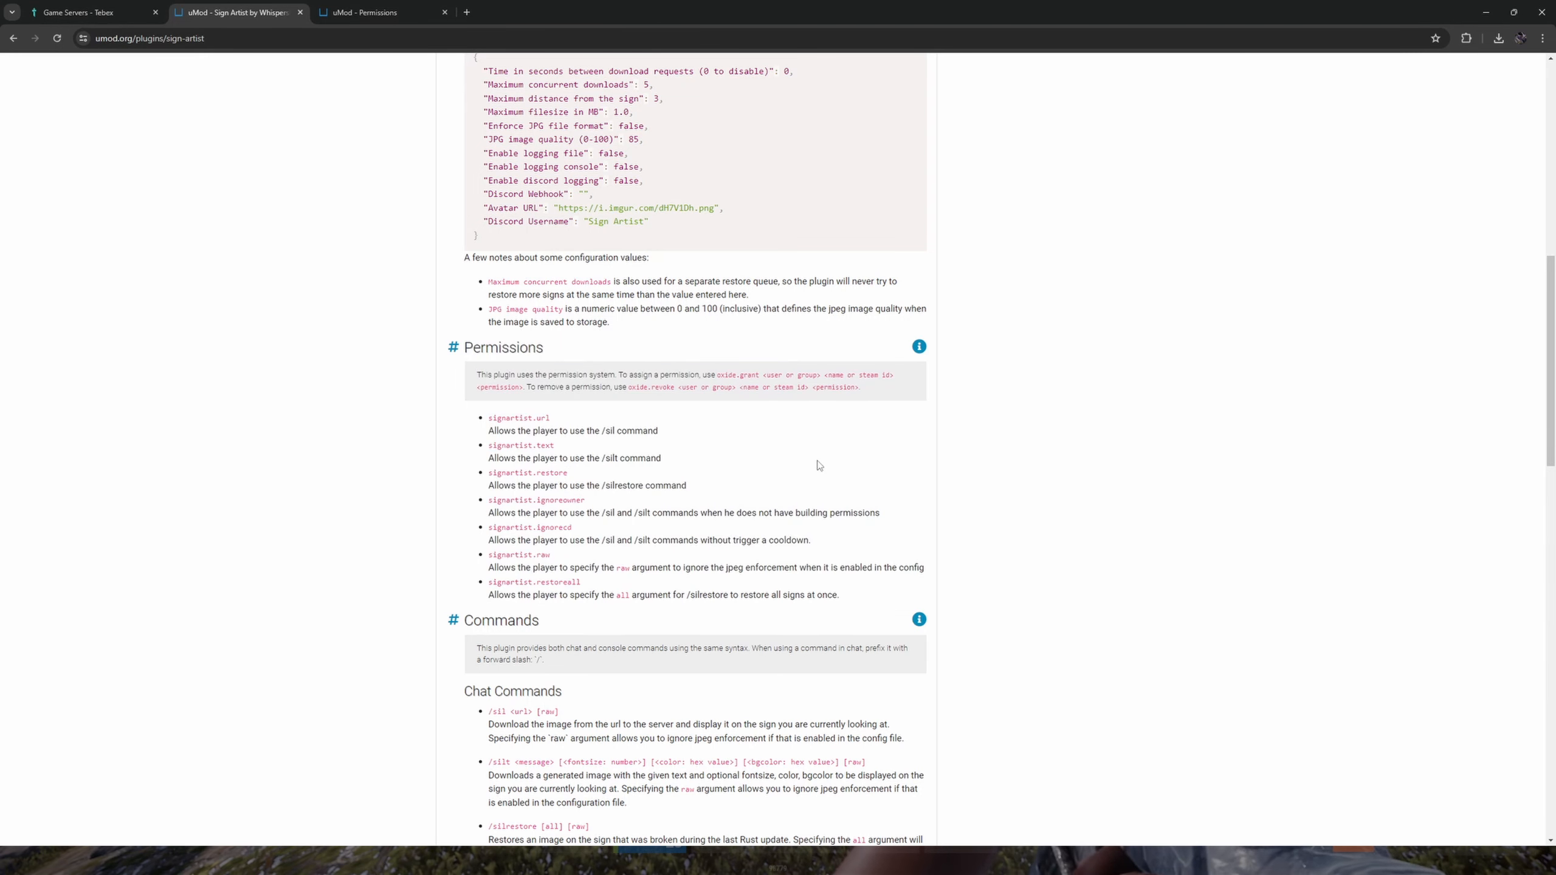
# Switch to the uMod Permissions tab and scroll down to the Groups section.
pyautogui.click(382, 13)
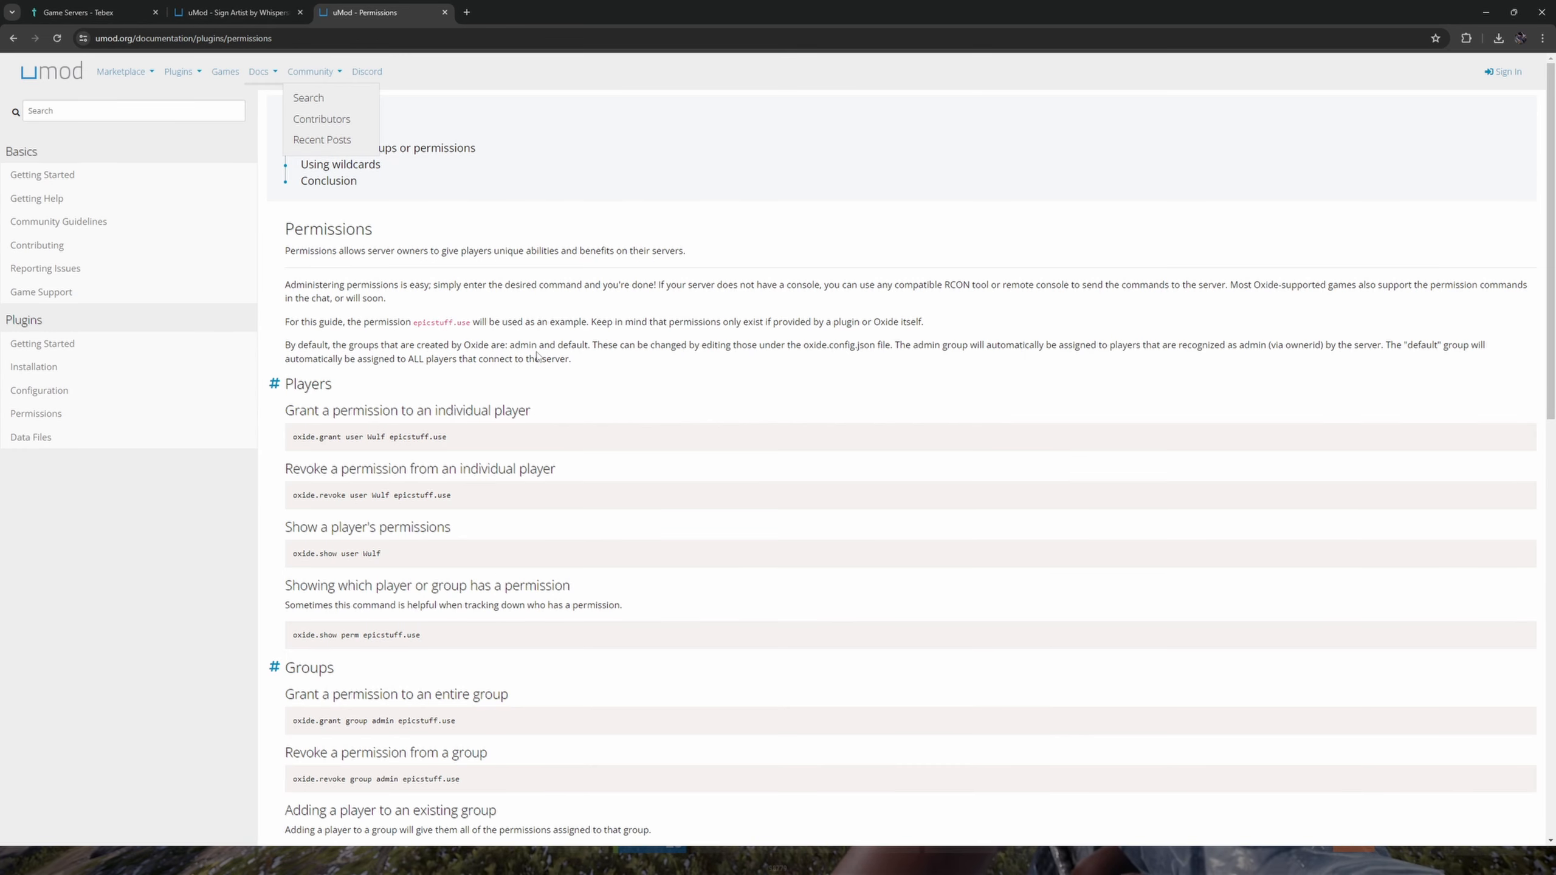
pyautogui.scroll(-3)
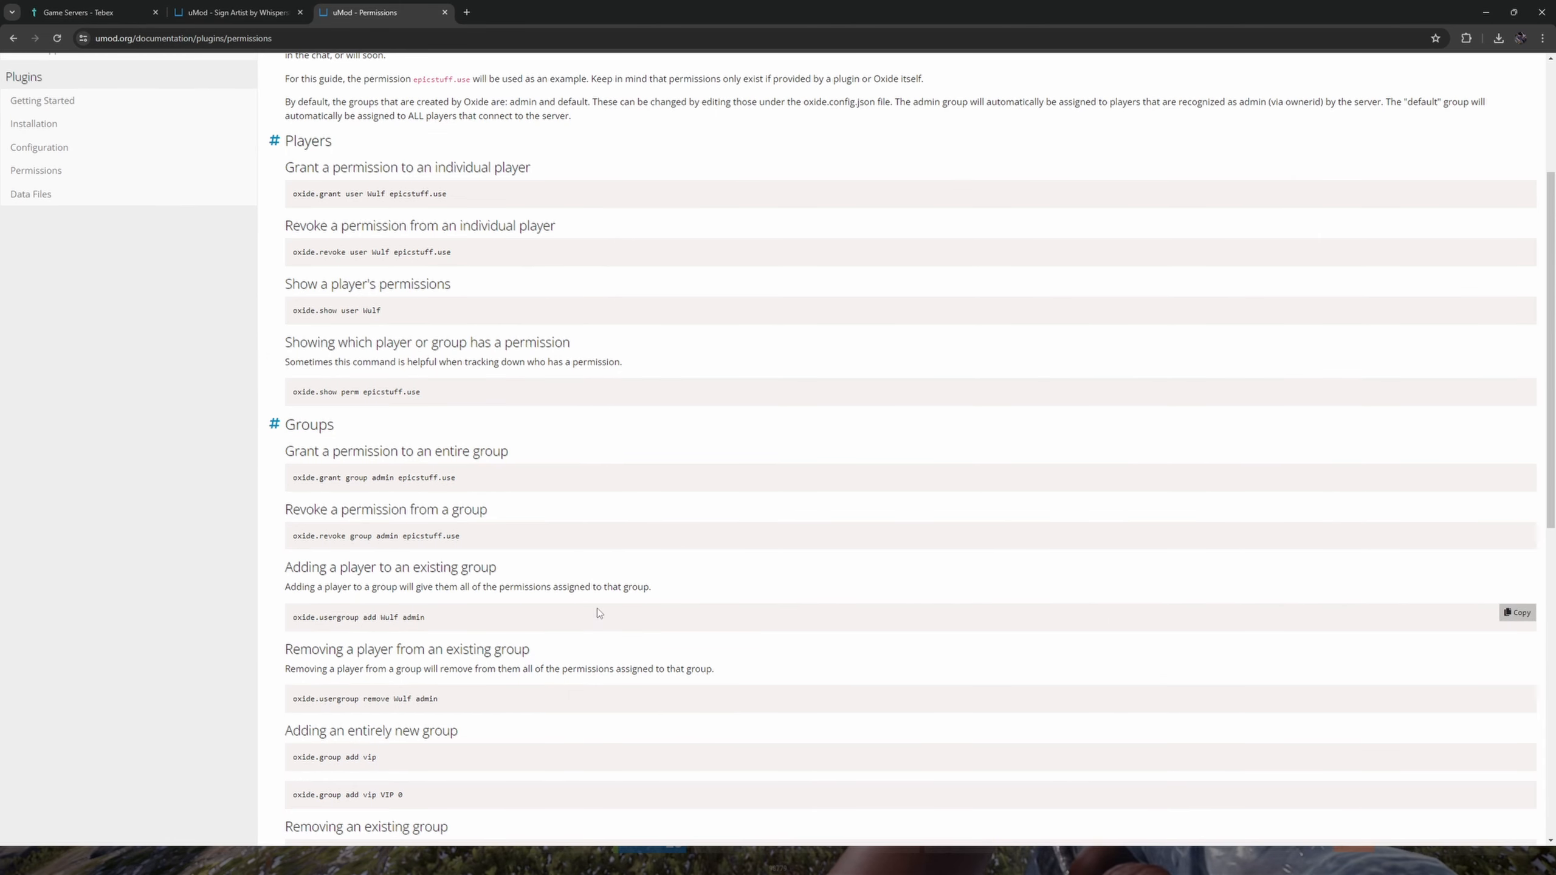
pyautogui.scroll(-3)
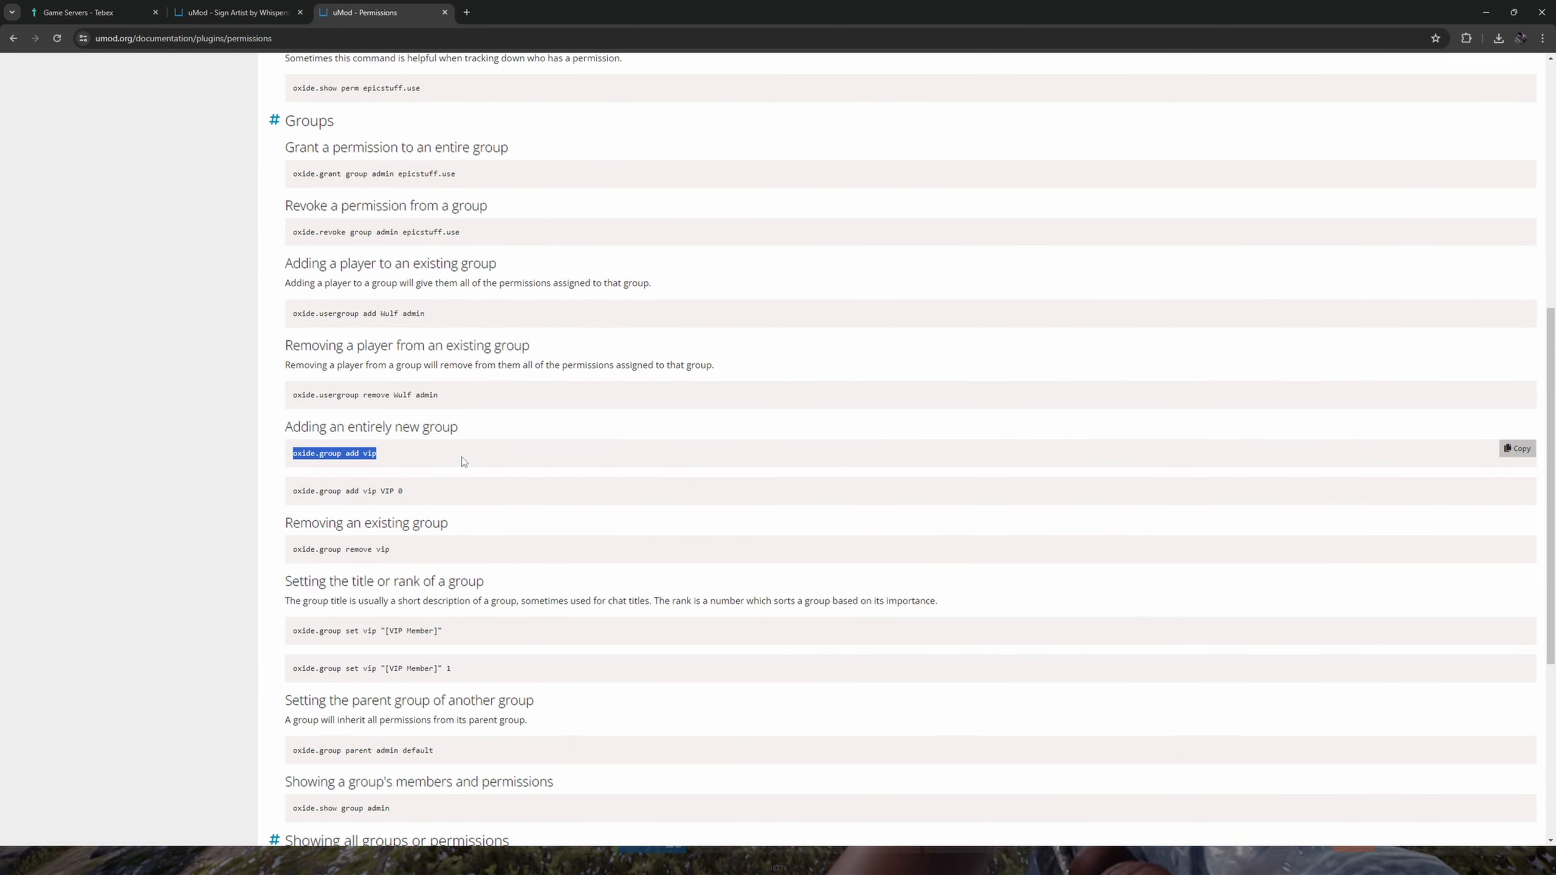
pyautogui.moveTo(290, 465)
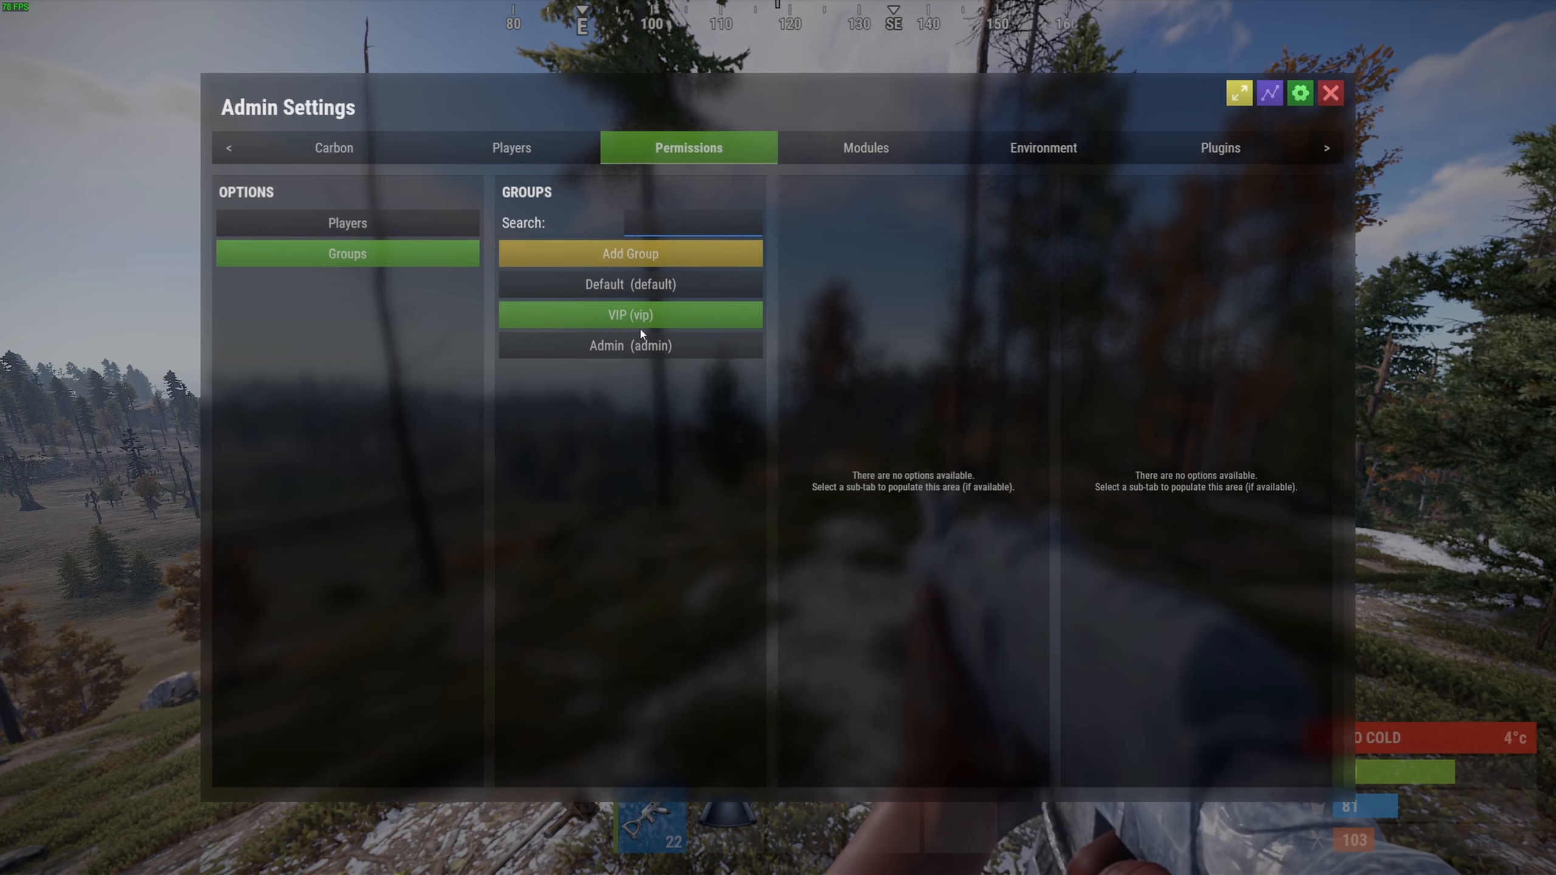
pyautogui.moveTo(730, 293)
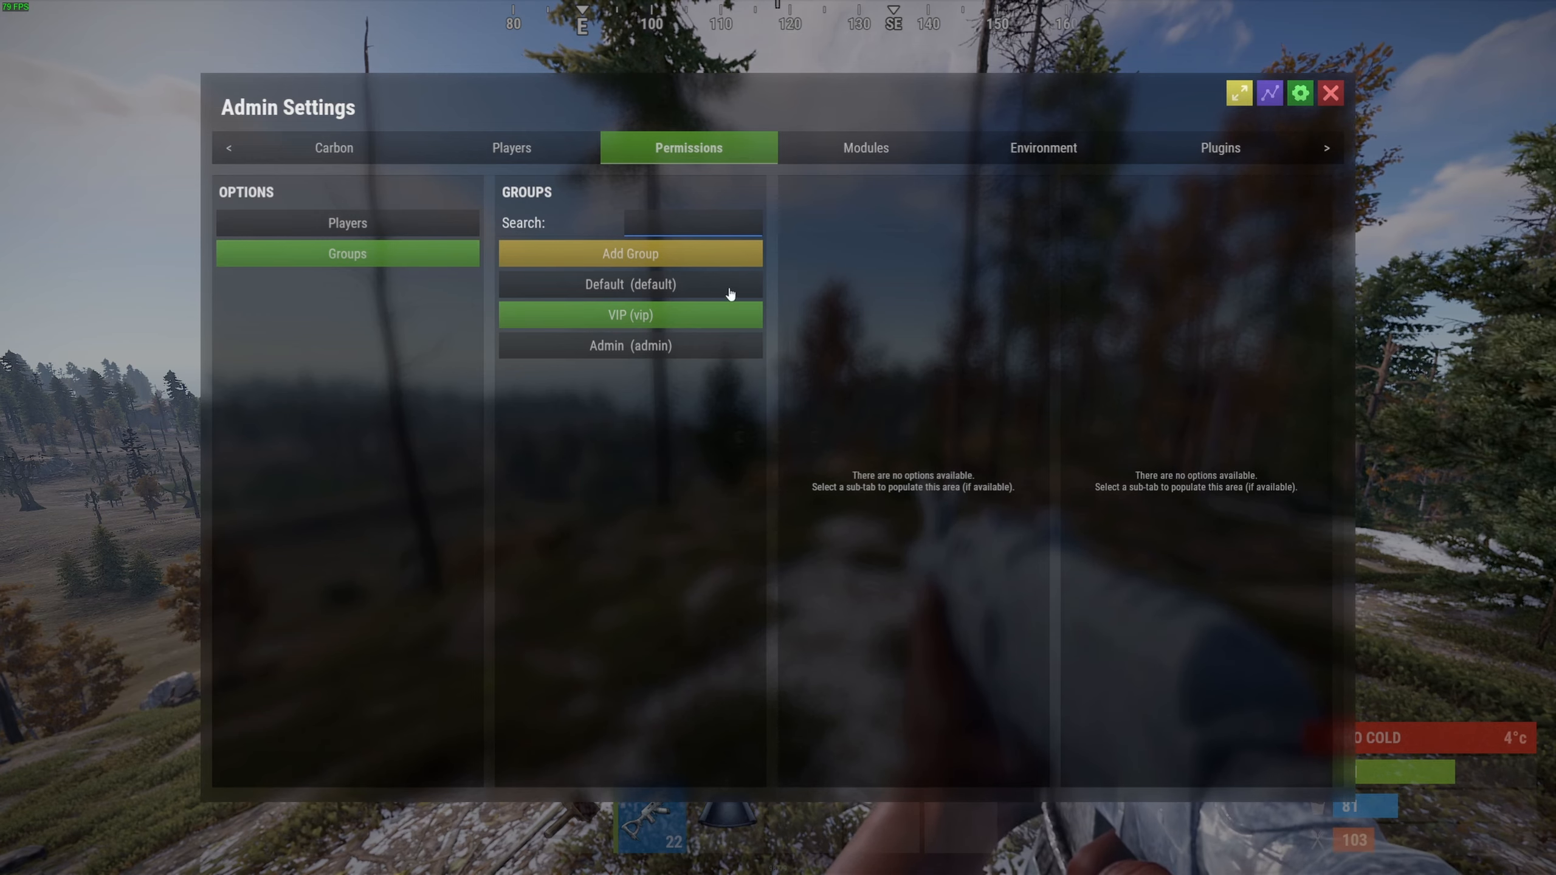
pyautogui.moveTo(735, 256)
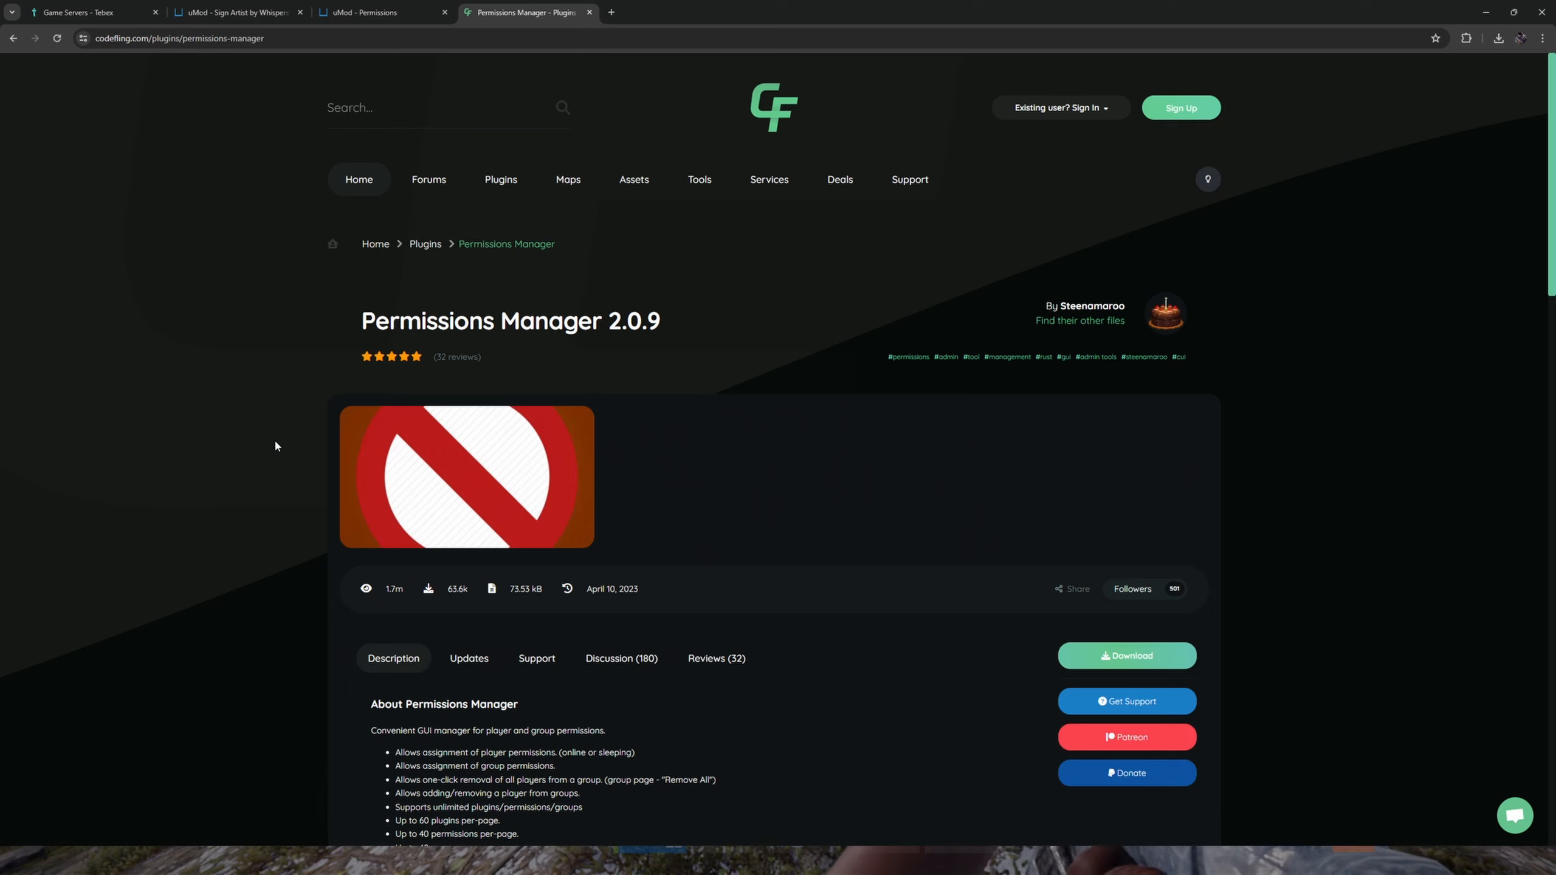
pyautogui.moveTo(315, 296)
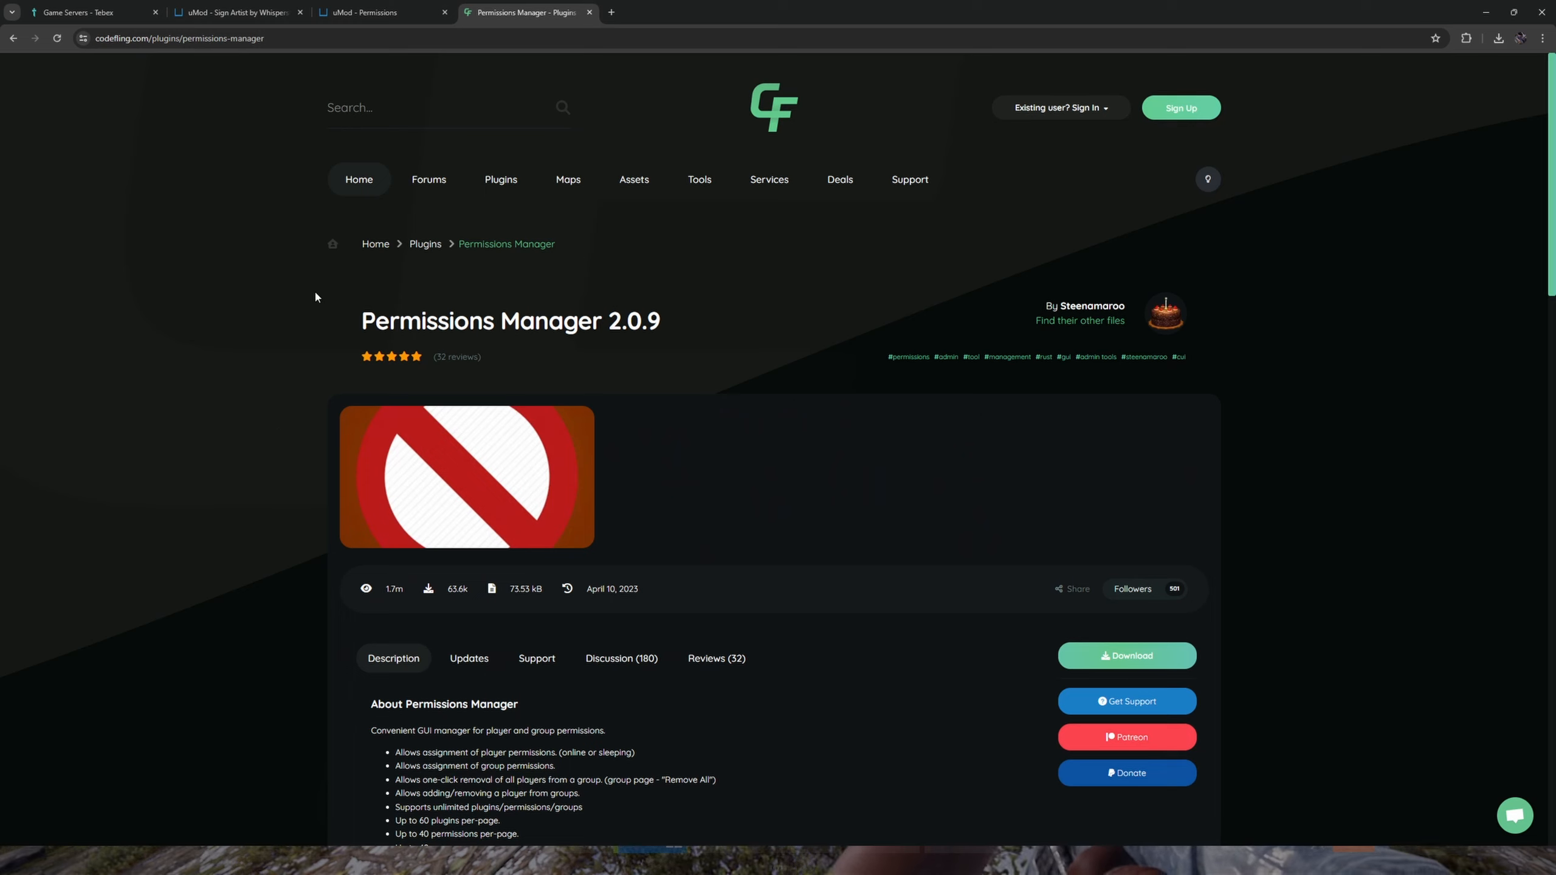
pyautogui.moveTo(907, 543)
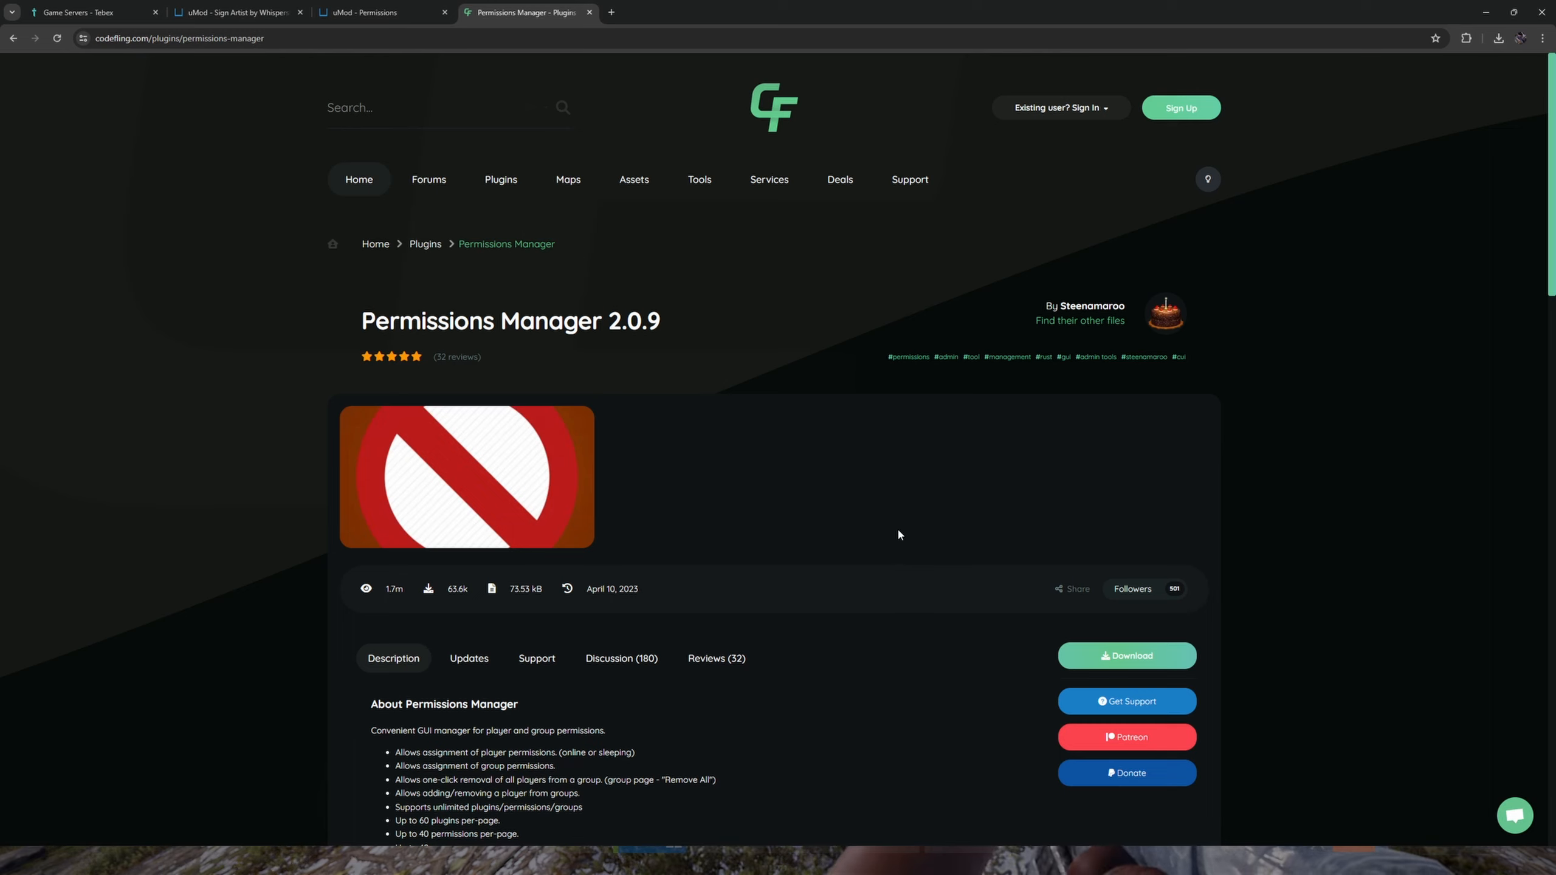
pyautogui.moveTo(857, 526)
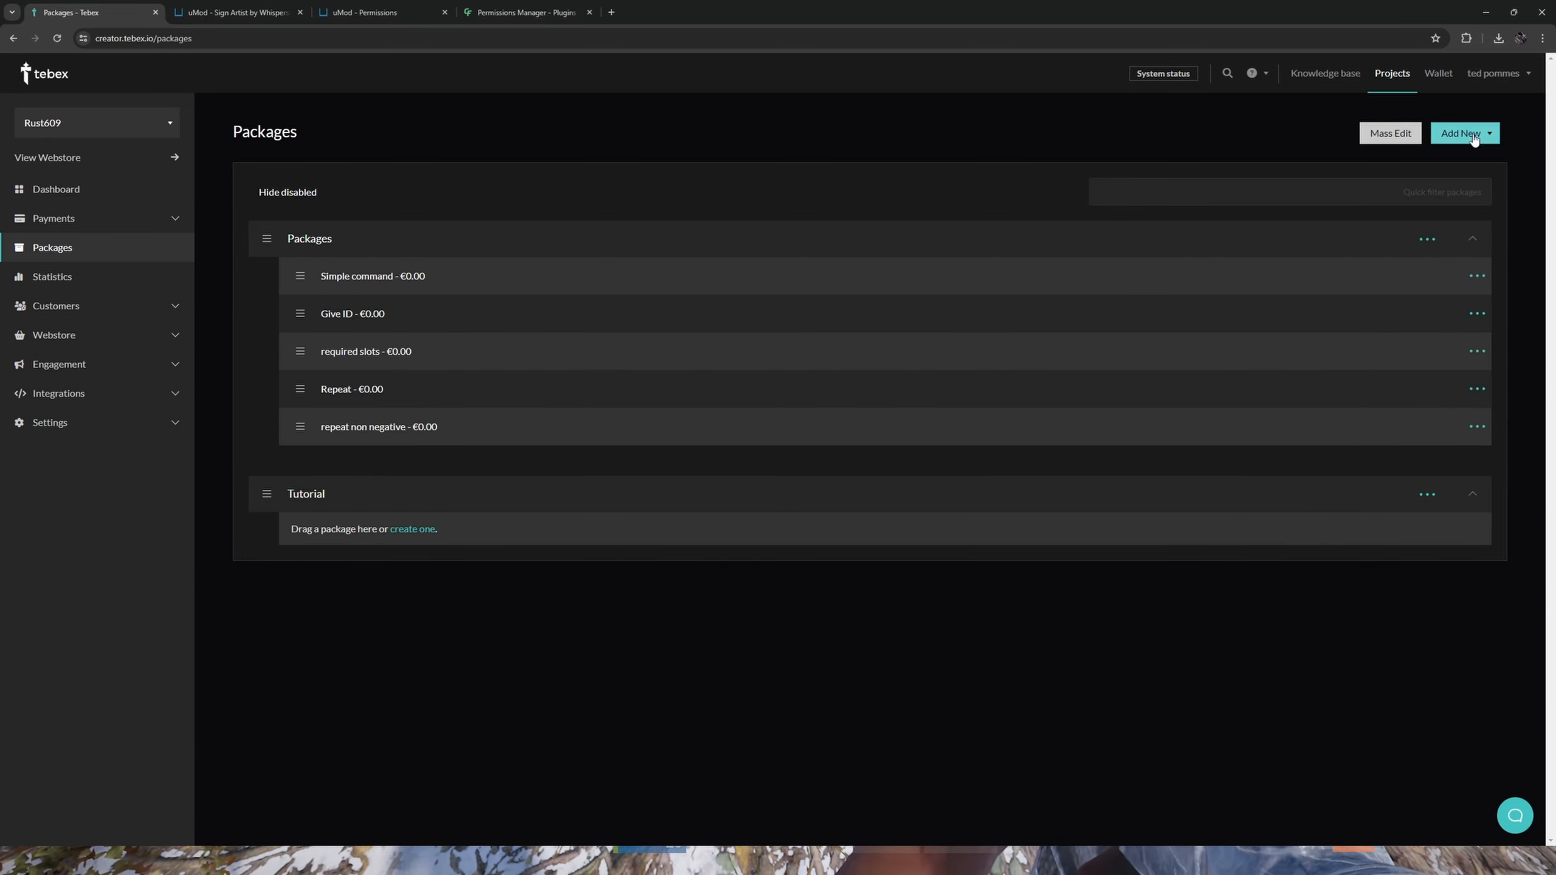
# Start a new package via Add New > Package and scroll through its form.
pyautogui.click(1460, 133)
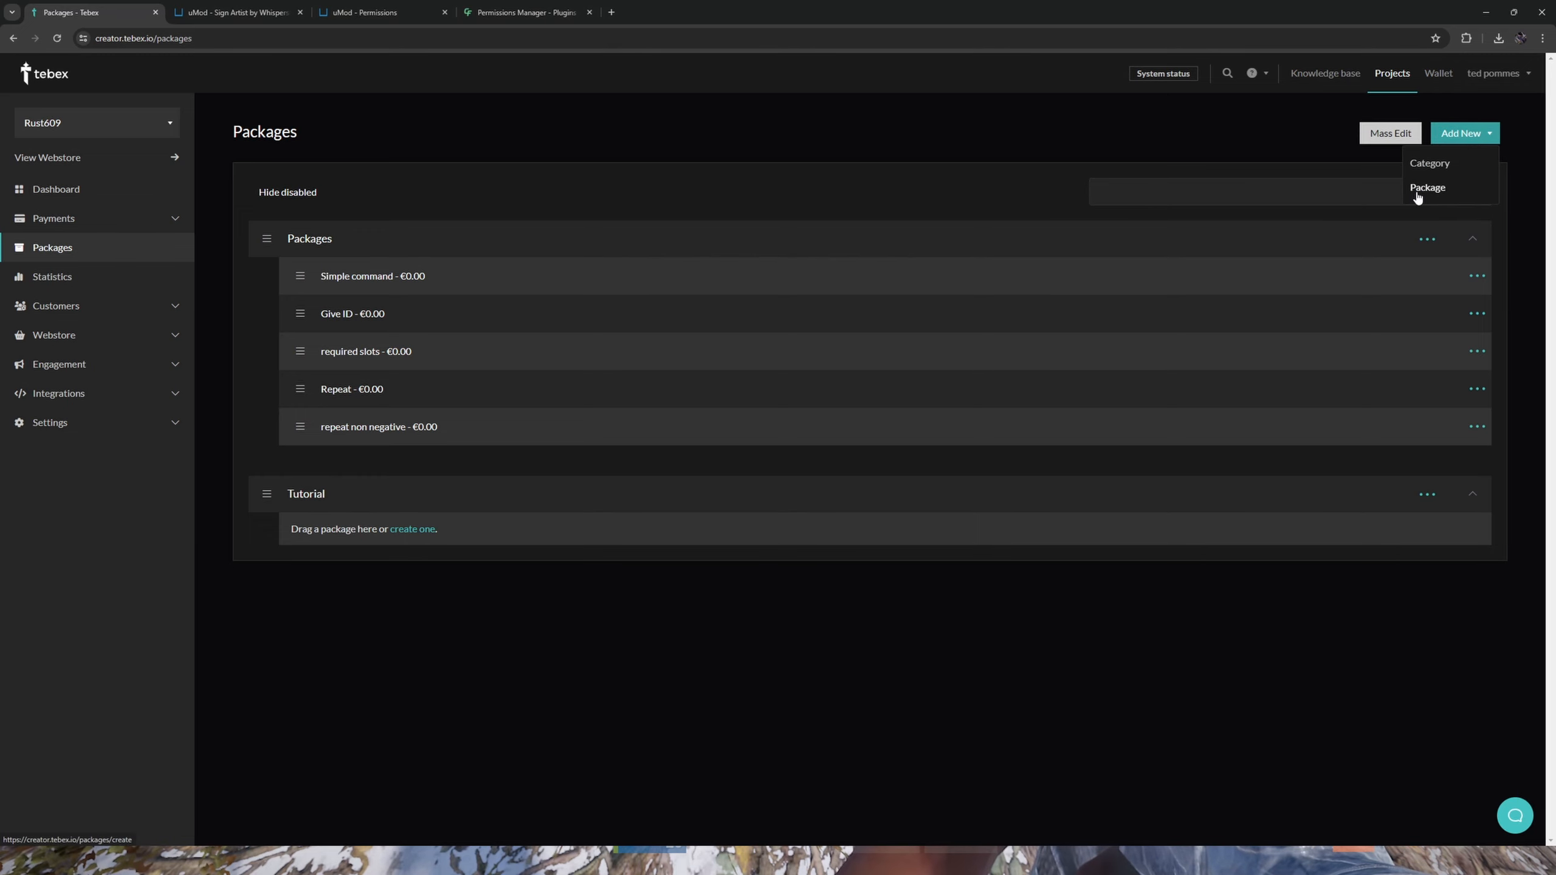
pyautogui.click(1427, 188)
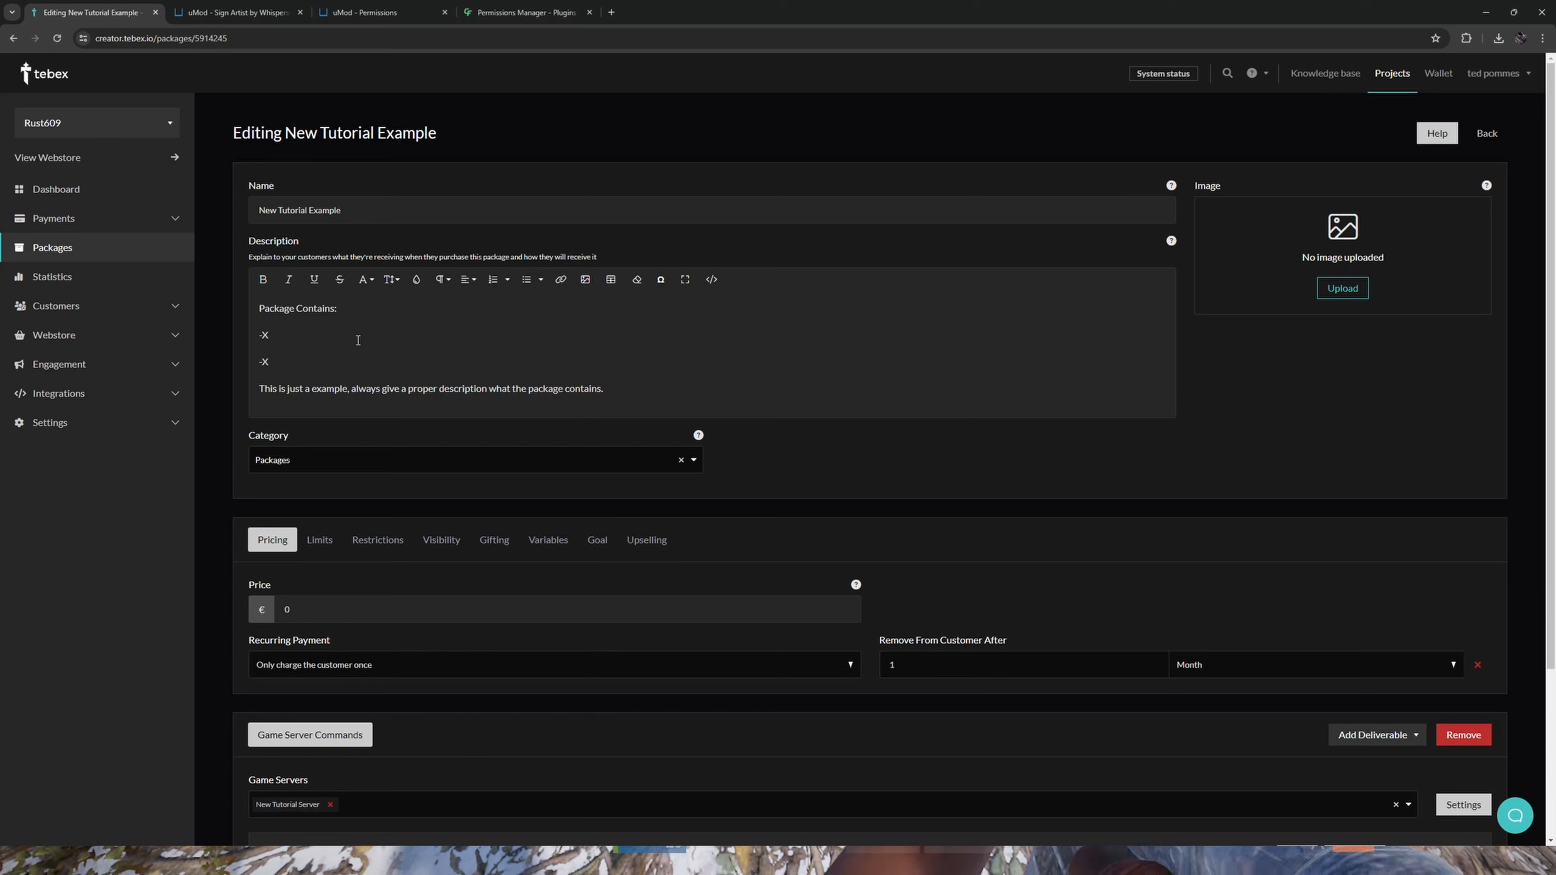
pyautogui.scroll(-3)
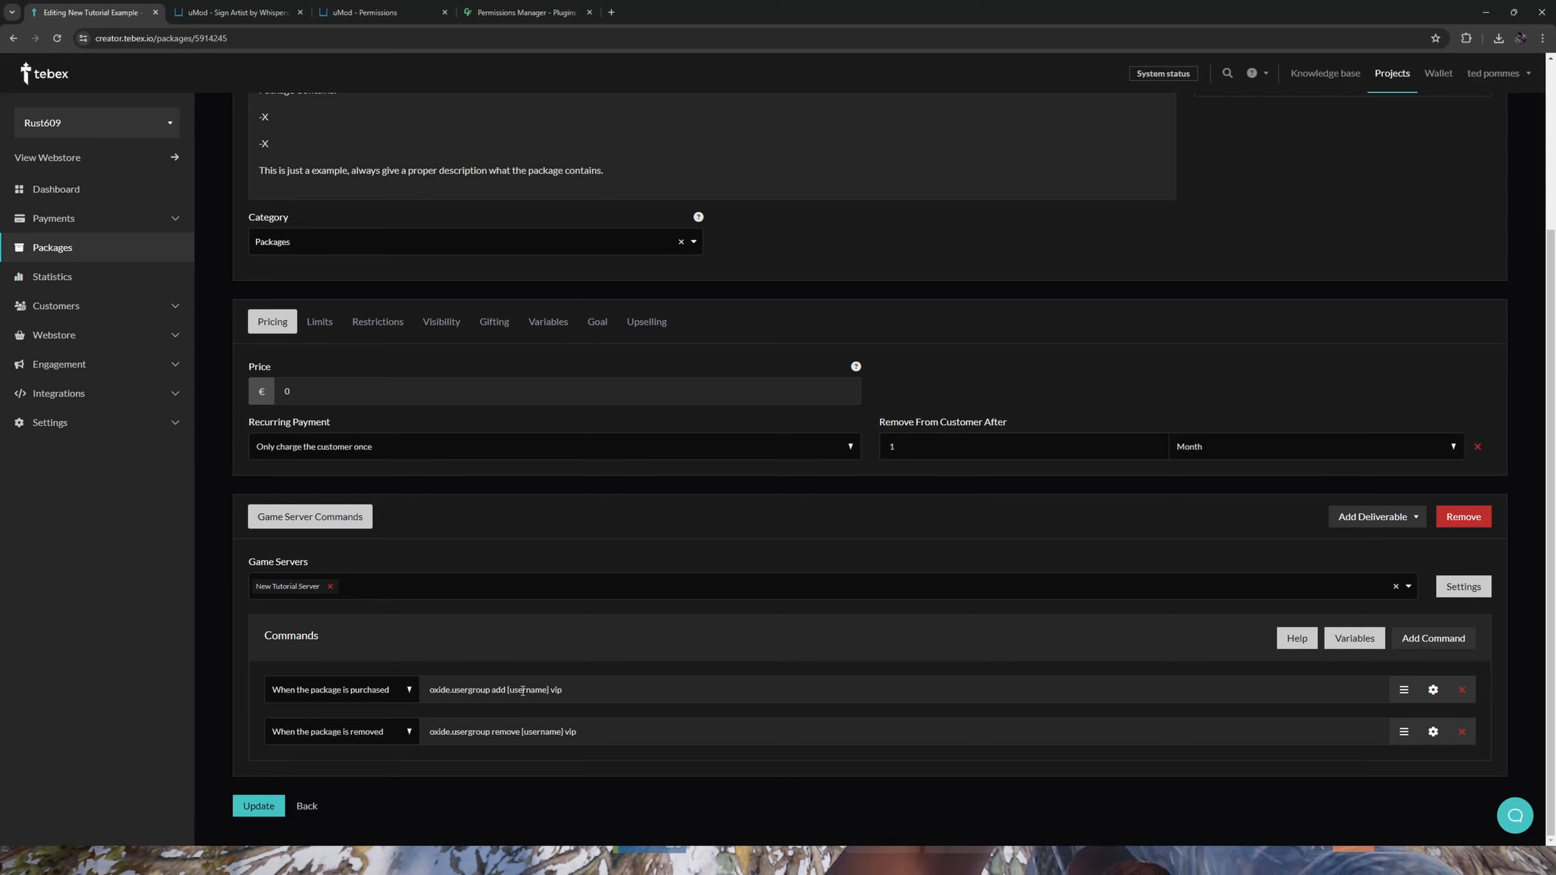
# Edit the oxide.usergroup add and remove vip commands, selecting words like add and vip.
pyautogui.click(605, 689)
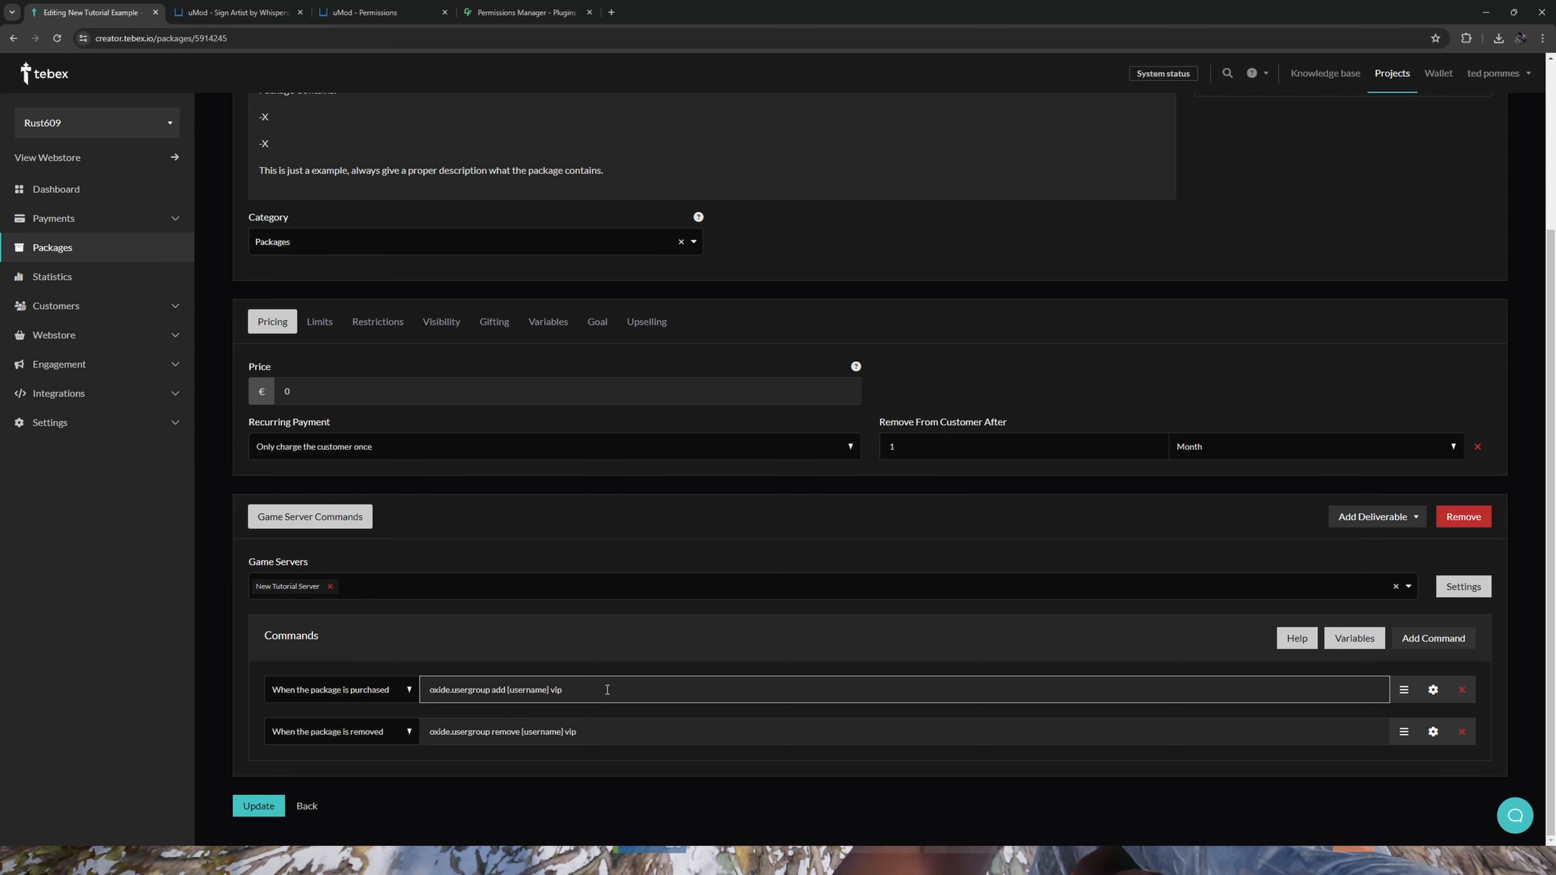
pyautogui.moveTo(508, 689)
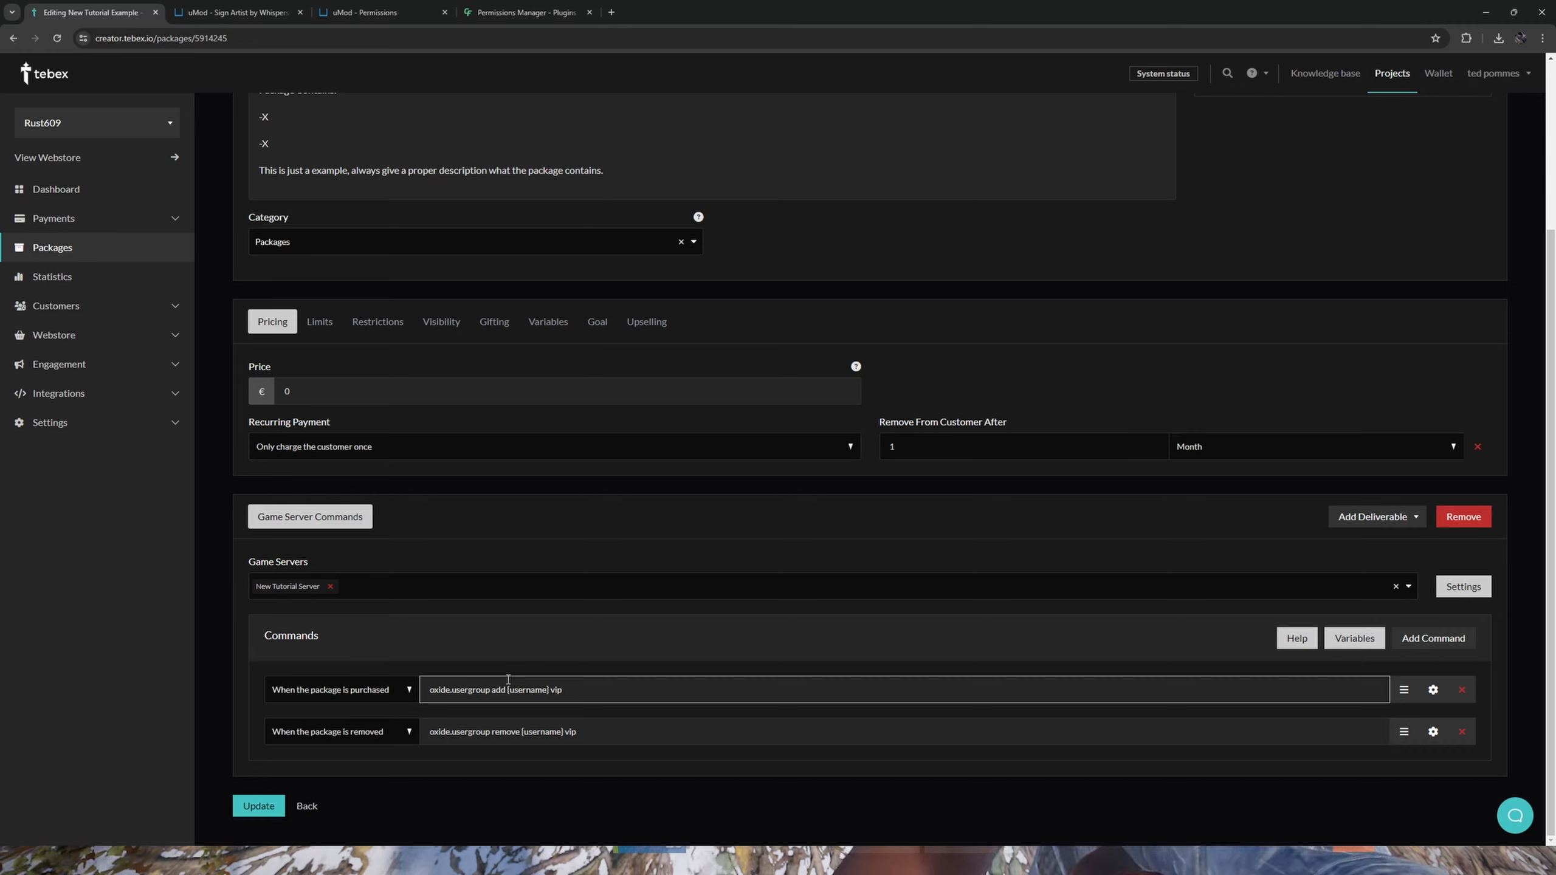
pyautogui.click(560, 689)
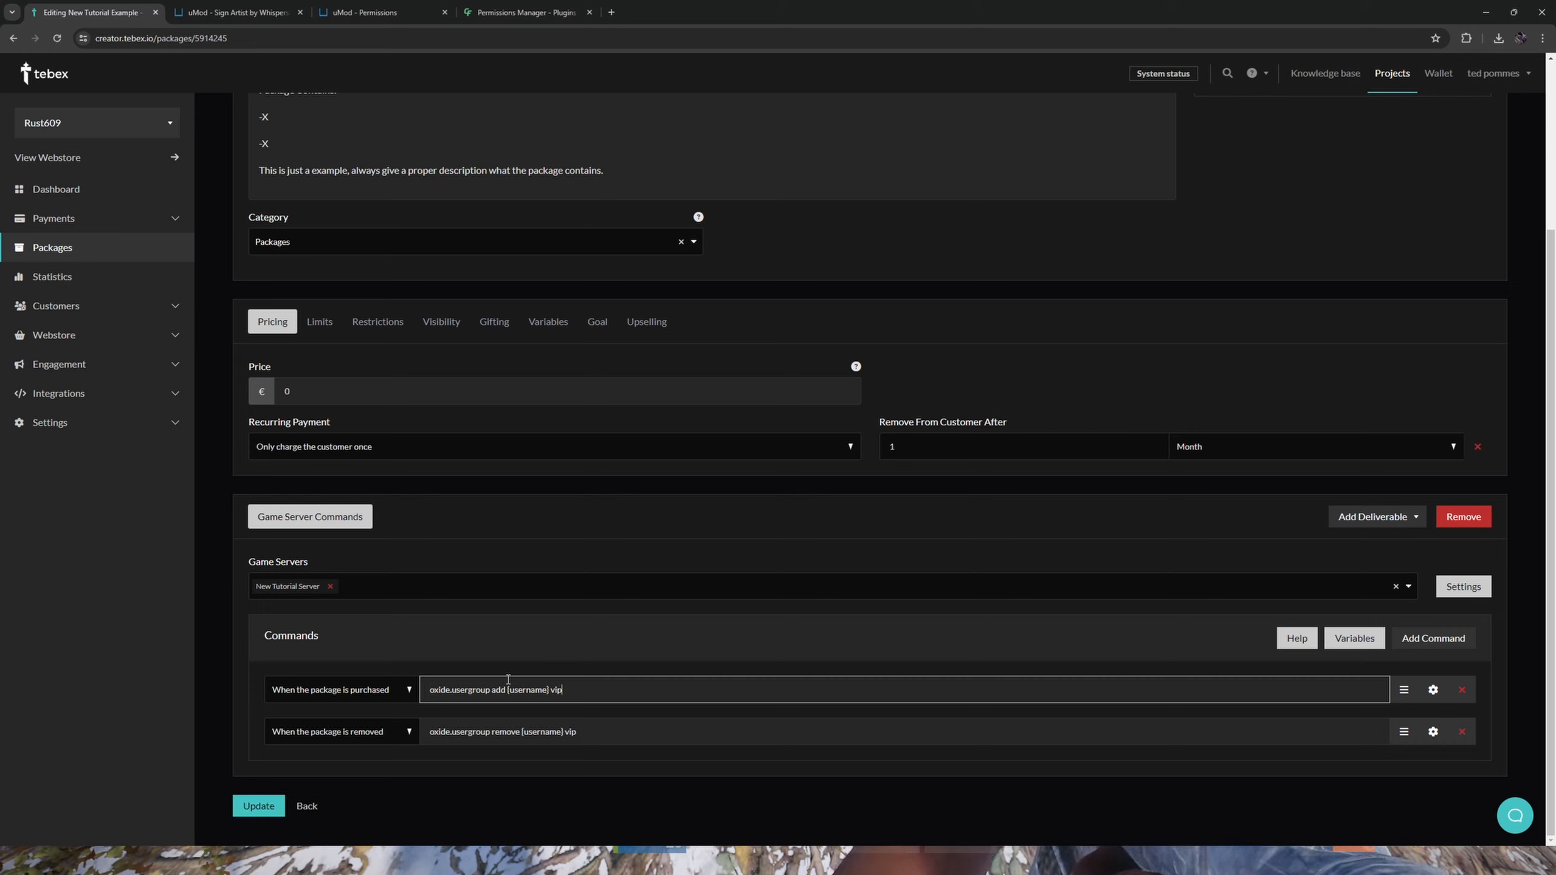
pyautogui.doubleClick(556, 690)
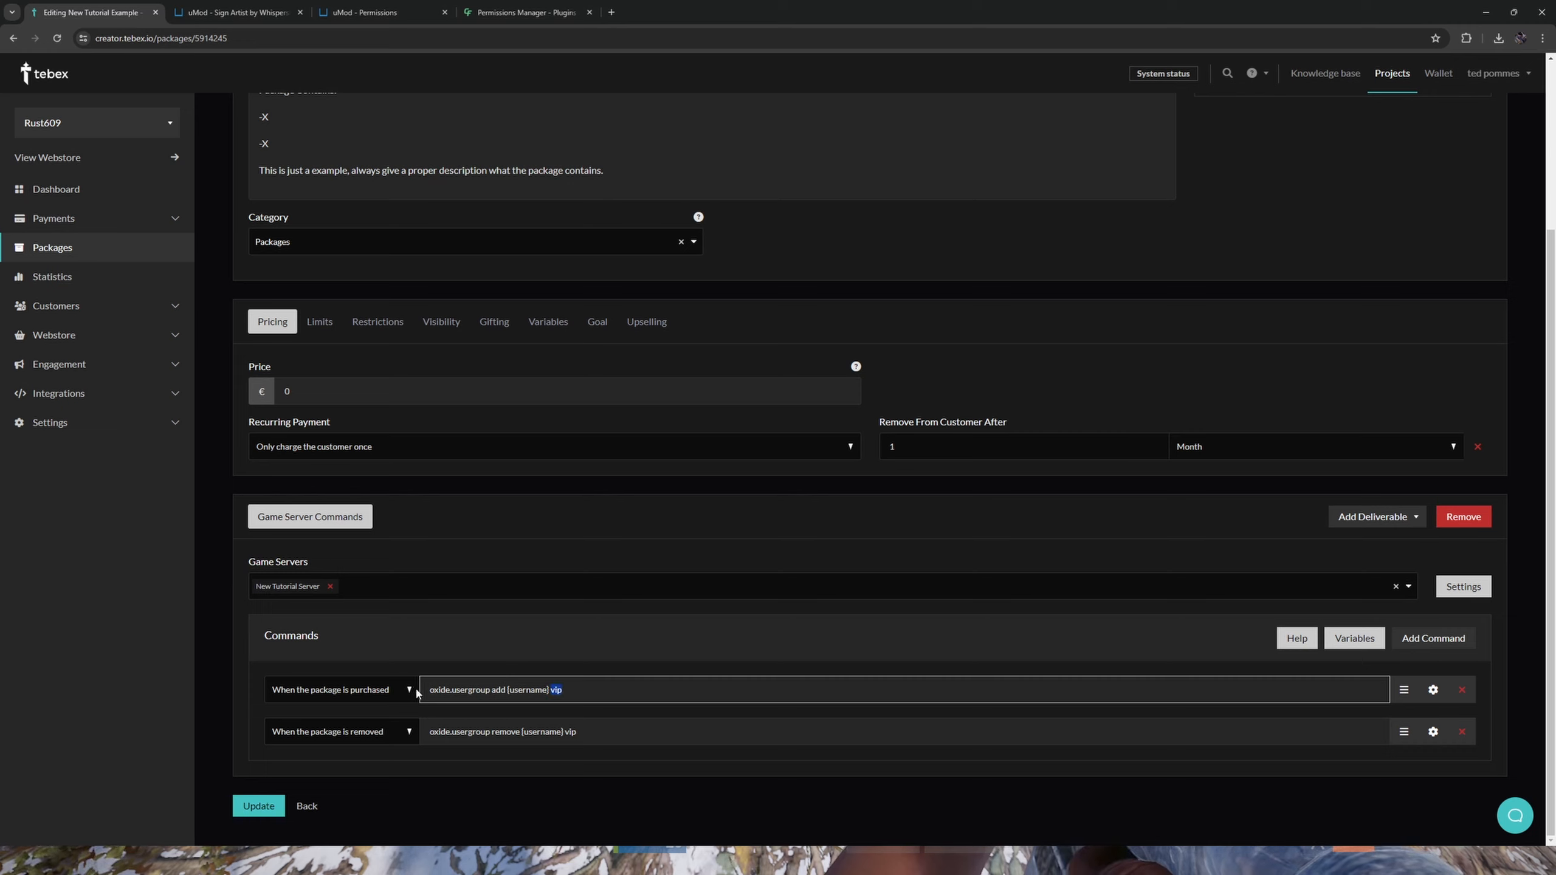
pyautogui.doubleClick(460, 688)
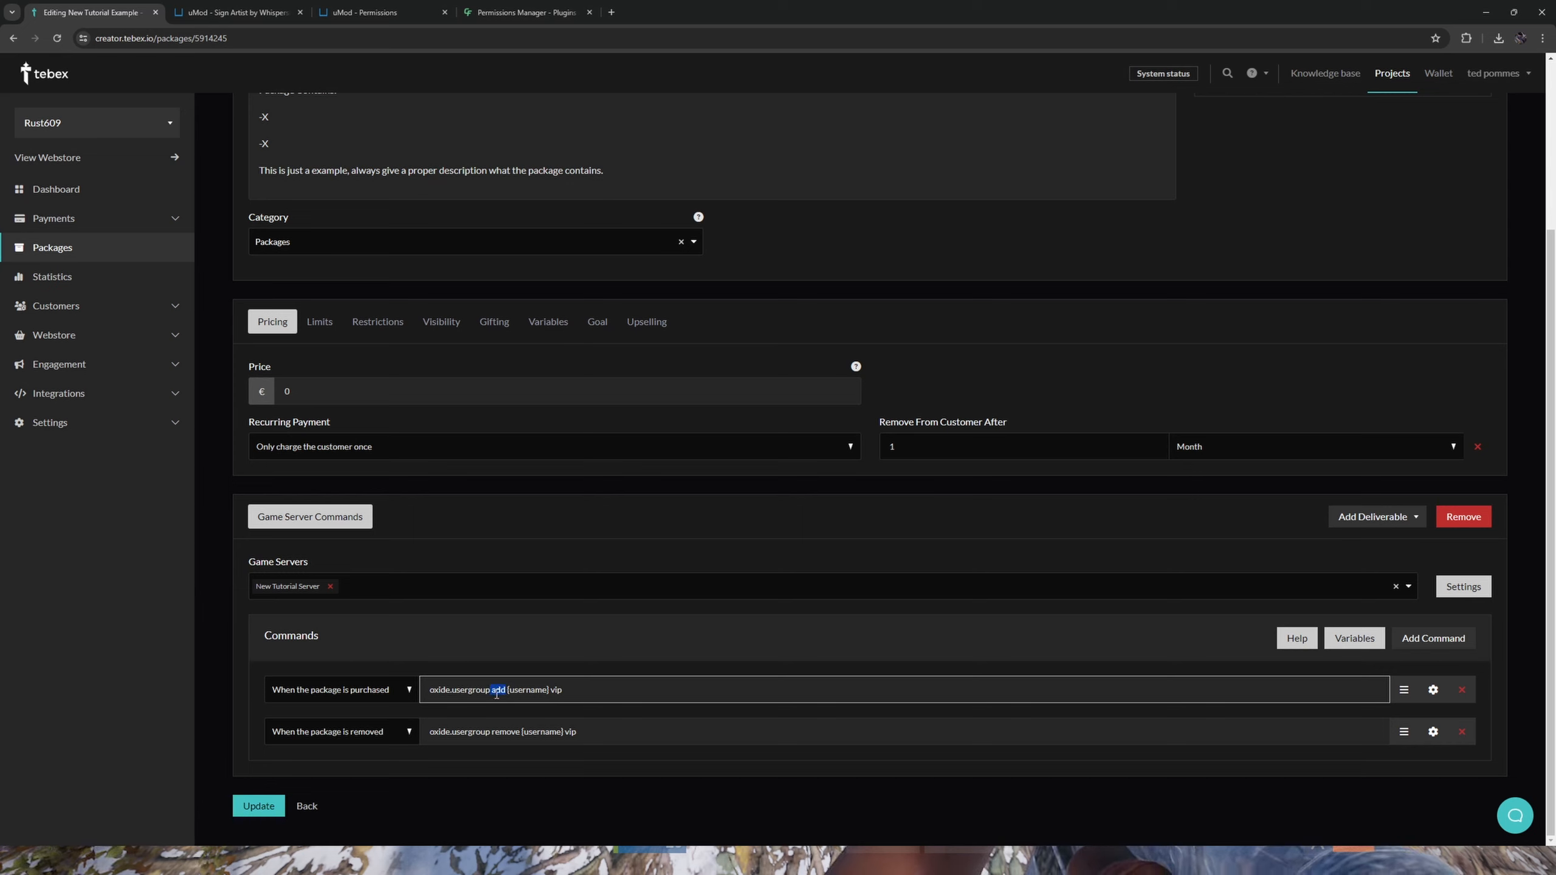
pyautogui.doubleClick(529, 689)
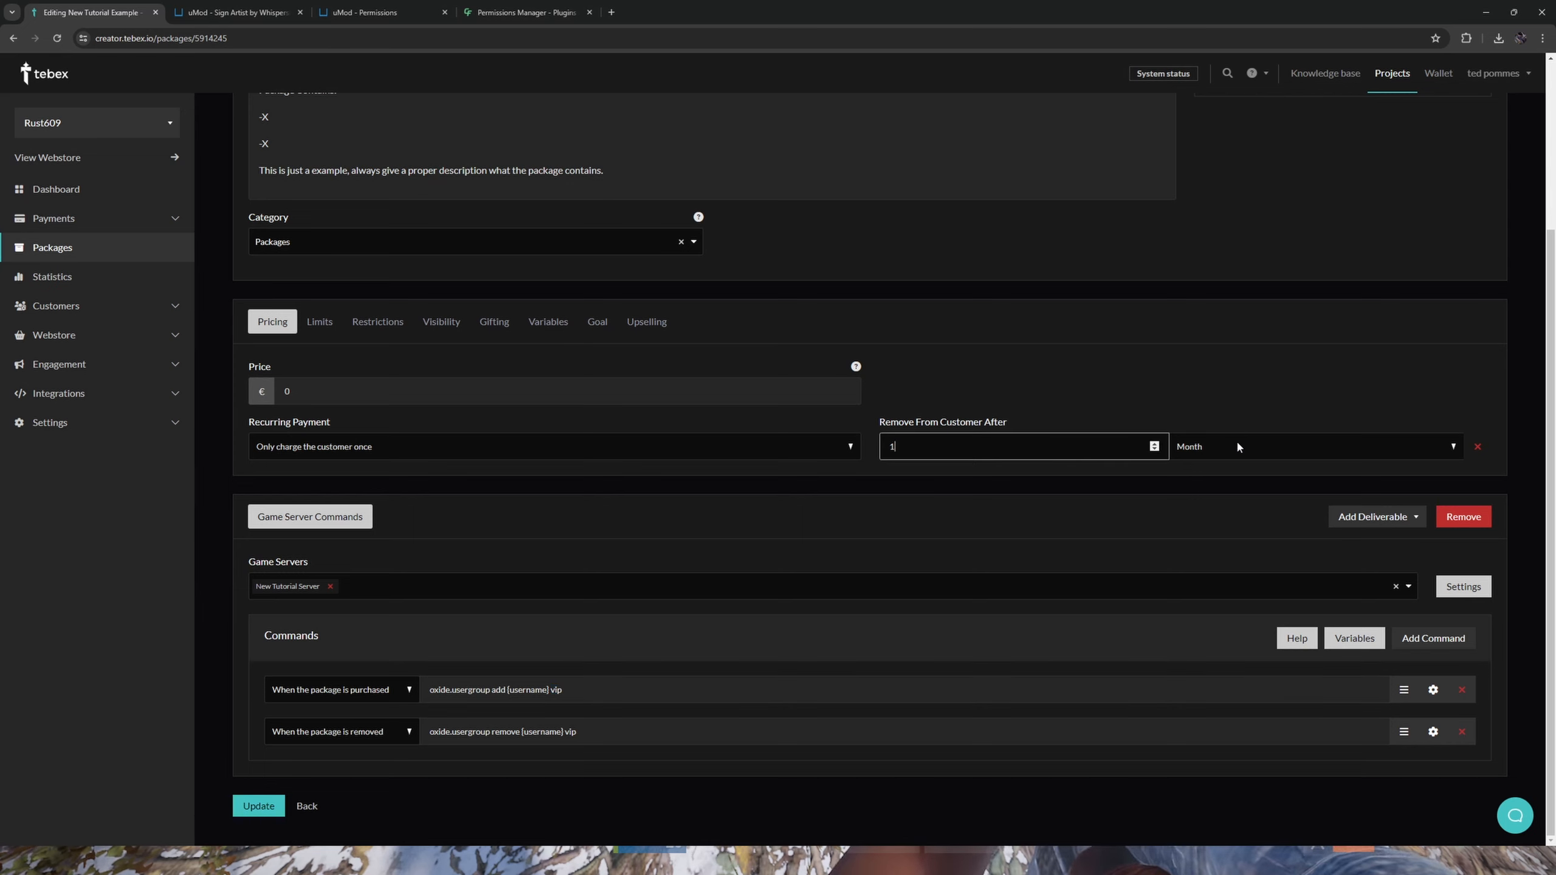
pyautogui.doubleClick(459, 731)
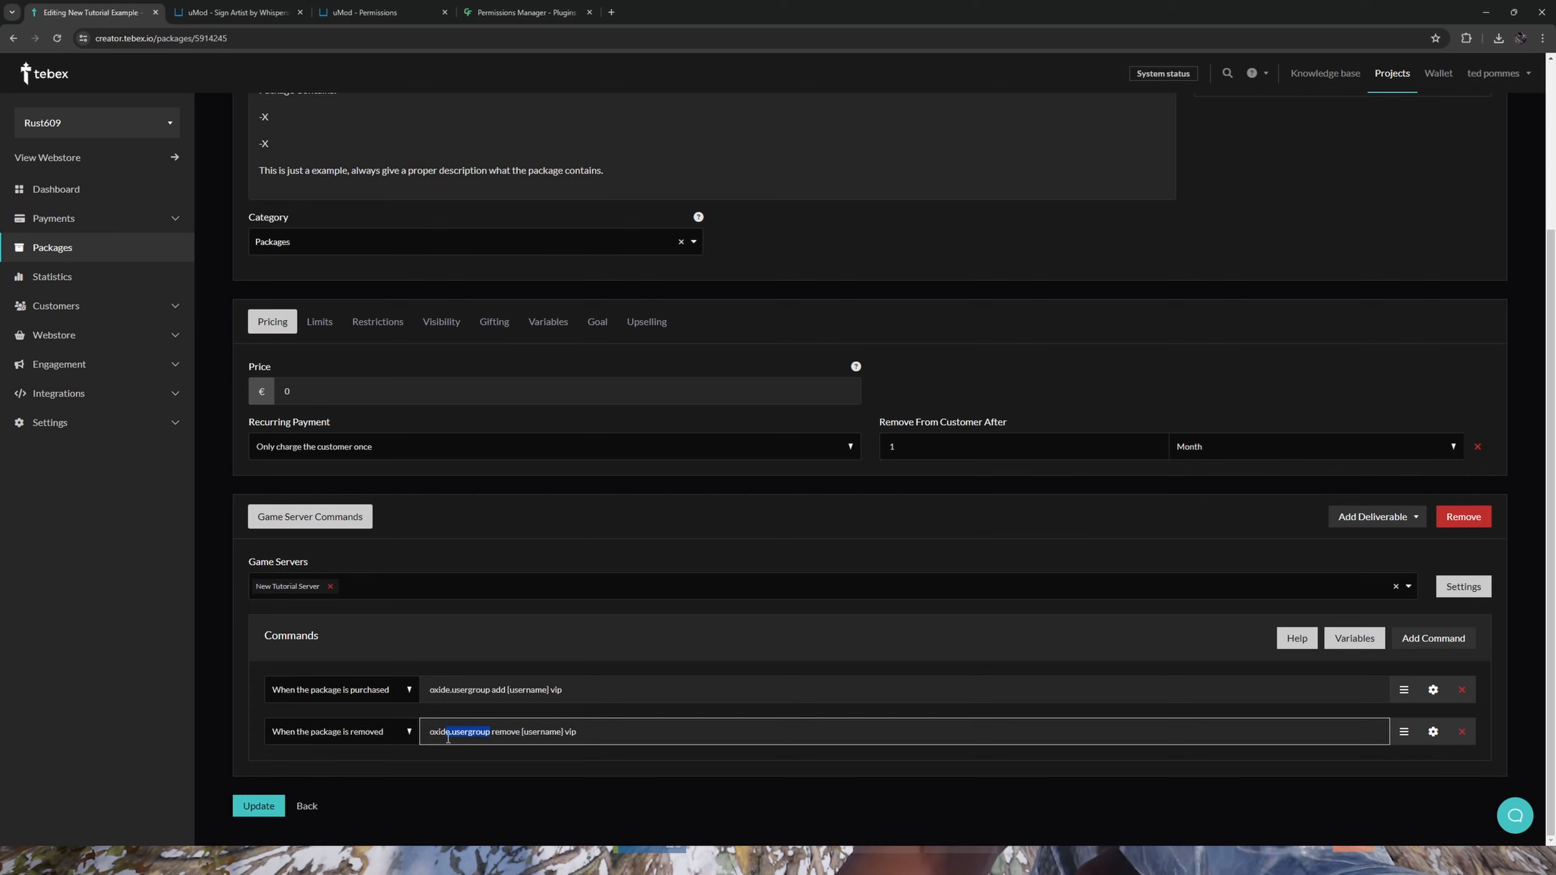
pyautogui.doubleClick(508, 731)
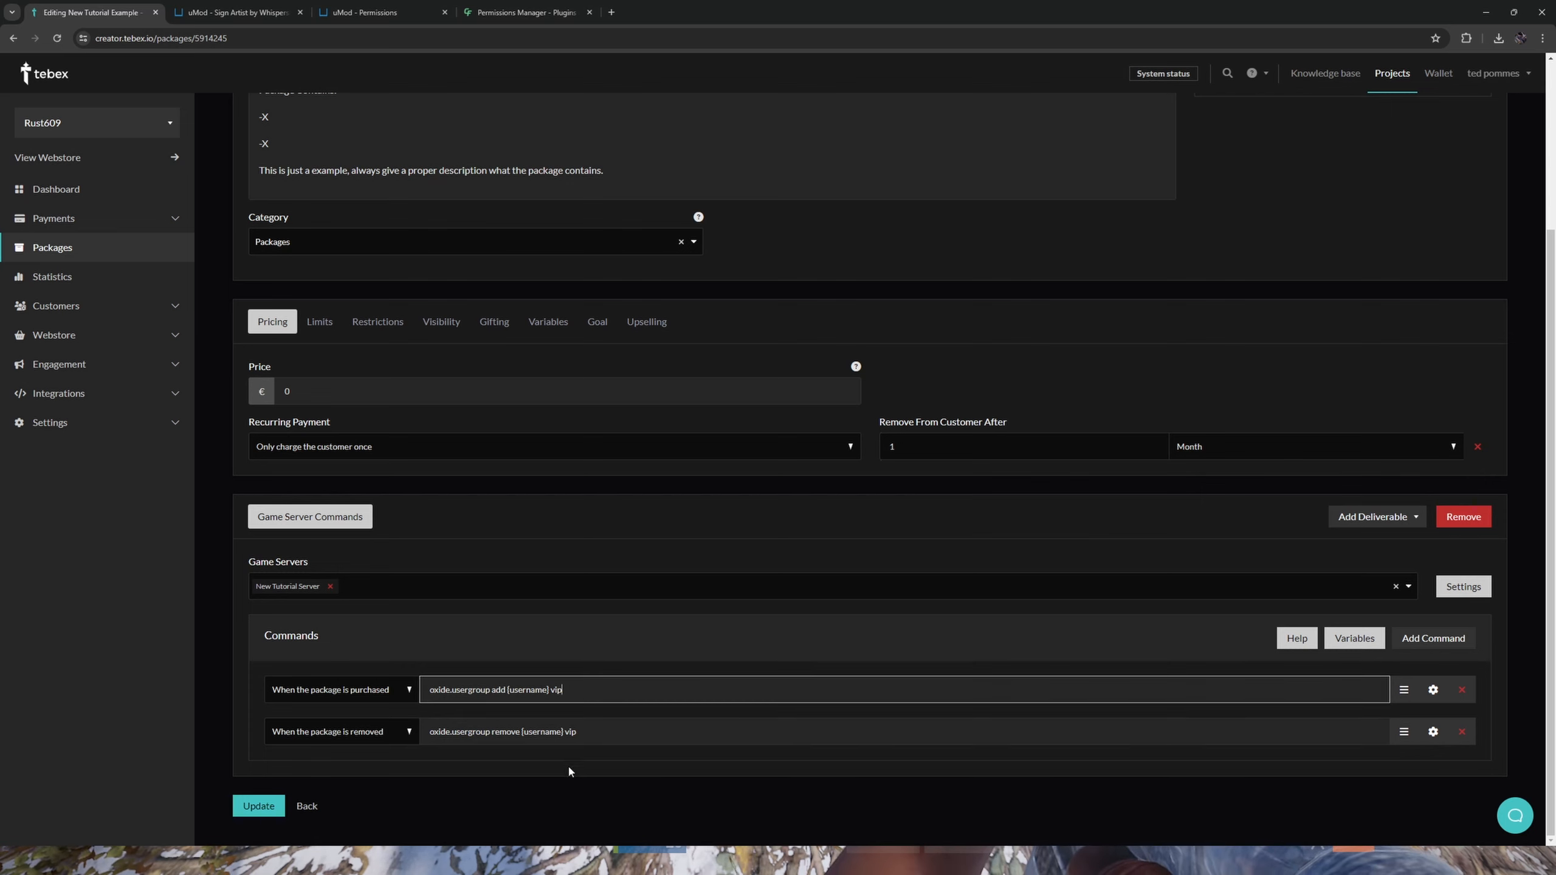
pyautogui.moveTo(591, 780)
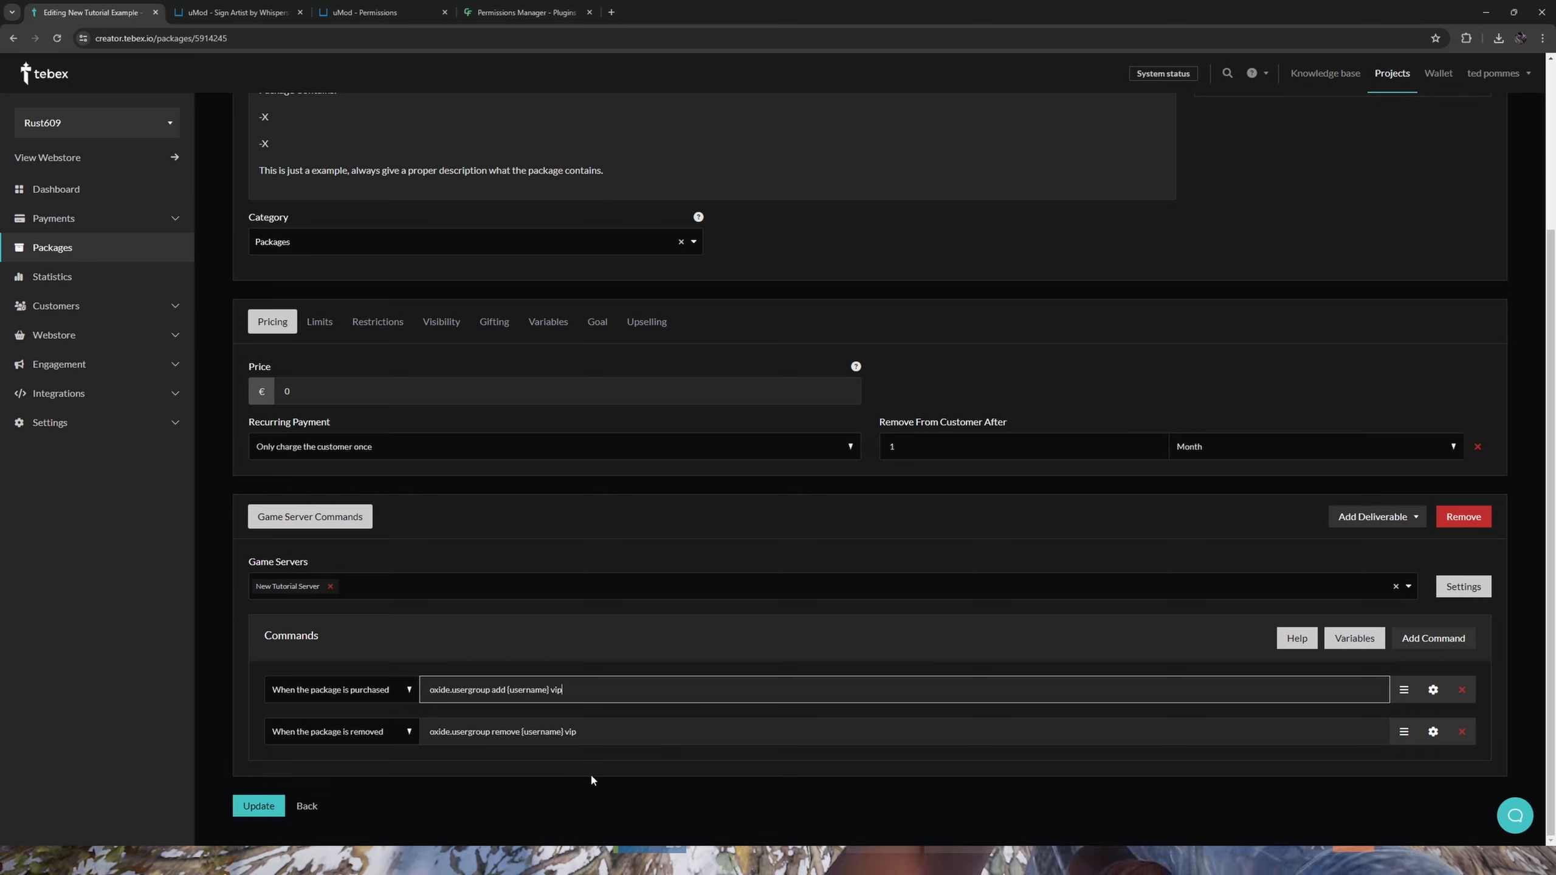
pyautogui.moveTo(612, 731)
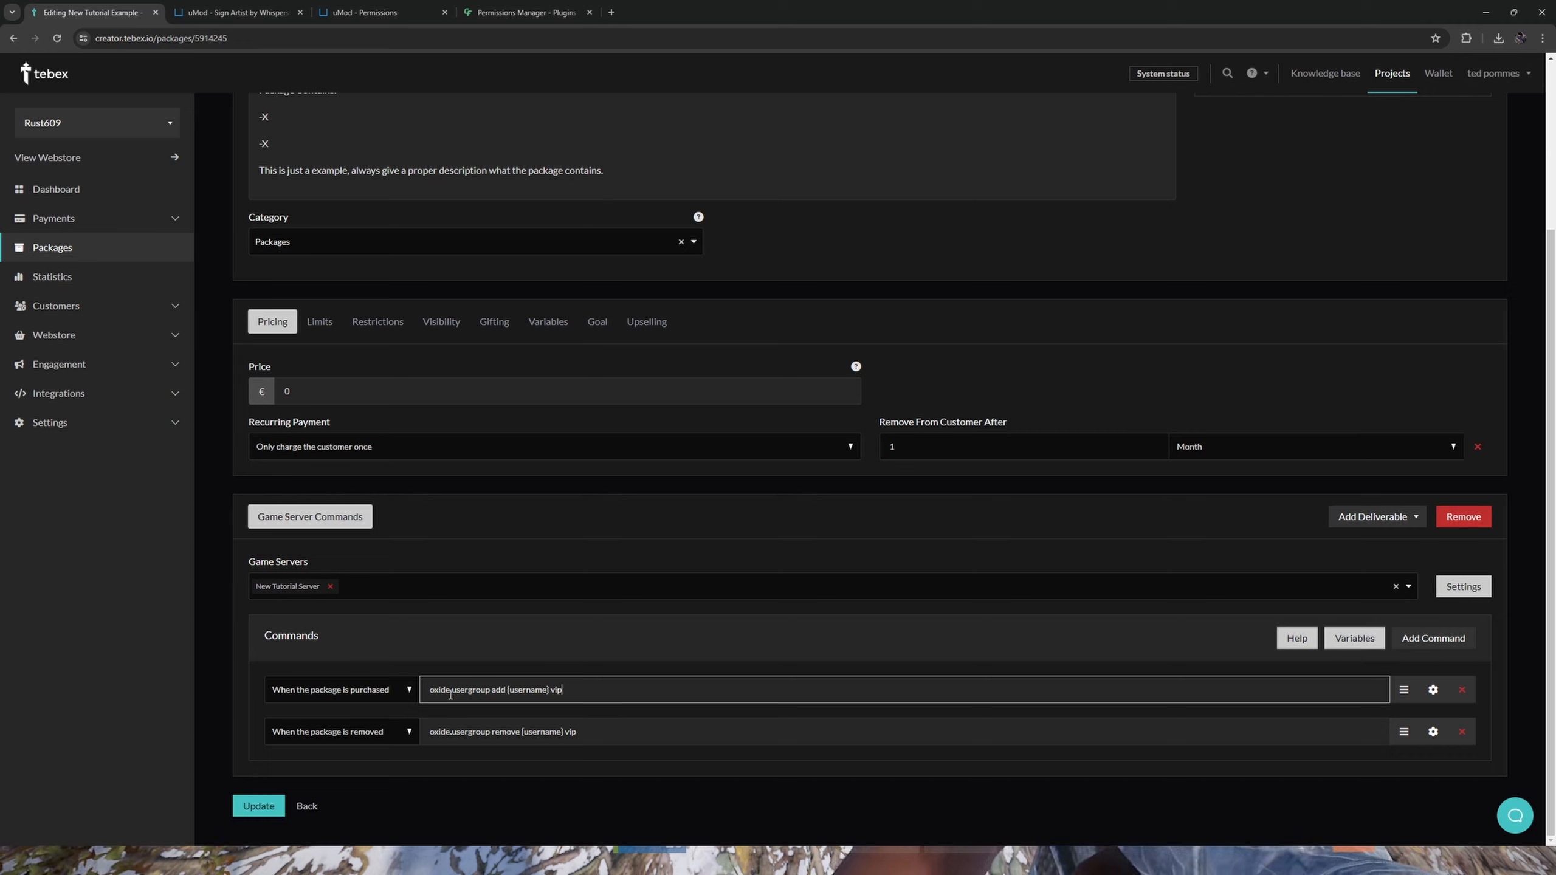
# Change both vip commands to c.usergroup and add a purchase command 'say ran the command from tebex'.
pyautogui.doubleClick(440, 690)
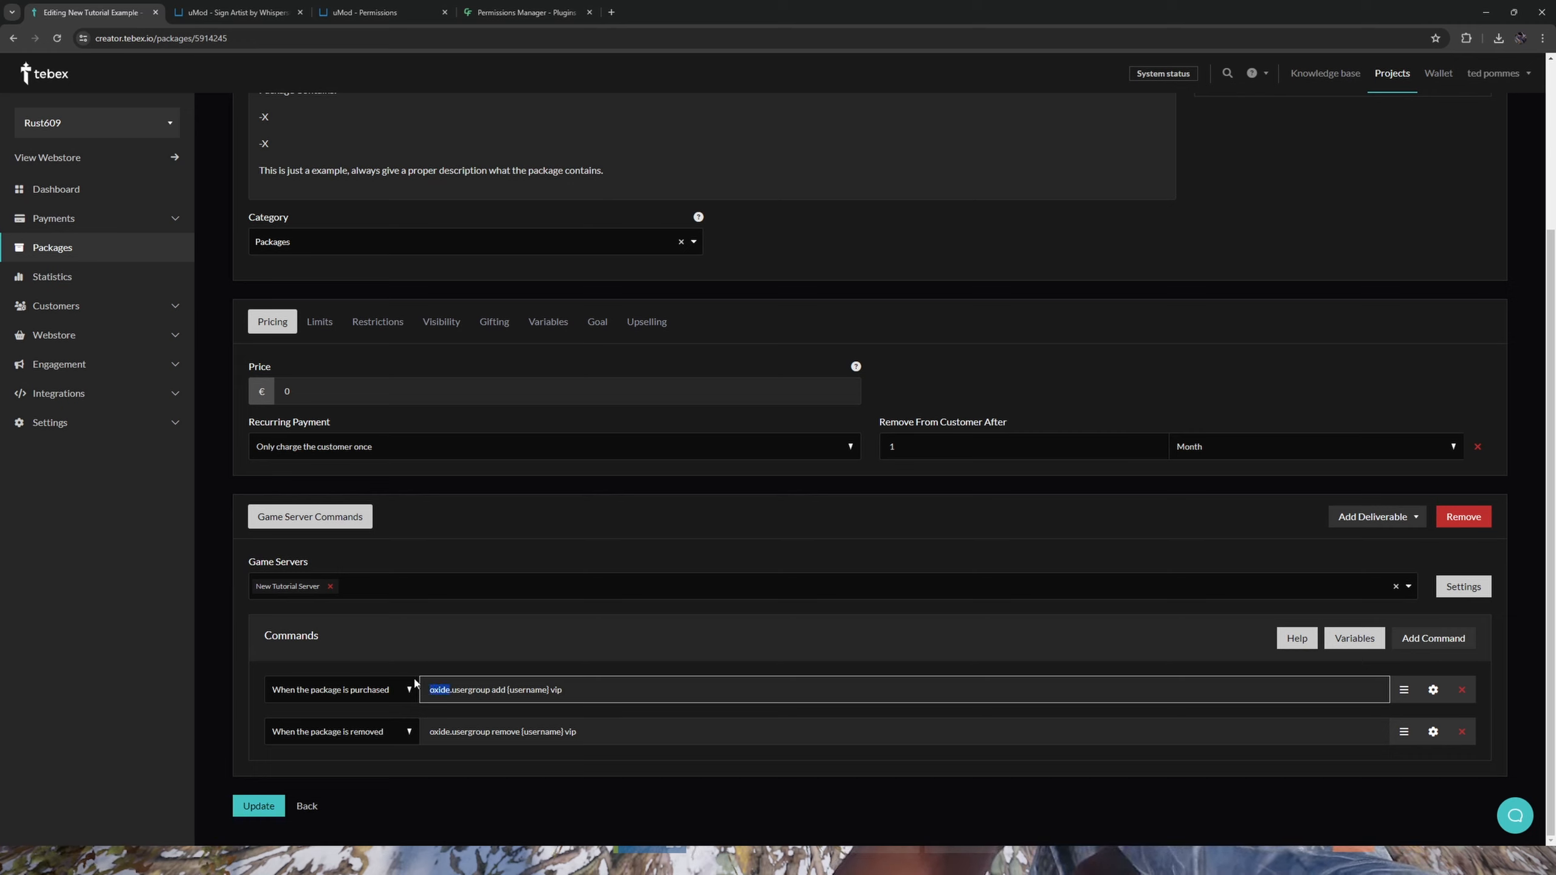
pyautogui.moveTo(388, 663)
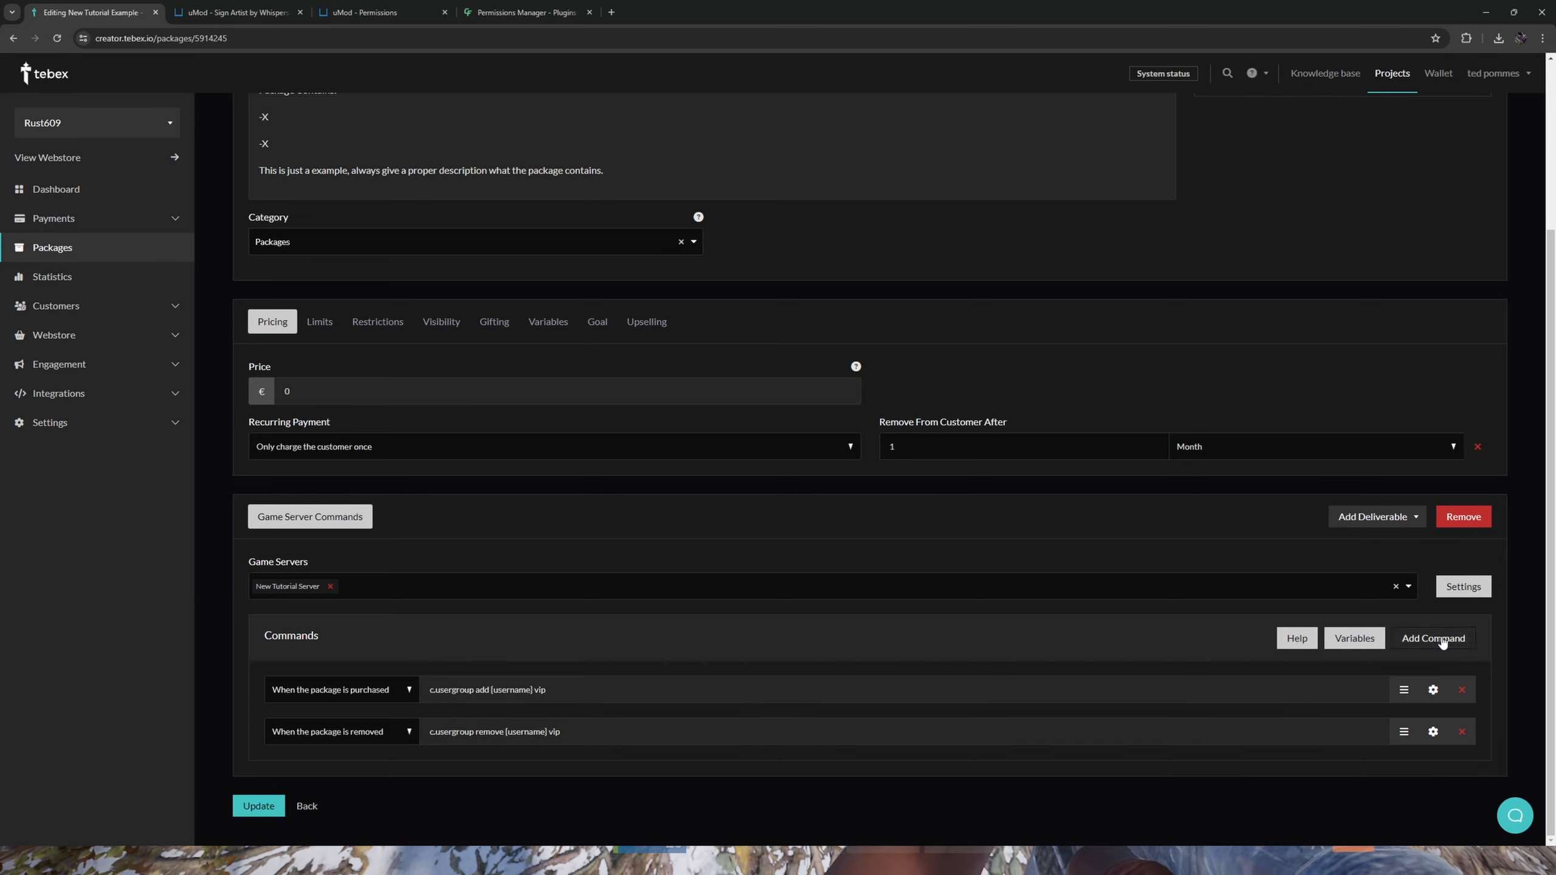
pyautogui.click(1433, 638)
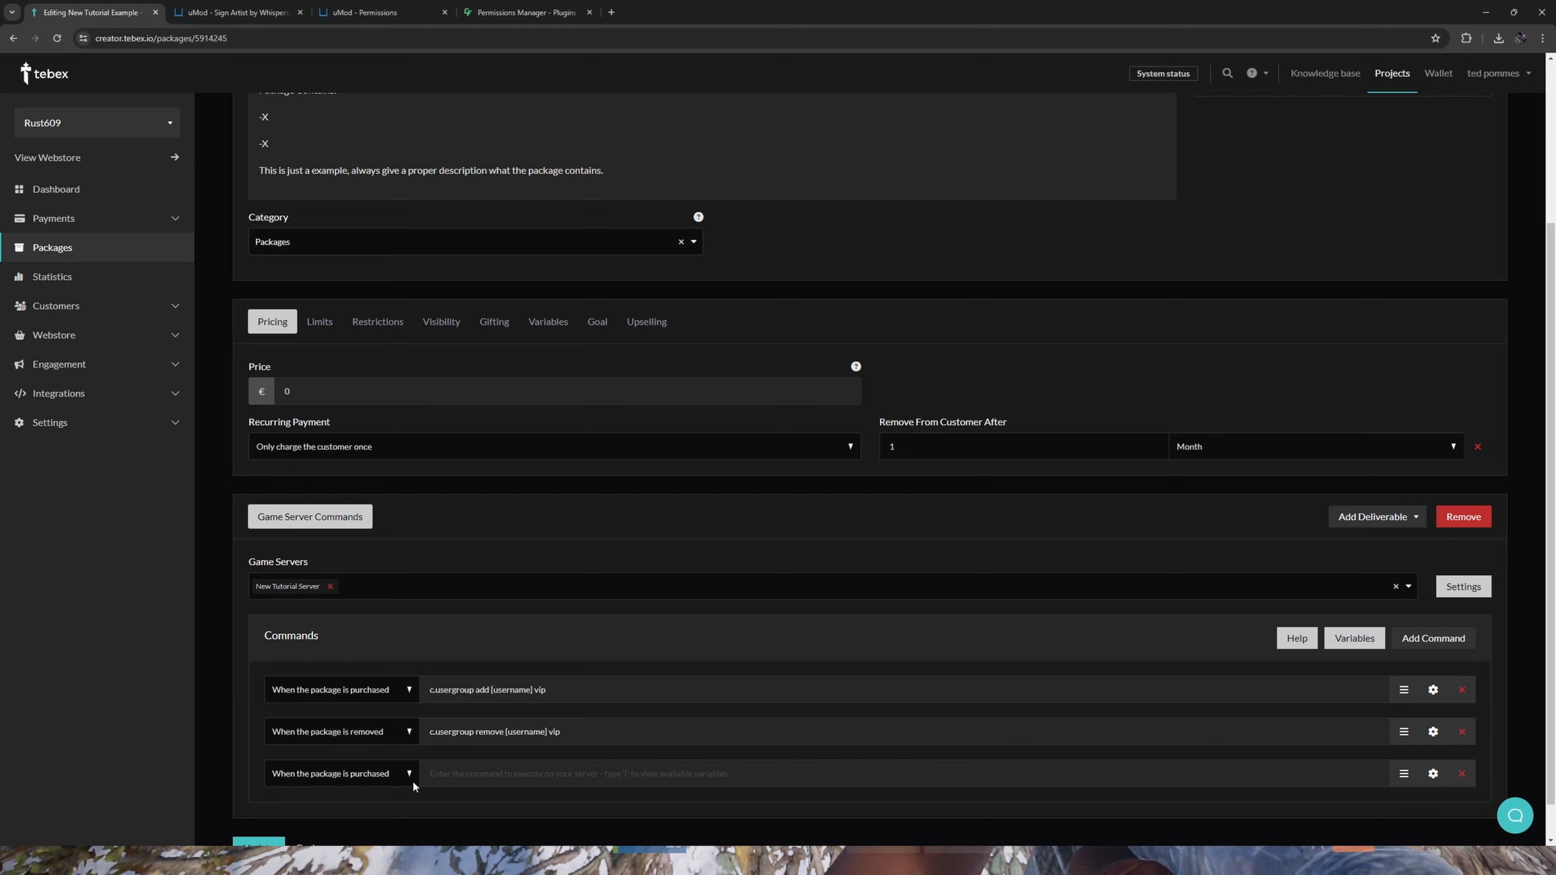
pyautogui.write('say ran the command from tebex')
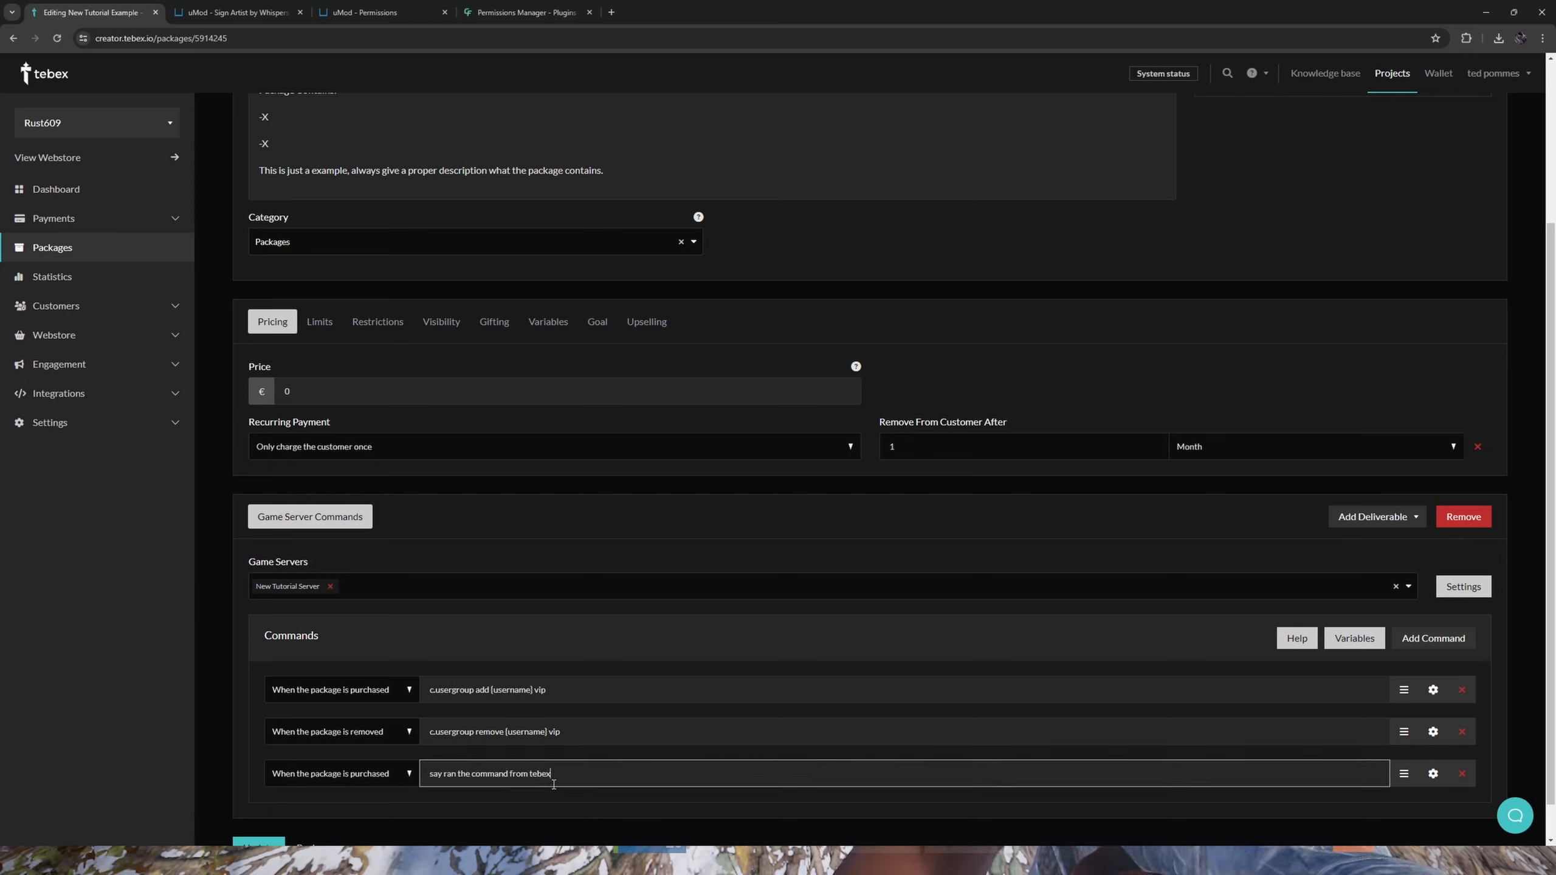
pyautogui.scroll(-3)
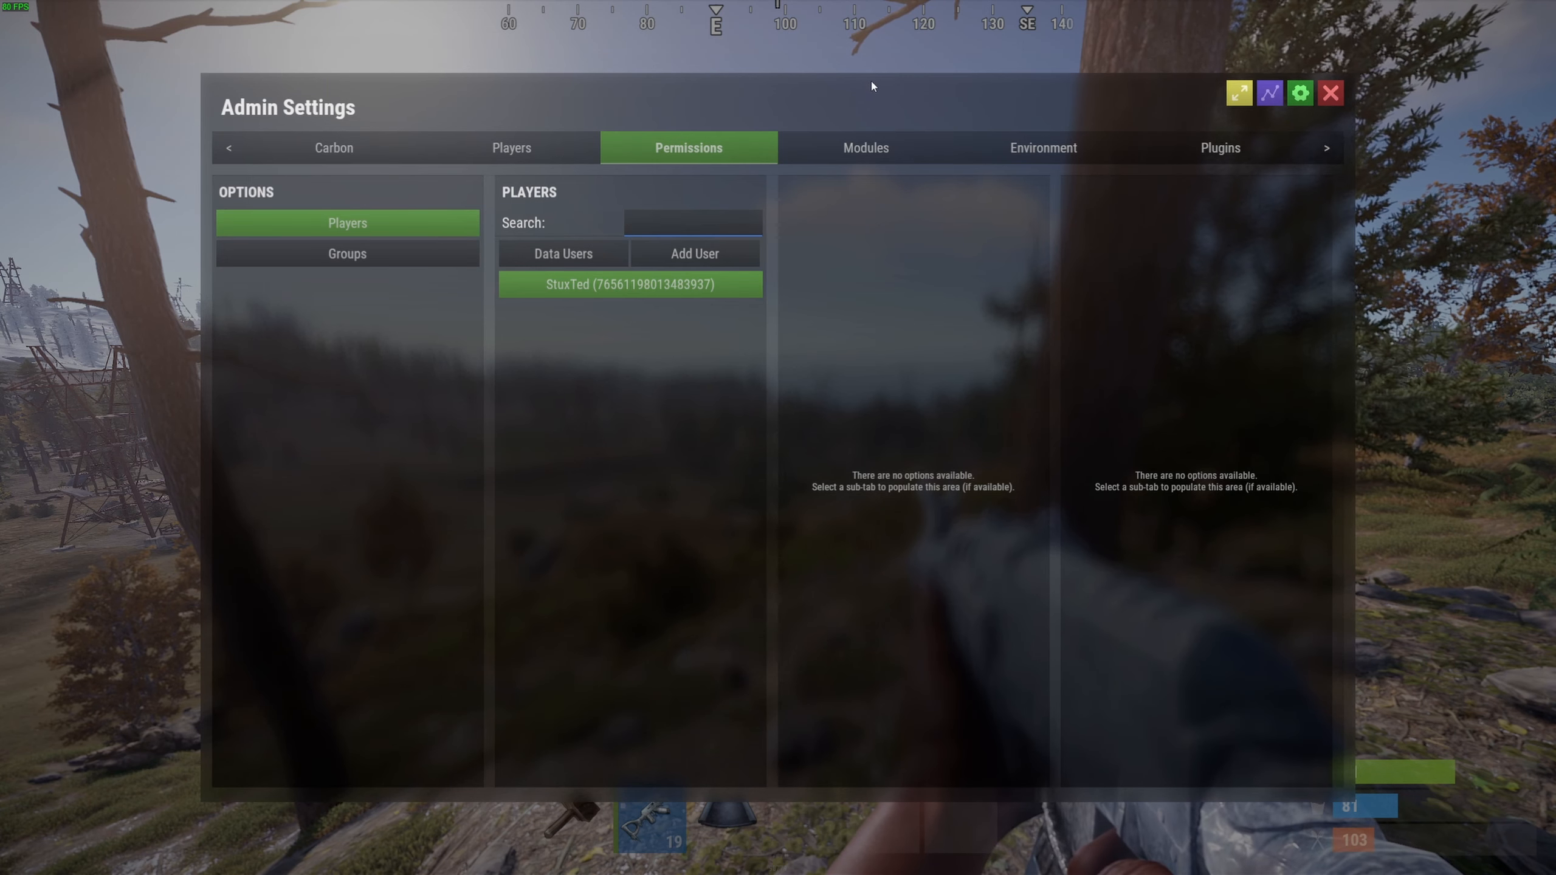
pyautogui.moveTo(347, 228)
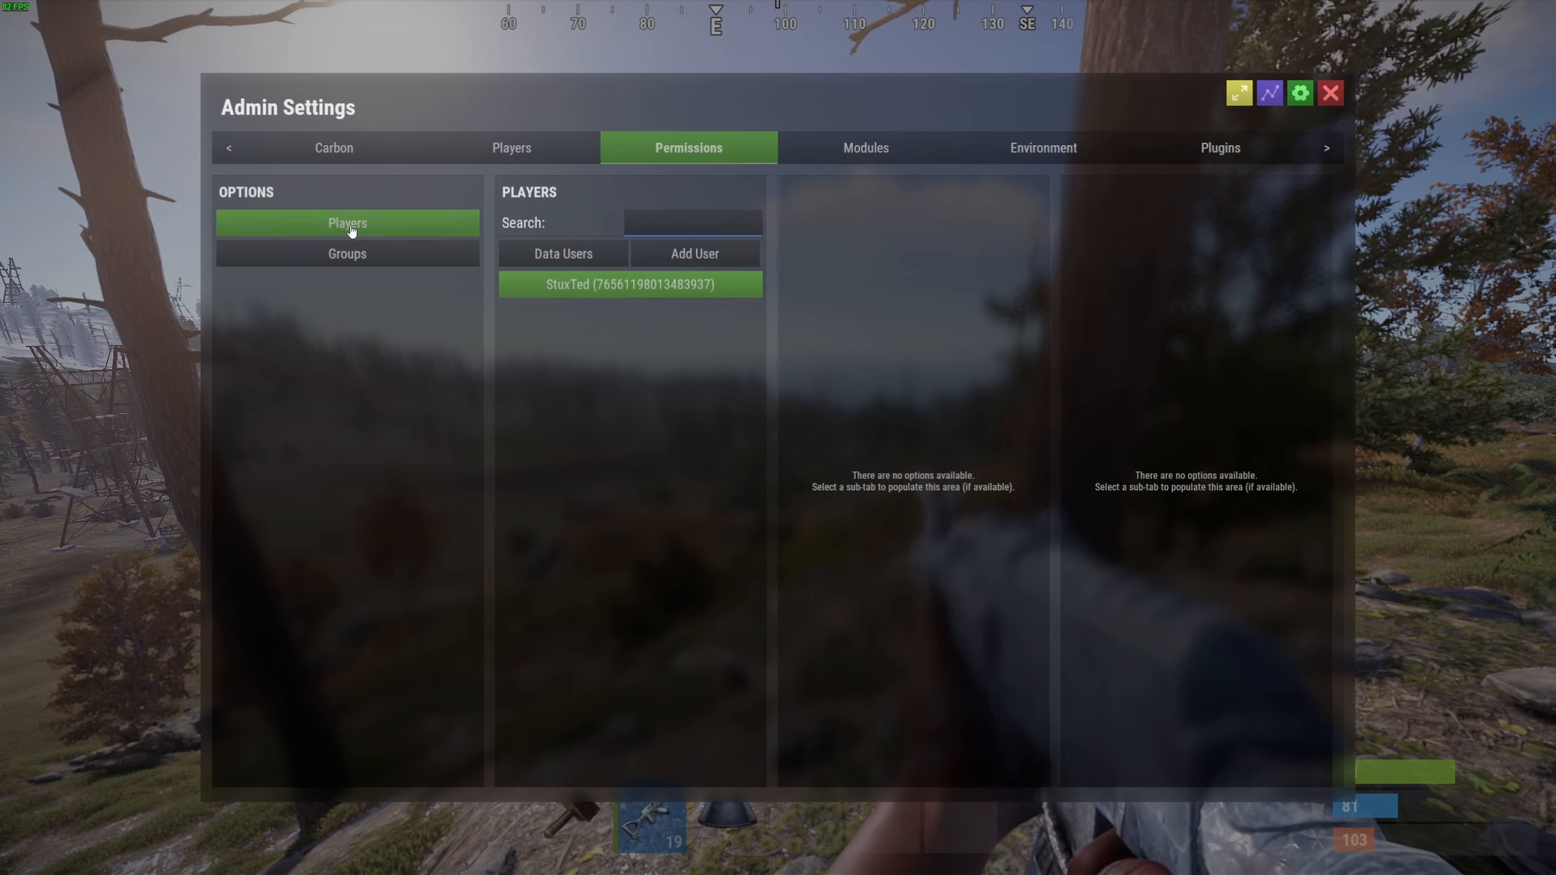
# Open player StuxTed's permission details in the Carbon Players list.
pyautogui.click(630, 285)
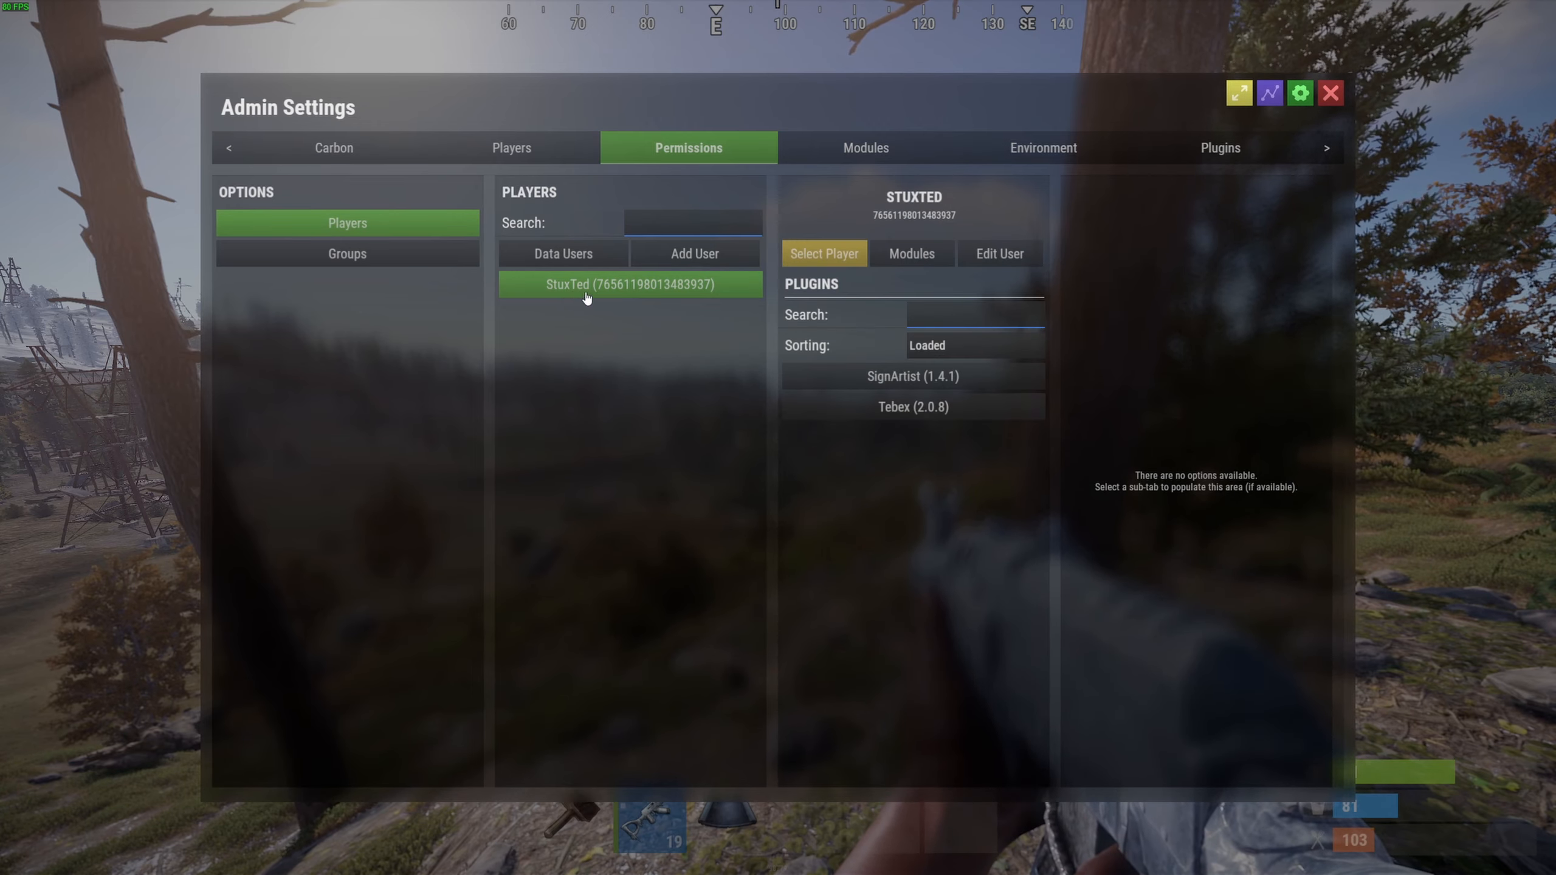
pyautogui.moveTo(928, 261)
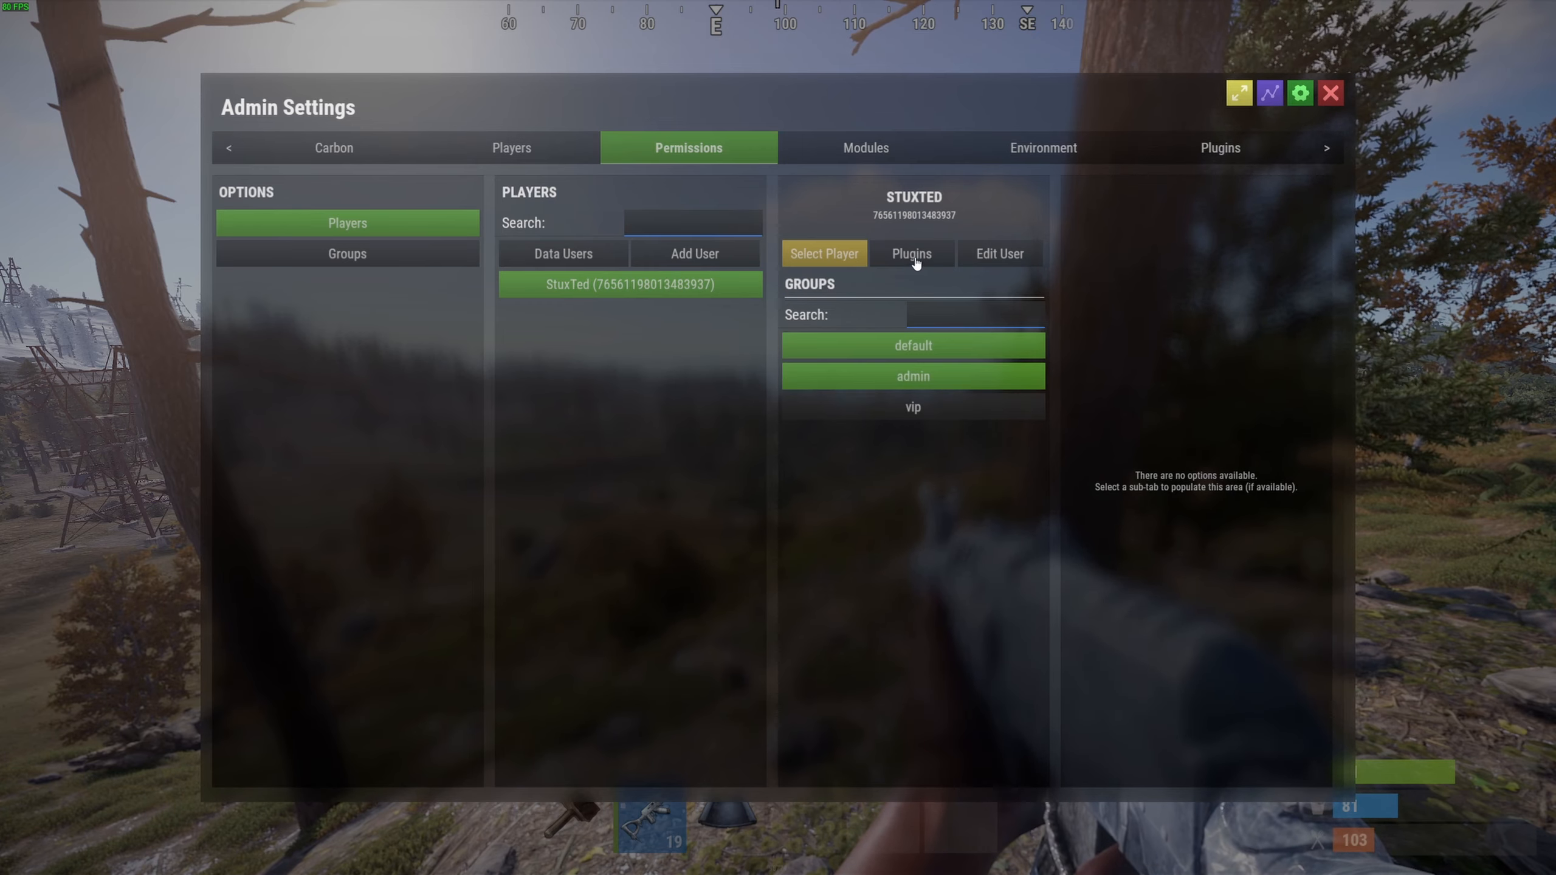
pyautogui.moveTo(892, 346)
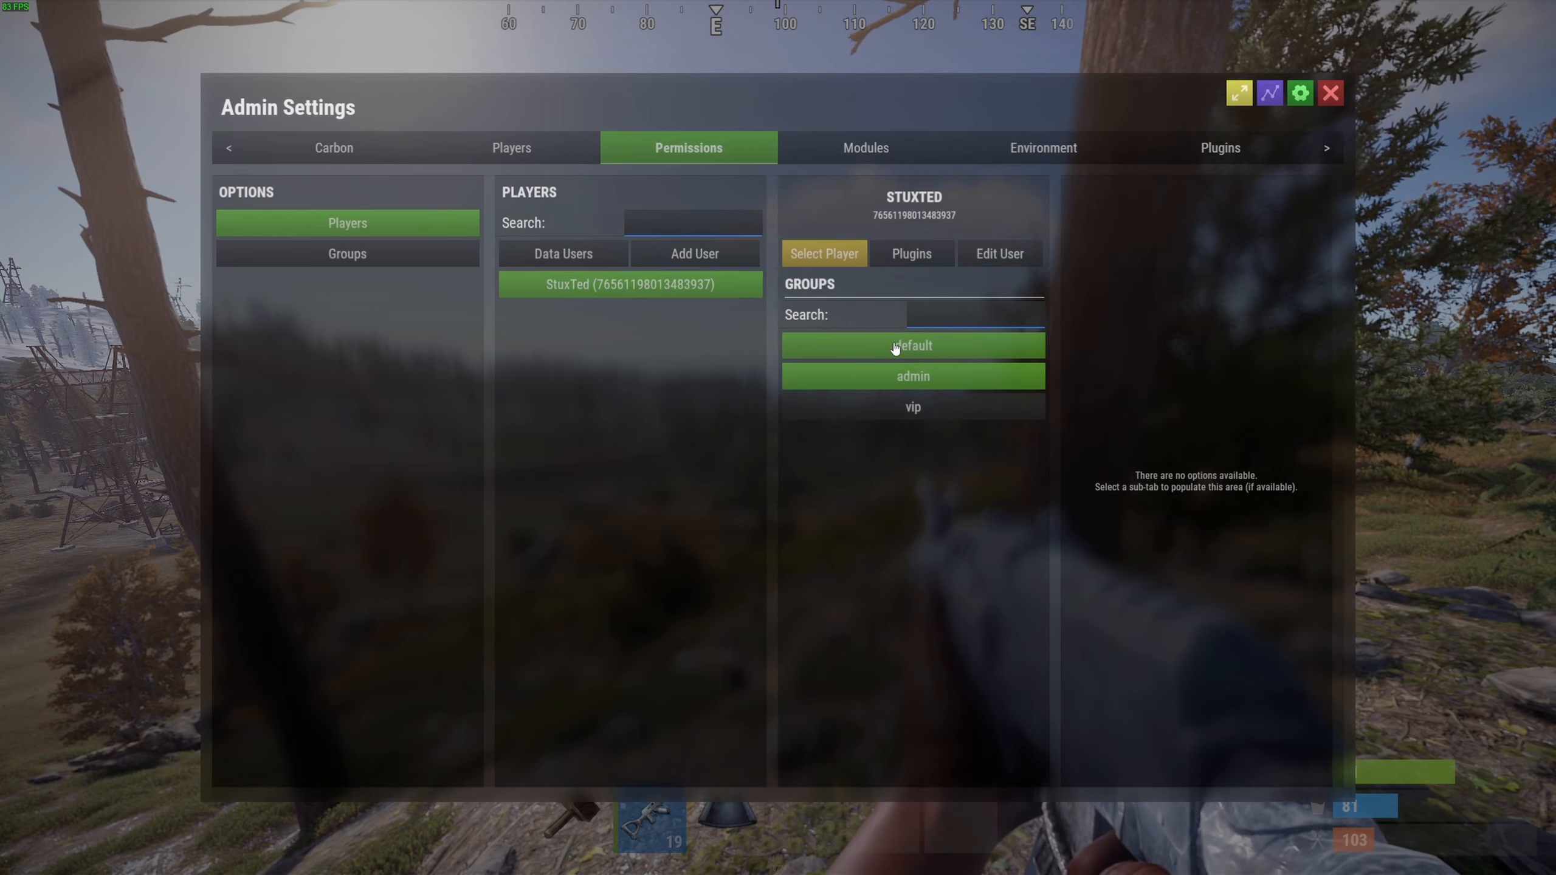
pyautogui.moveTo(977, 414)
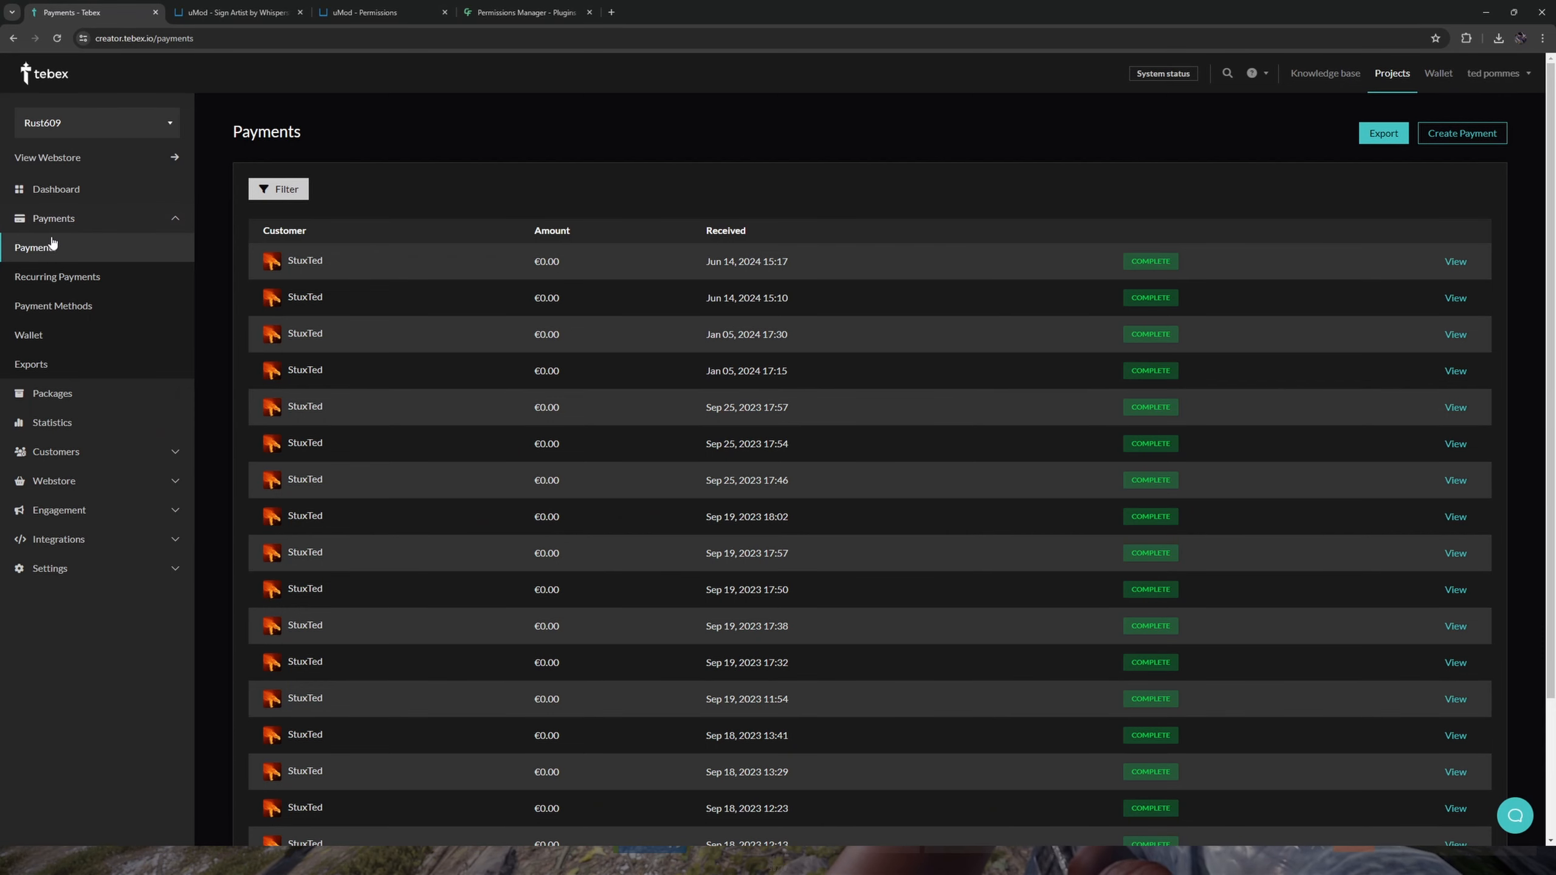
pyautogui.click(1461, 134)
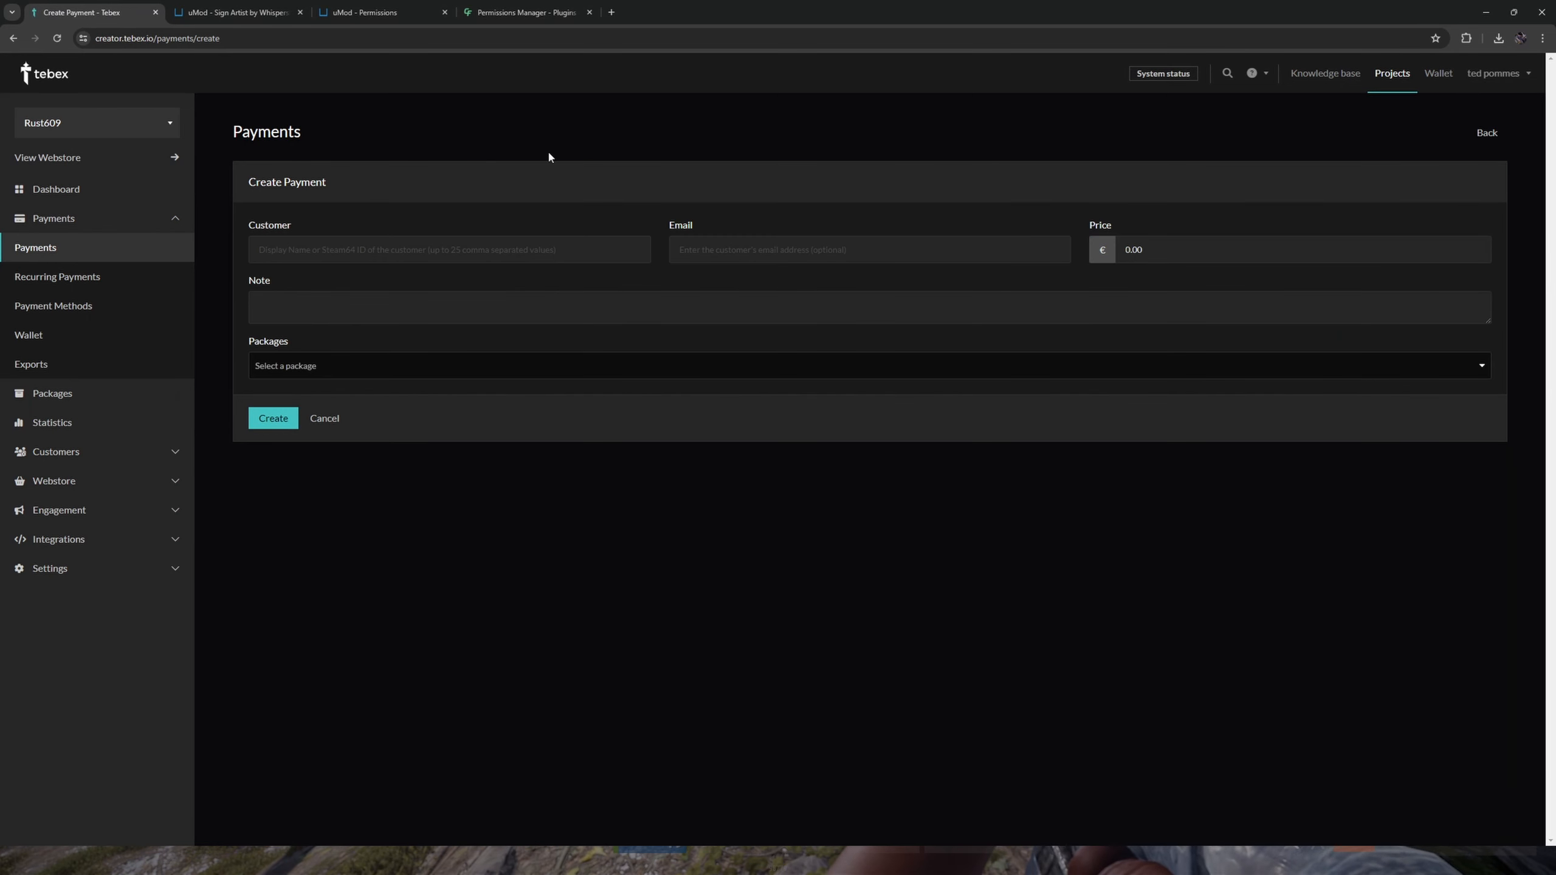
pyautogui.write('76561198013483937')
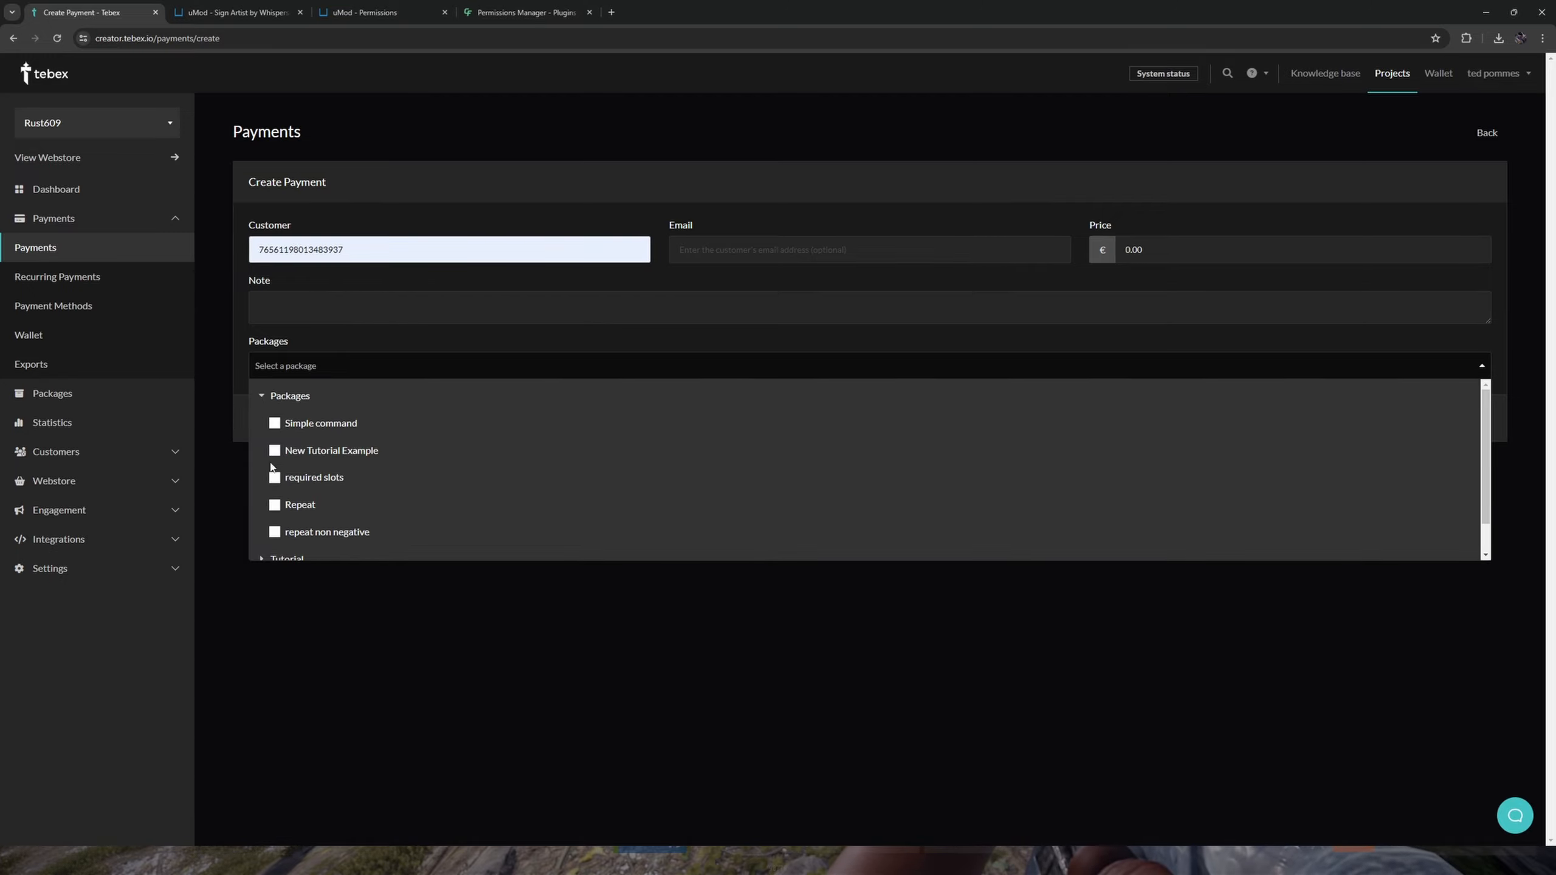
pyautogui.click(1486, 132)
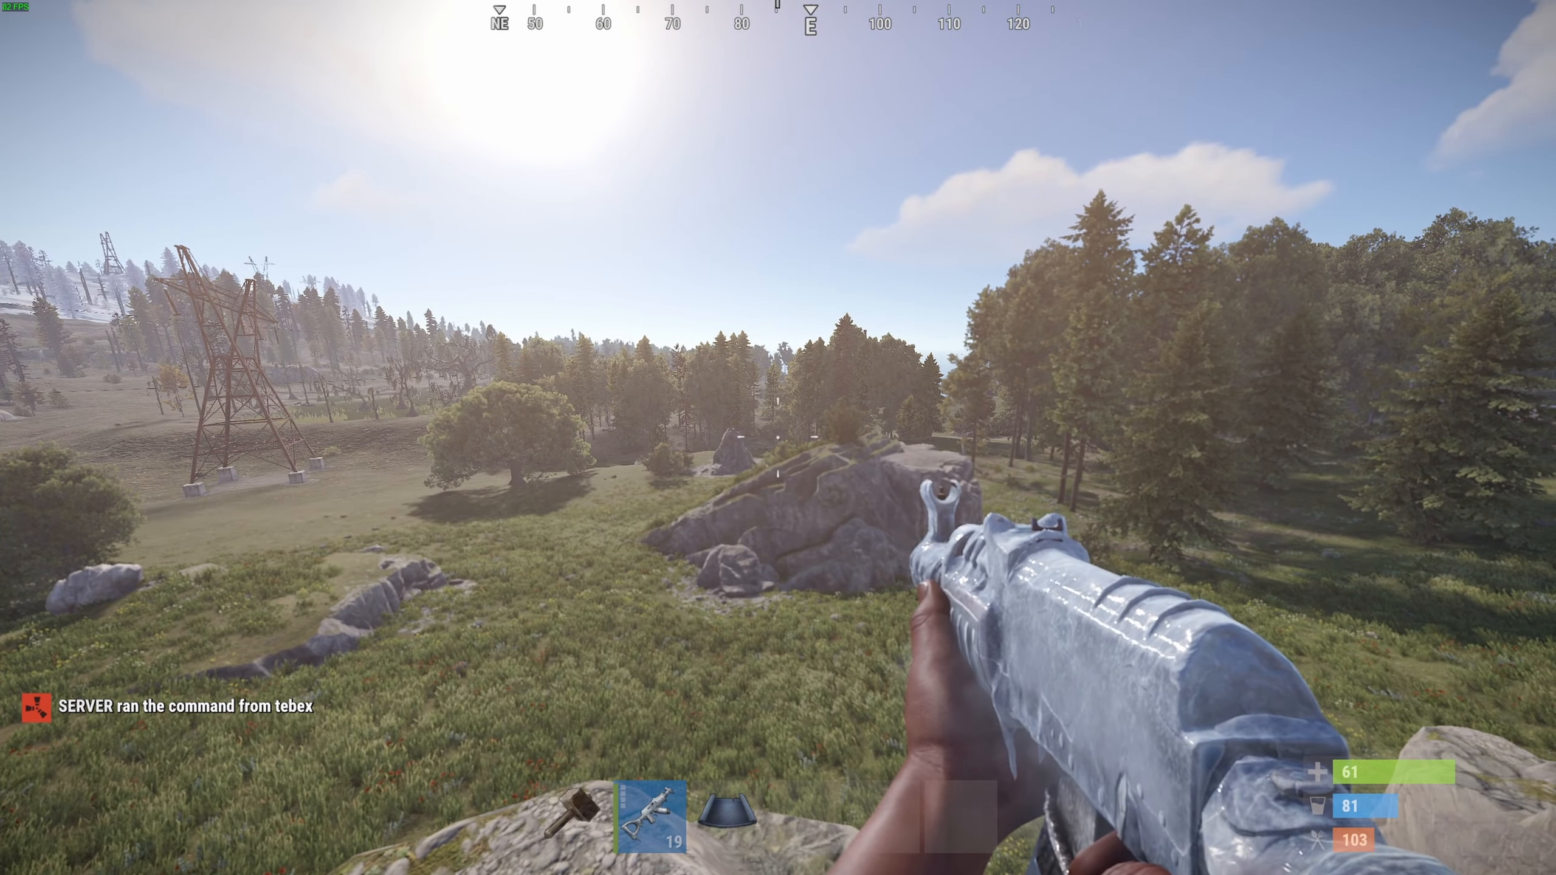
pyautogui.moveTo(778, 438)
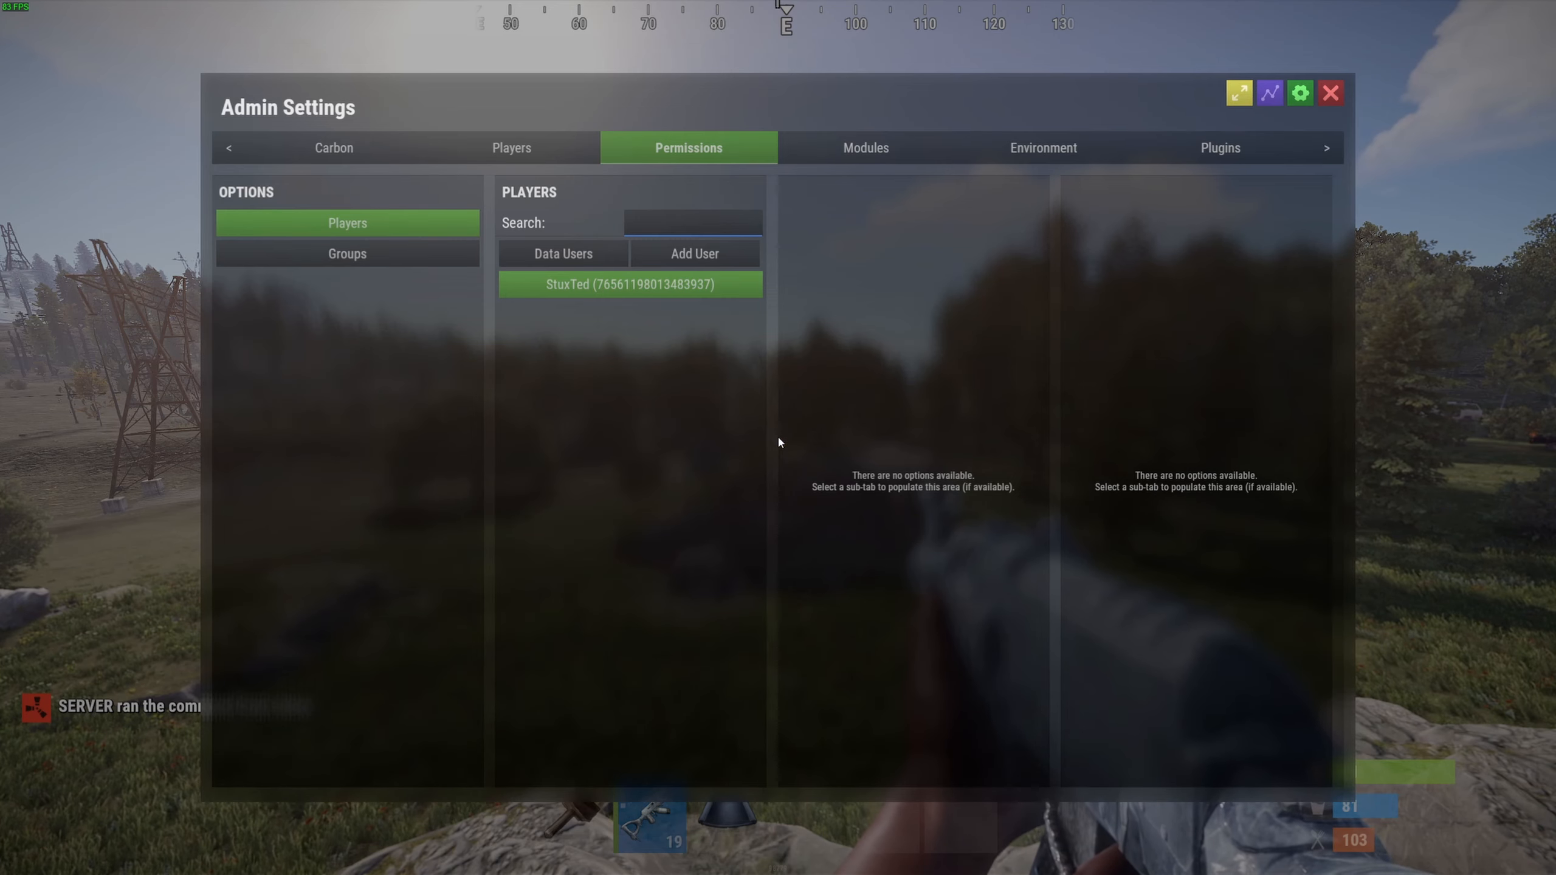
# Open StuxTed's Groups view to confirm vip alongside default and admin.
pyautogui.click(629, 286)
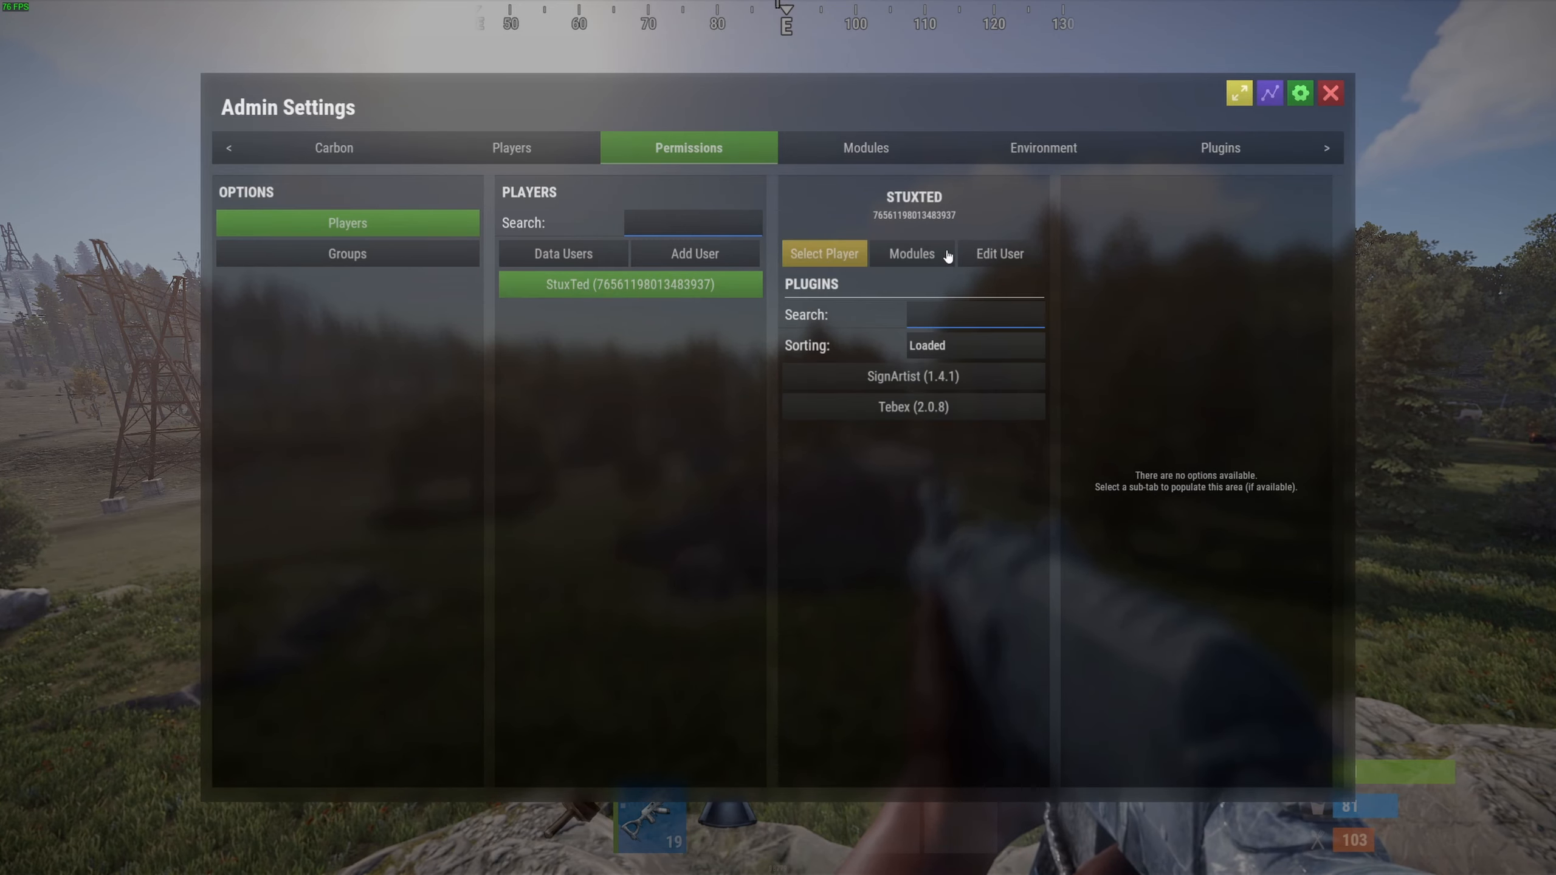
pyautogui.click(910, 253)
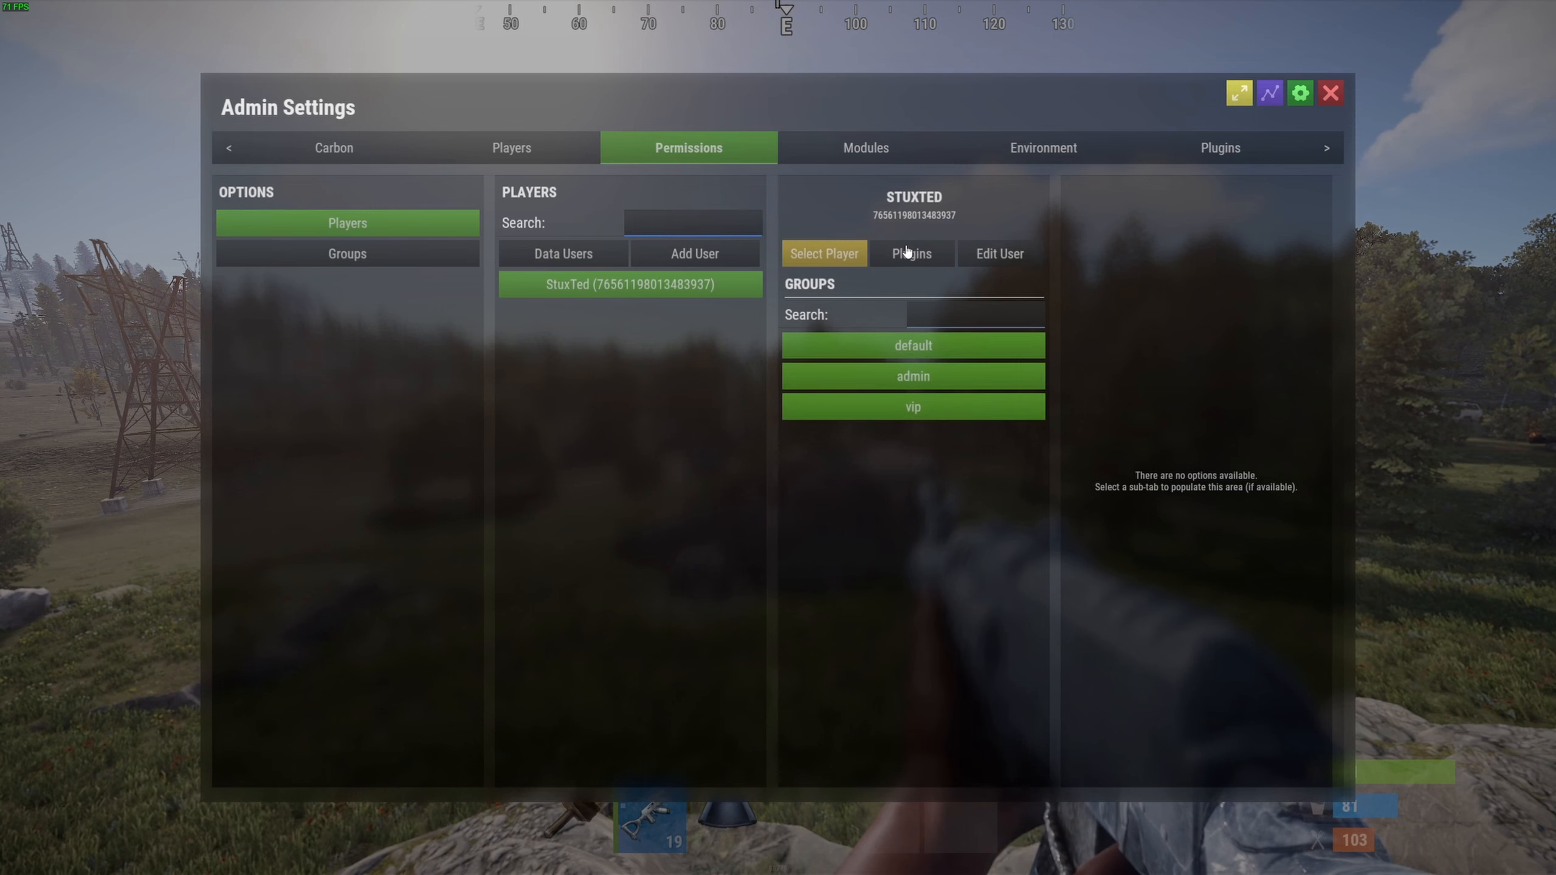
pyautogui.moveTo(878, 414)
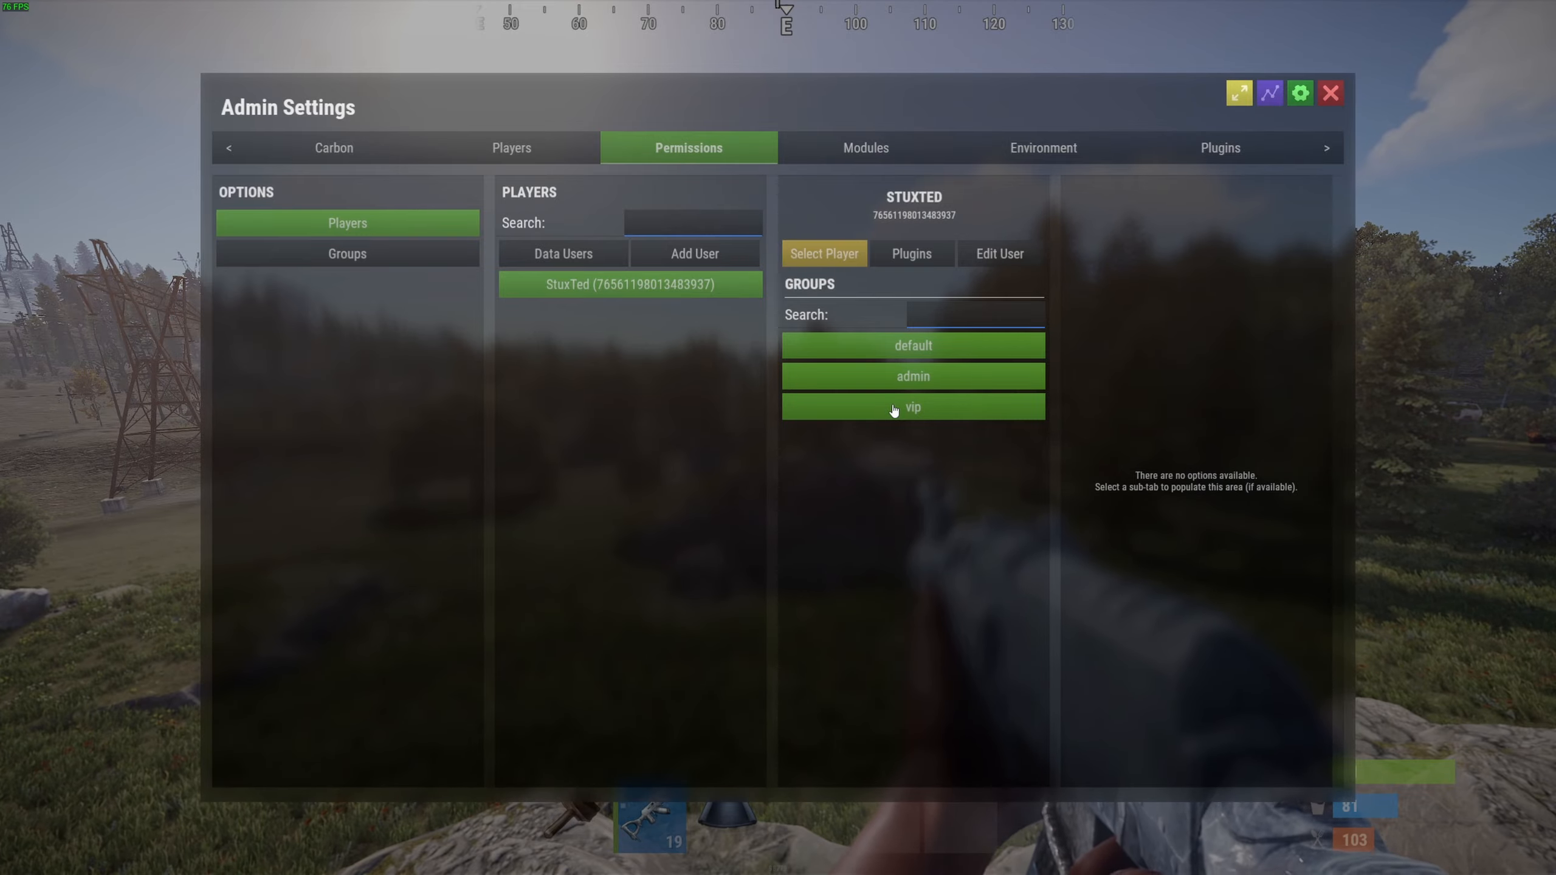
pyautogui.click(1329, 93)
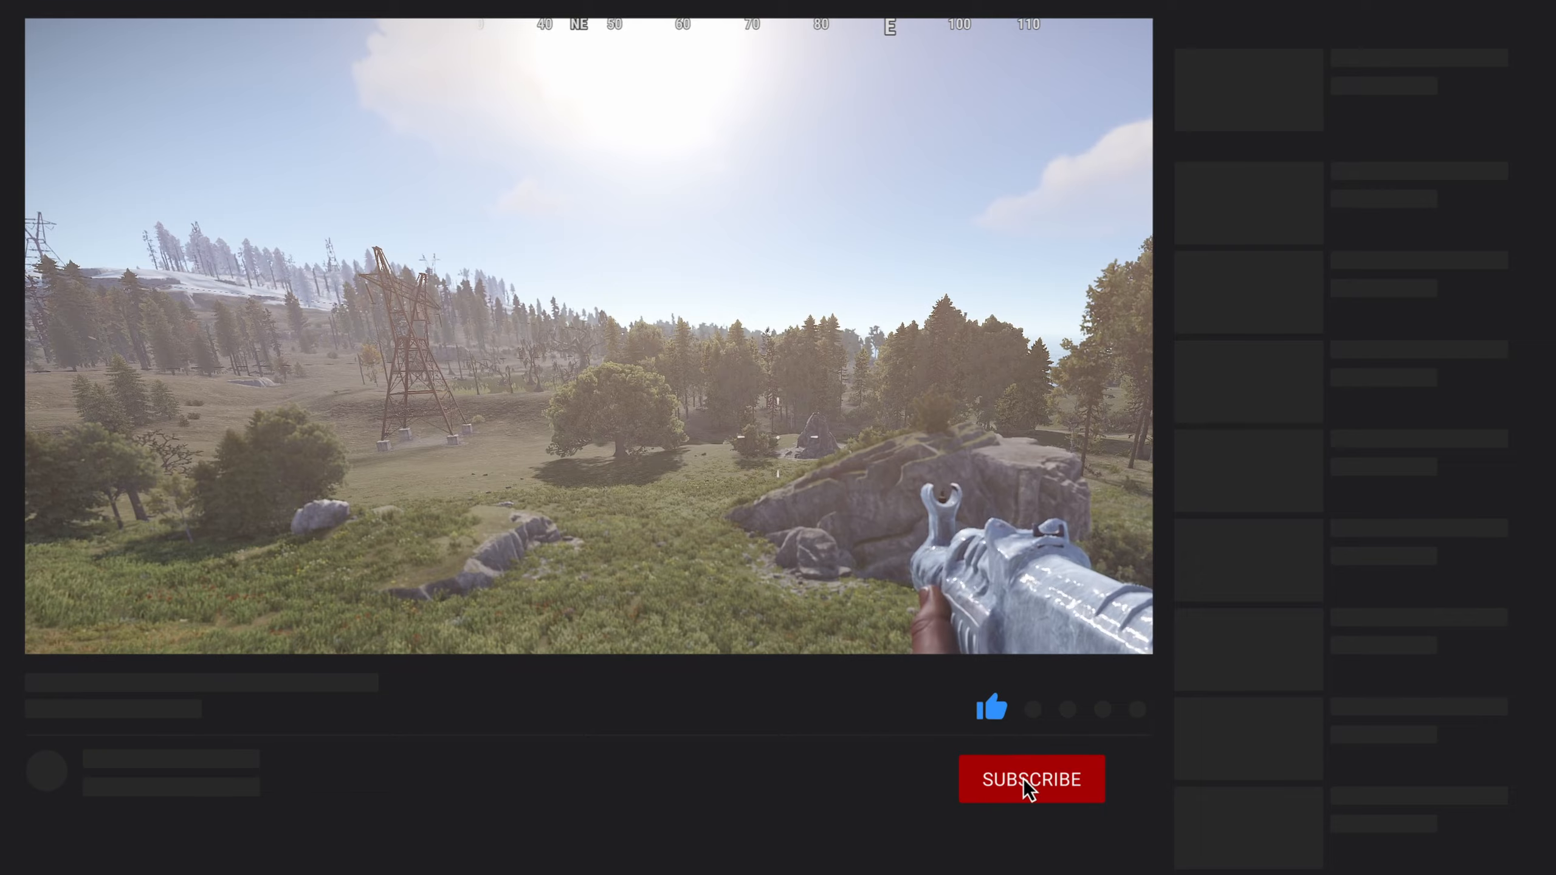
pyautogui.click(1030, 779)
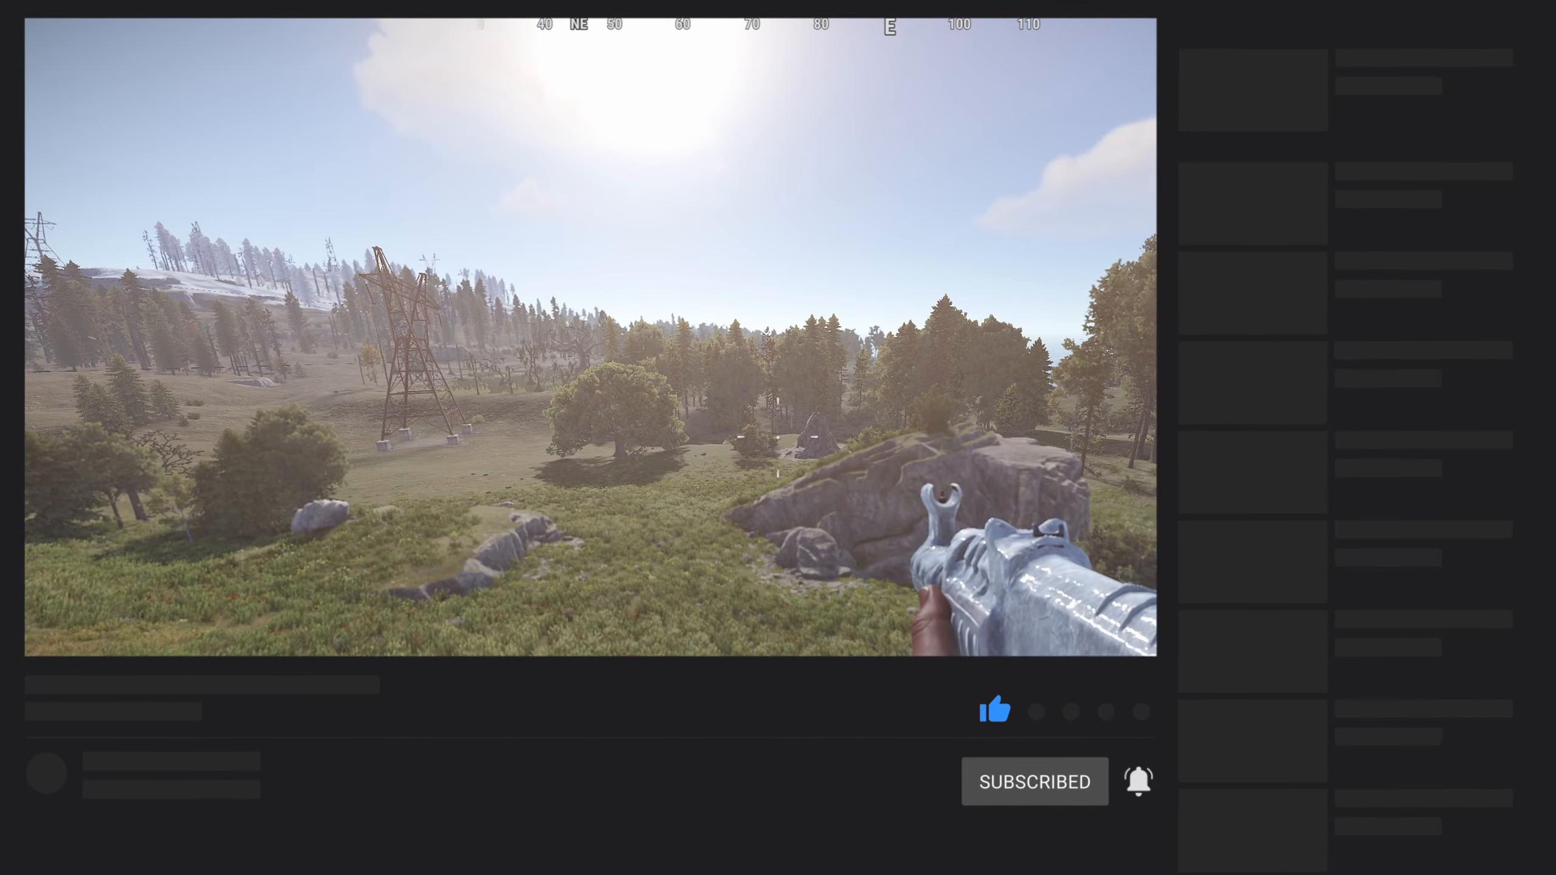